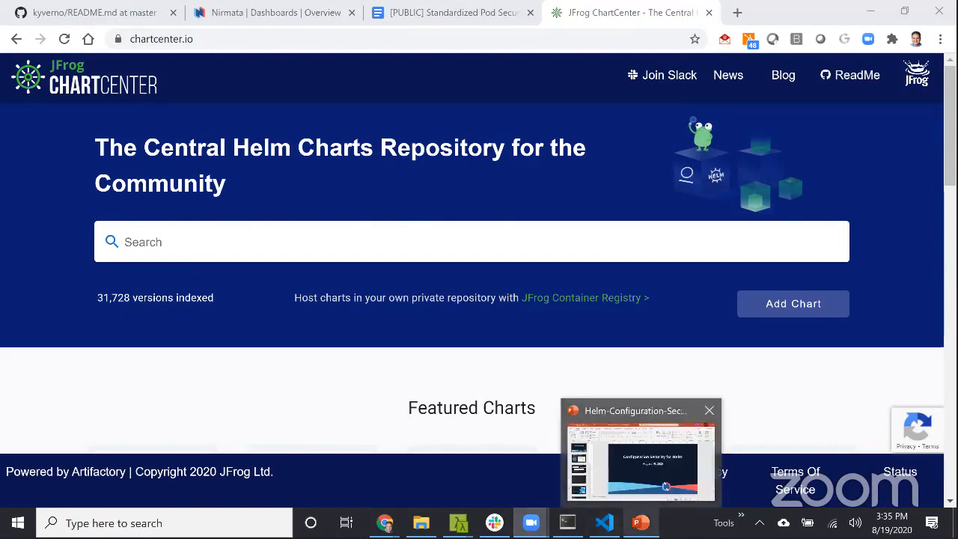
Switch from the JFrog ChartCenter page to the Configuration Security for Helm title slide.
{"action": "left_click", "coordinate": [639, 449]}
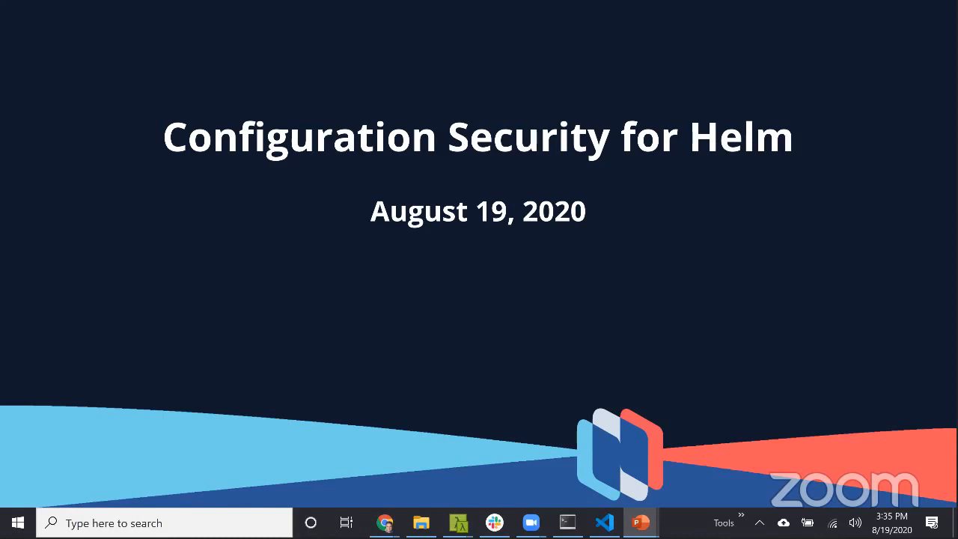
{"action": "mouse_move", "coordinate": [790, 389]}
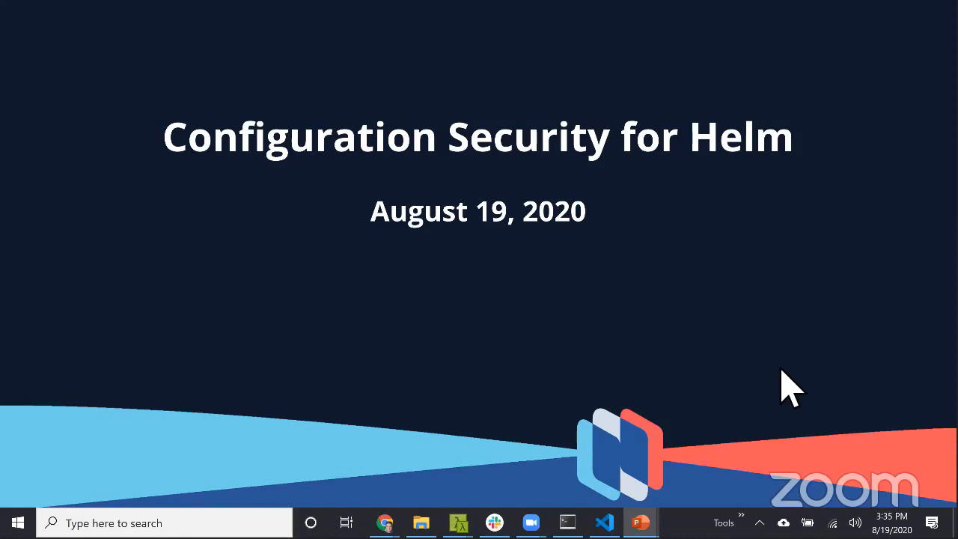
{"action": "mouse_move", "coordinate": [786, 377]}
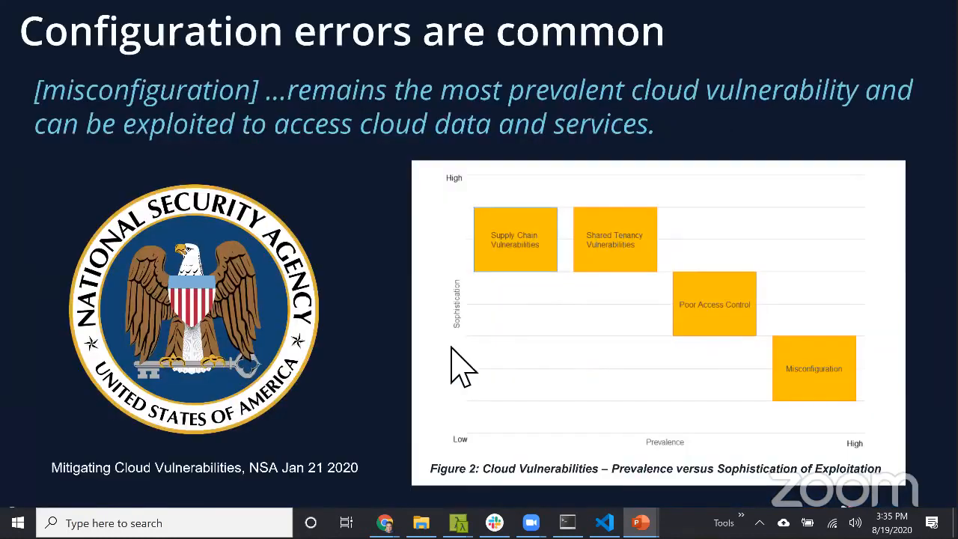
{"action": "mouse_move", "coordinate": [412, 396]}
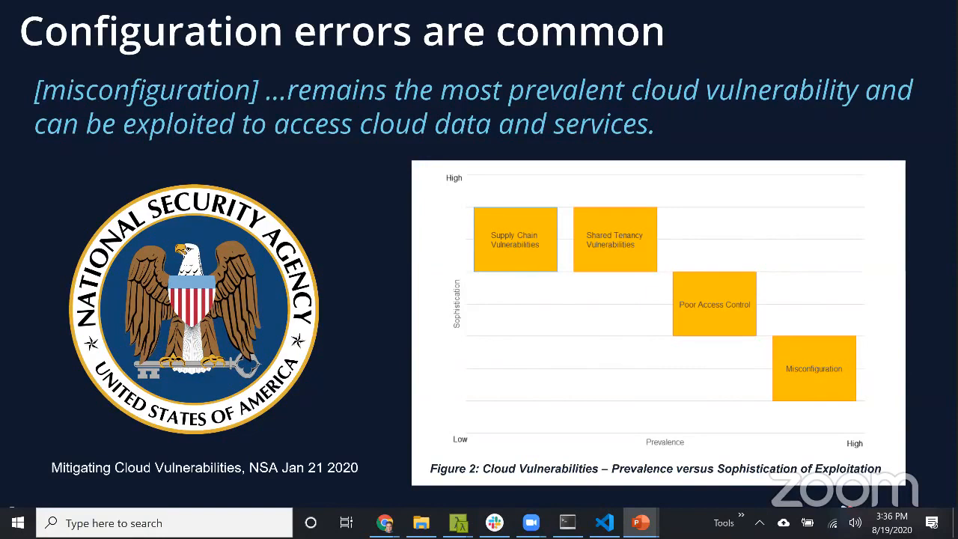
{"action": "mouse_move", "coordinate": [614, 422]}
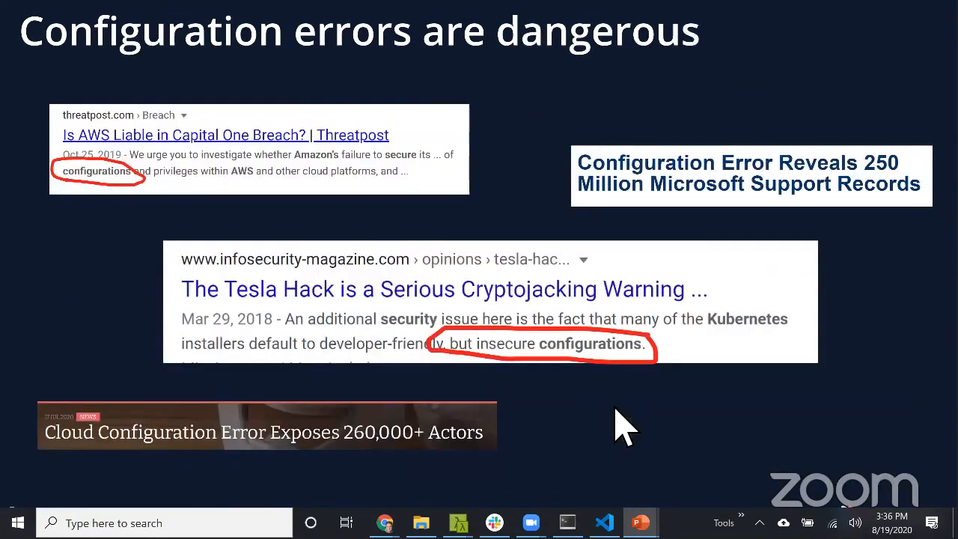
{"action": "mouse_move", "coordinate": [647, 431]}
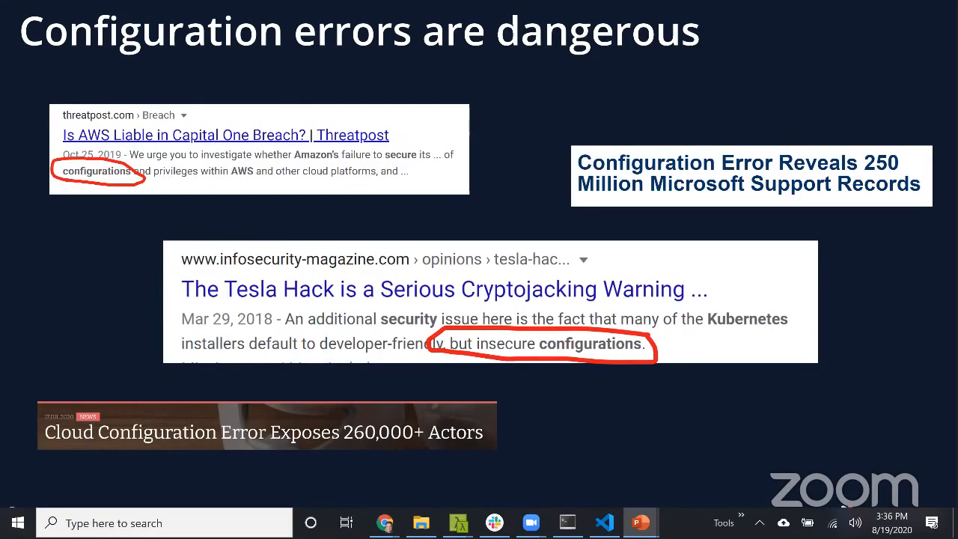
{"action": "mouse_move", "coordinate": [659, 449]}
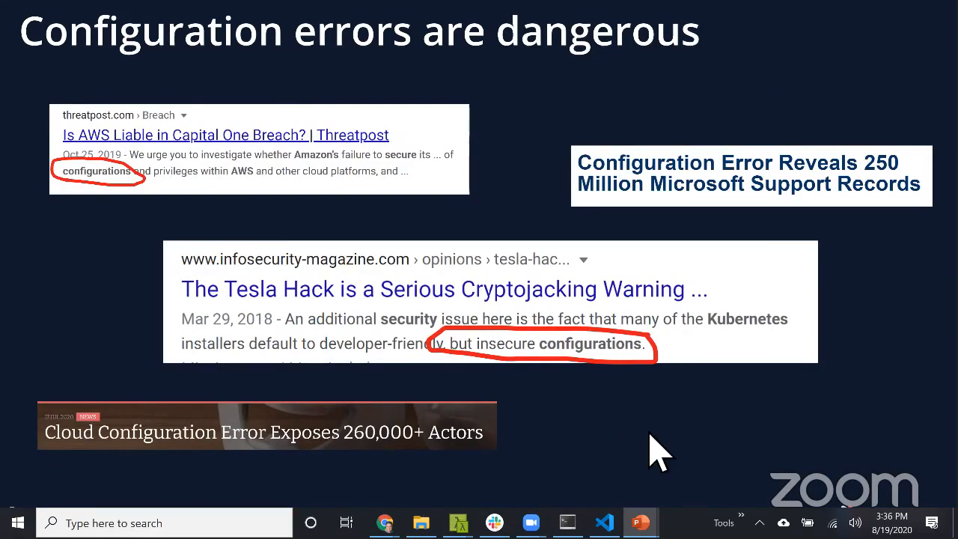
{"action": "mouse_move", "coordinate": [658, 449]}
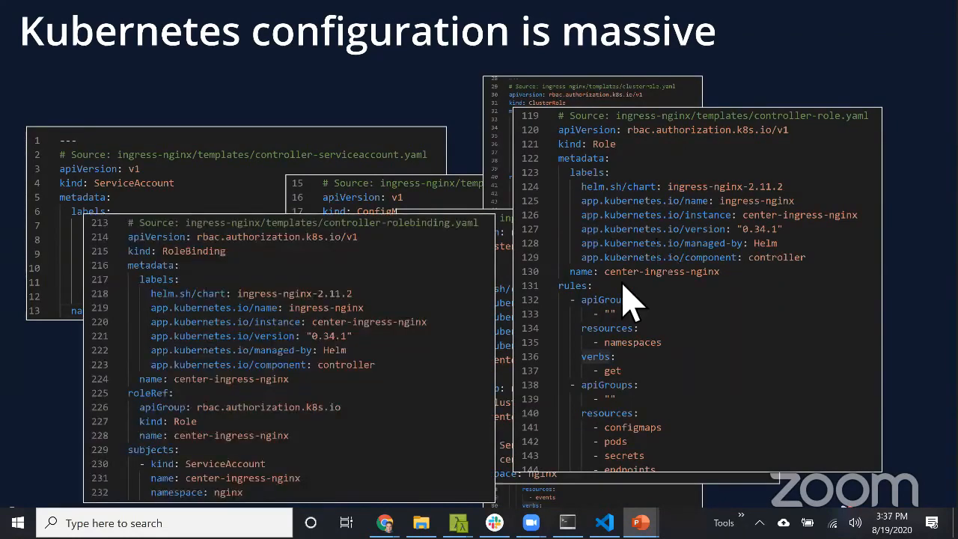
{"action": "mouse_move", "coordinate": [726, 359]}
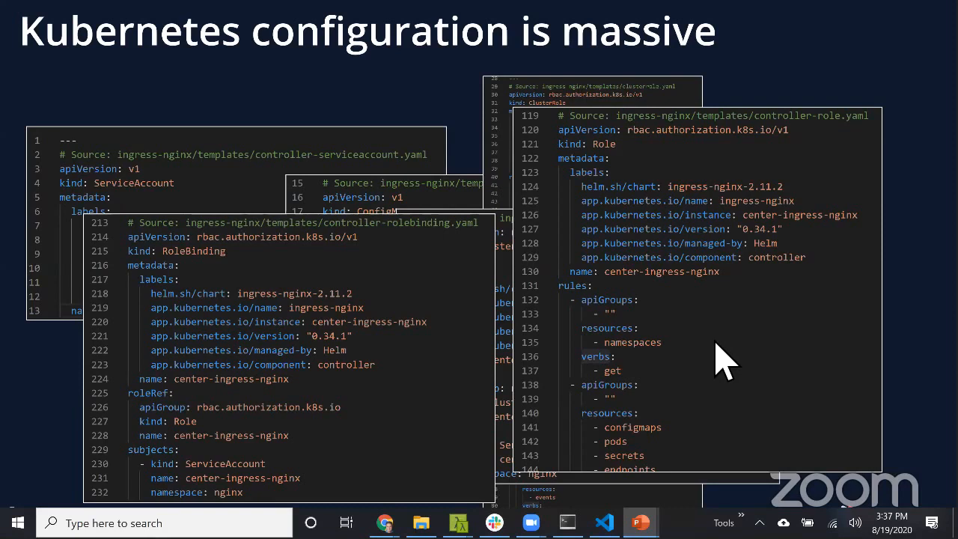
{"action": "mouse_move", "coordinate": [726, 363]}
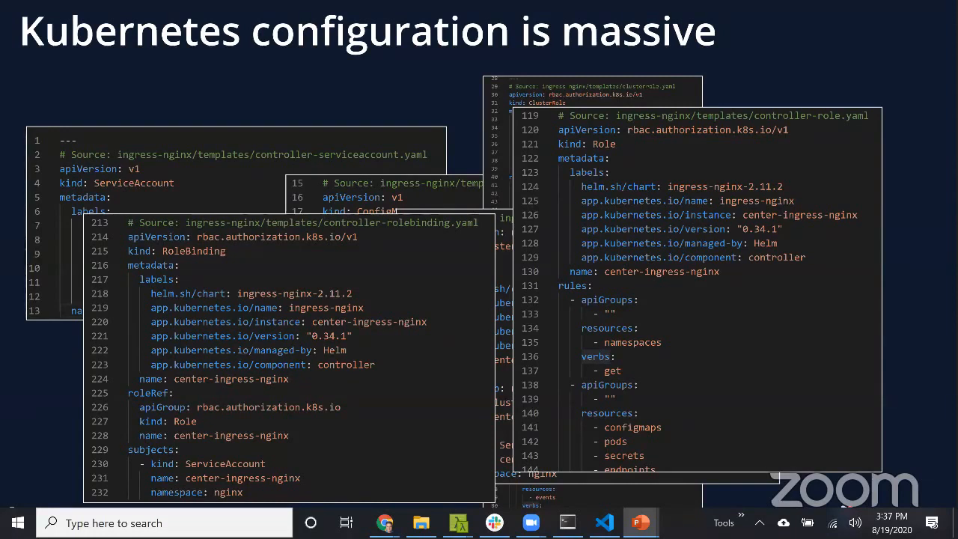
{"action": "mouse_move", "coordinate": [771, 322]}
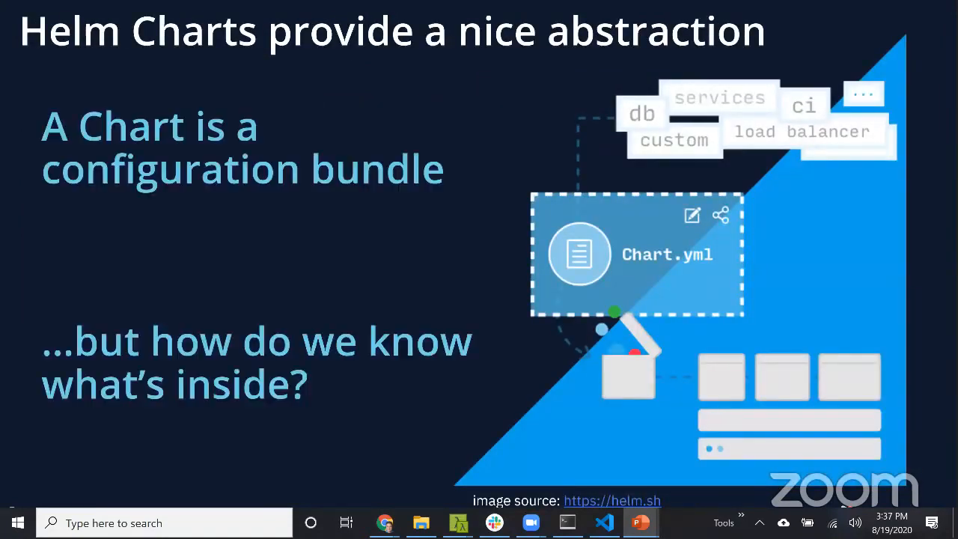
{"action": "mouse_move", "coordinate": [674, 299]}
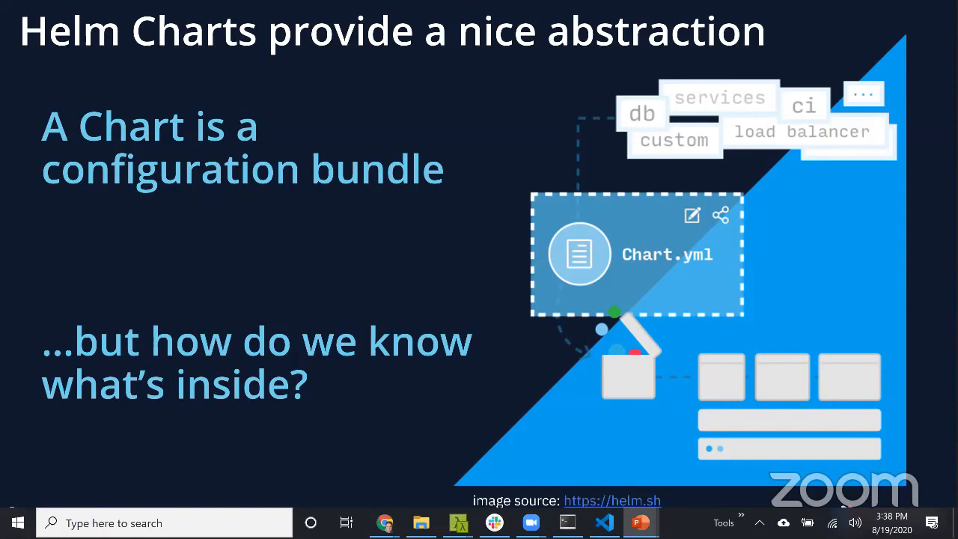
{"action": "mouse_move", "coordinate": [636, 292]}
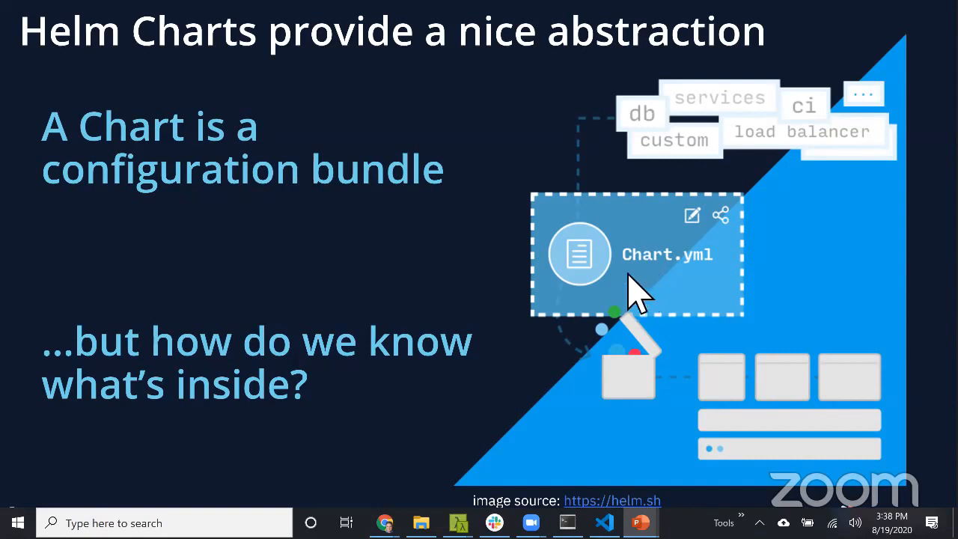
{"action": "mouse_move", "coordinate": [580, 347]}
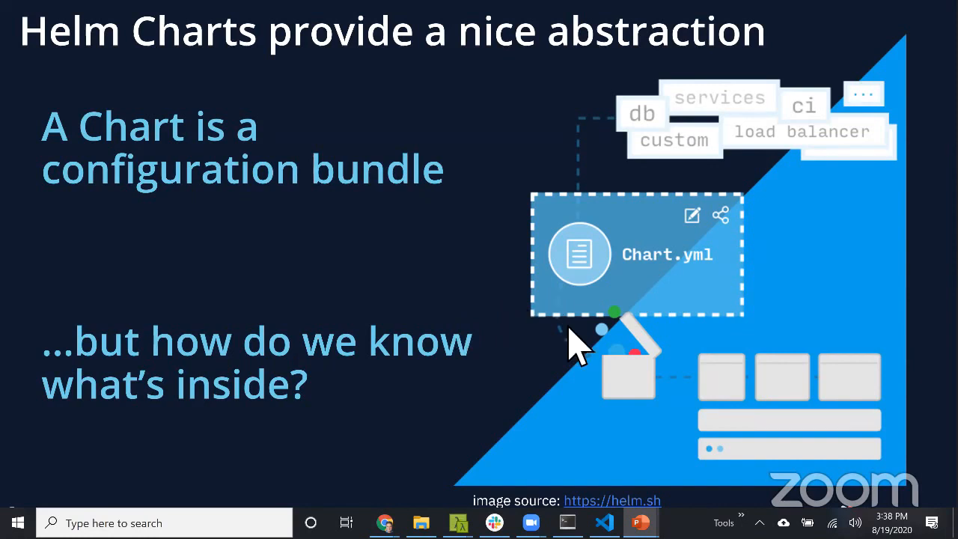
{"action": "mouse_move", "coordinate": [576, 347]}
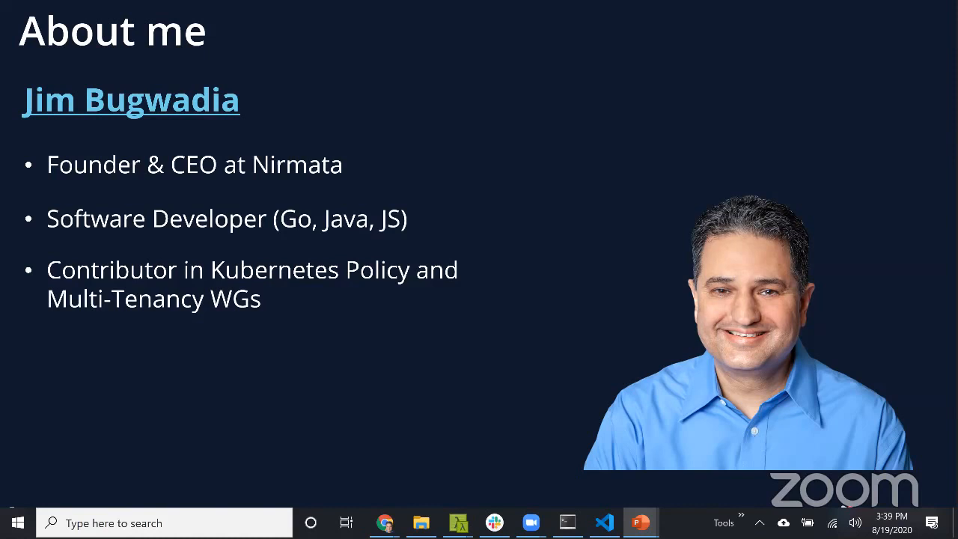
{"action": "mouse_move", "coordinate": [589, 386]}
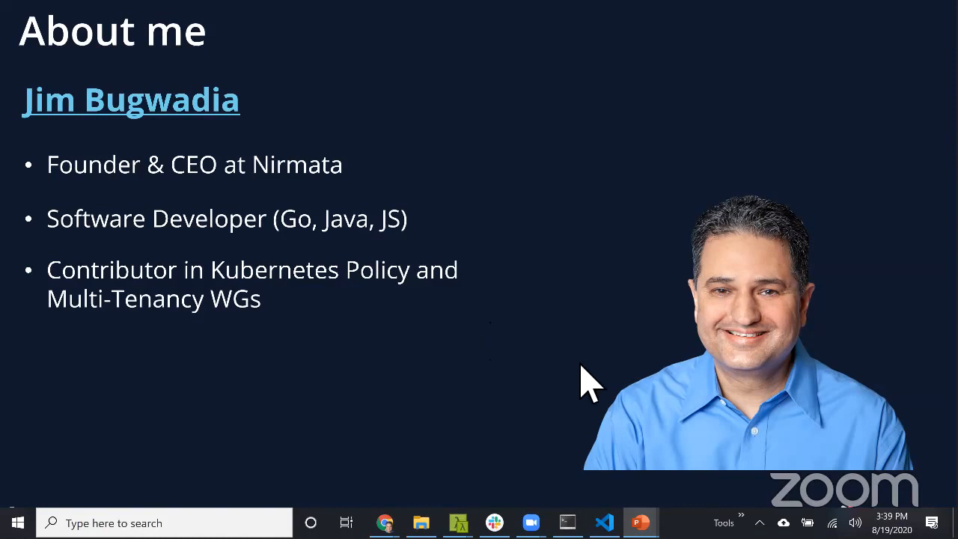
{"action": "mouse_move", "coordinate": [614, 382]}
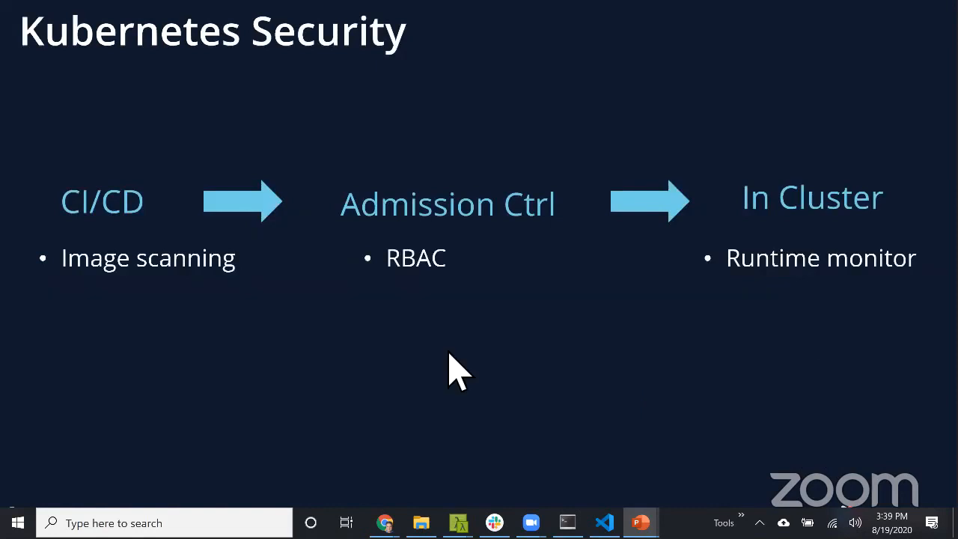
{"action": "mouse_move", "coordinate": [645, 397]}
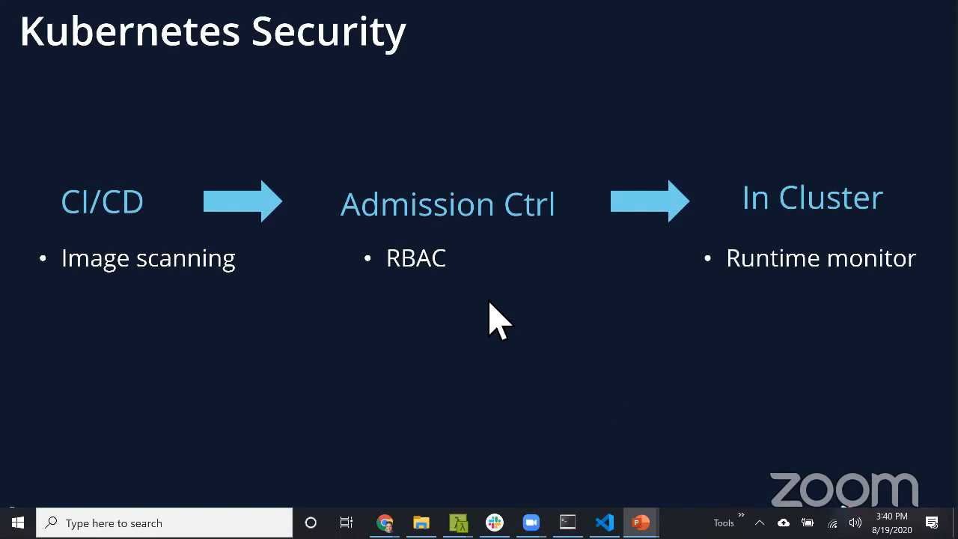
{"action": "mouse_move", "coordinate": [506, 307]}
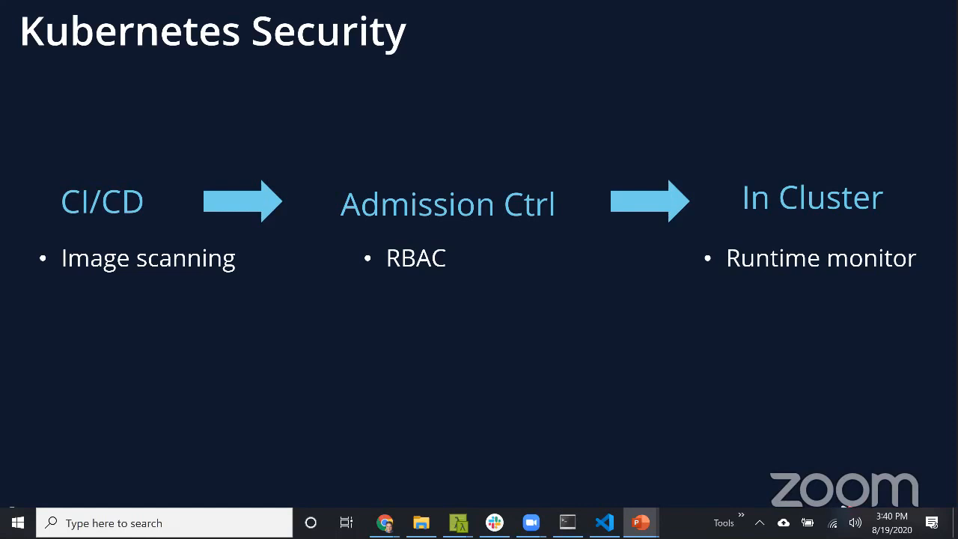
{"action": "mouse_move", "coordinate": [731, 356]}
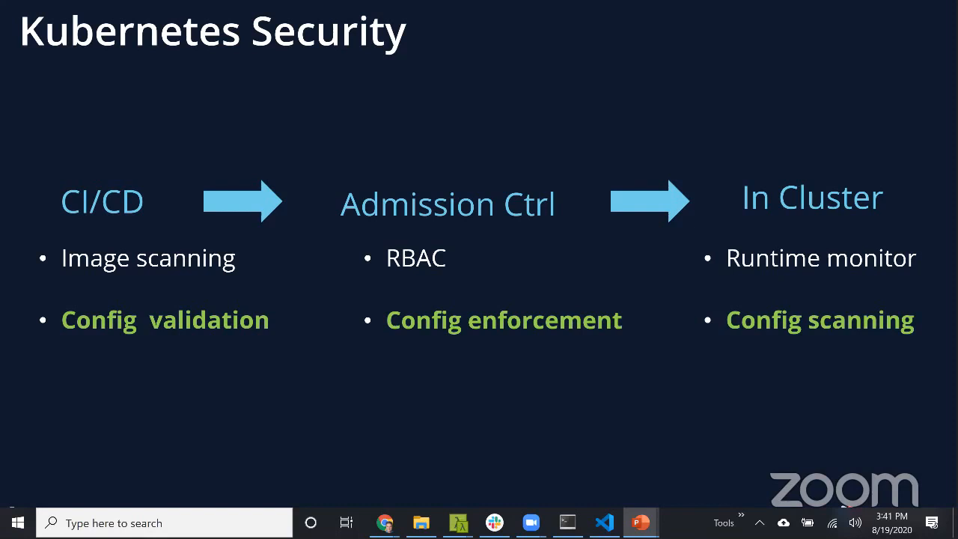
{"action": "mouse_move", "coordinate": [576, 390]}
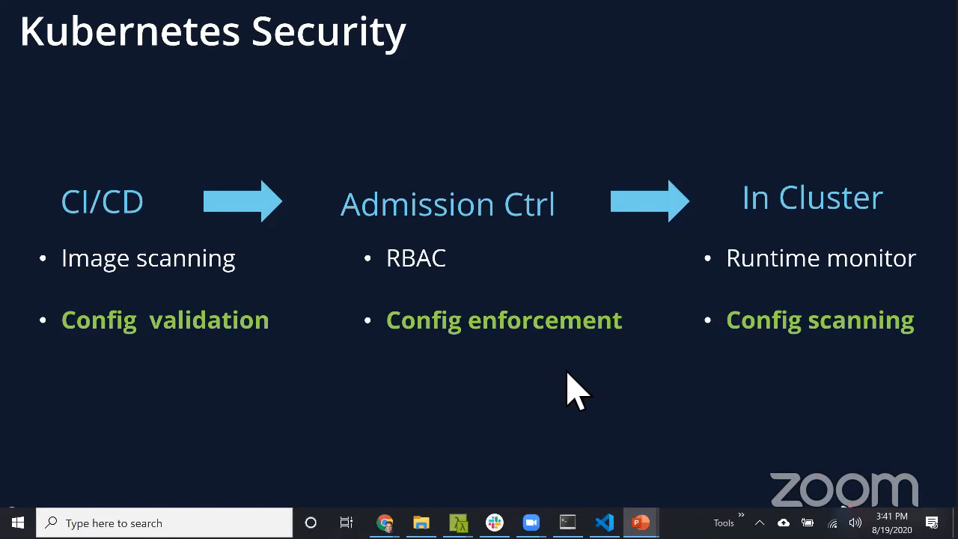
{"action": "mouse_move", "coordinate": [617, 392]}
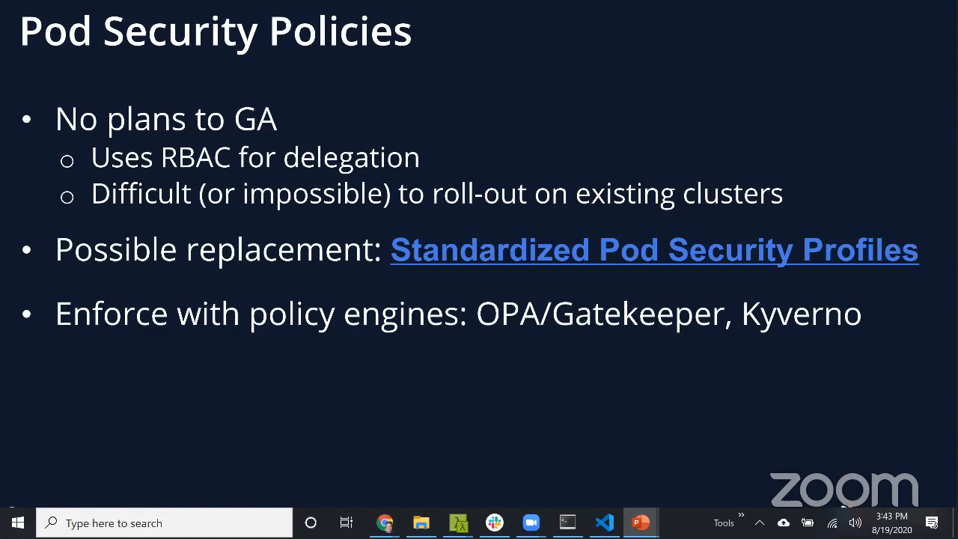
{"action": "mouse_move", "coordinate": [557, 347]}
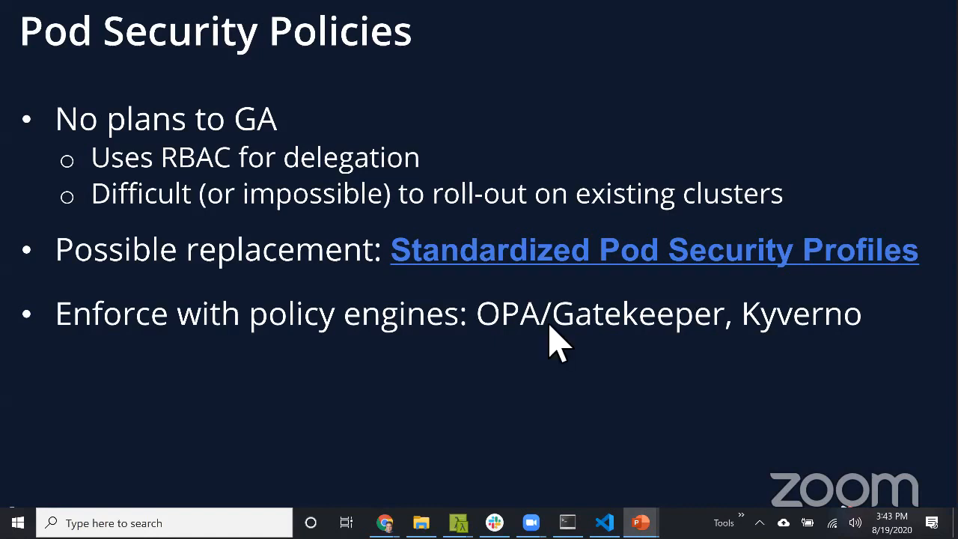
{"action": "mouse_move", "coordinate": [636, 269]}
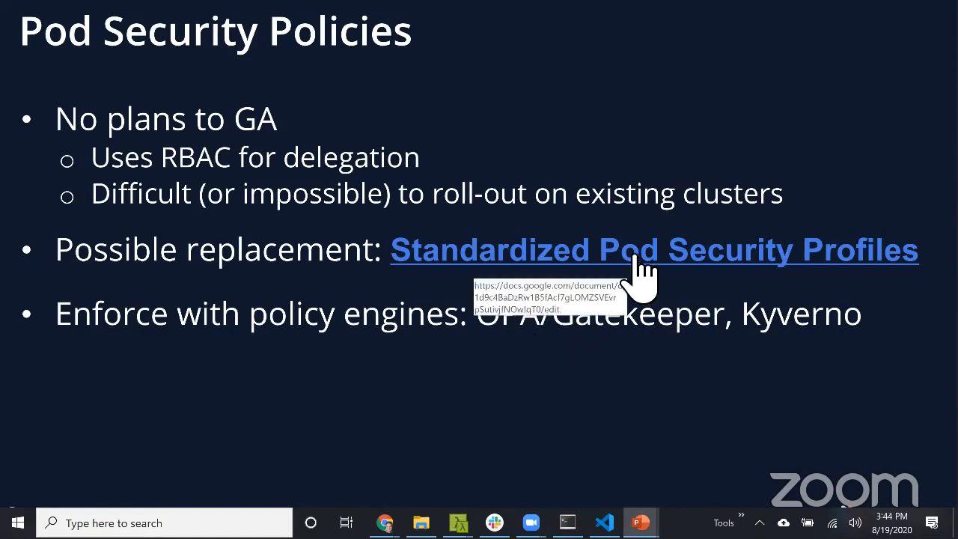
{"action": "mouse_move", "coordinate": [524, 344]}
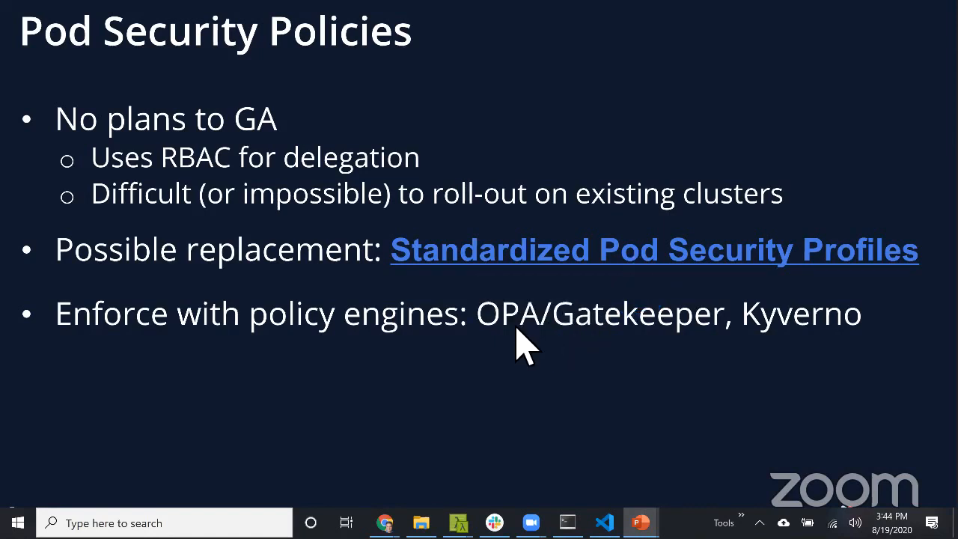
Scroll through the Pod Security Profiles doc's Policies and Privileged sections, then return to the slideshow.
{"action": "left_click", "coordinate": [653, 249]}
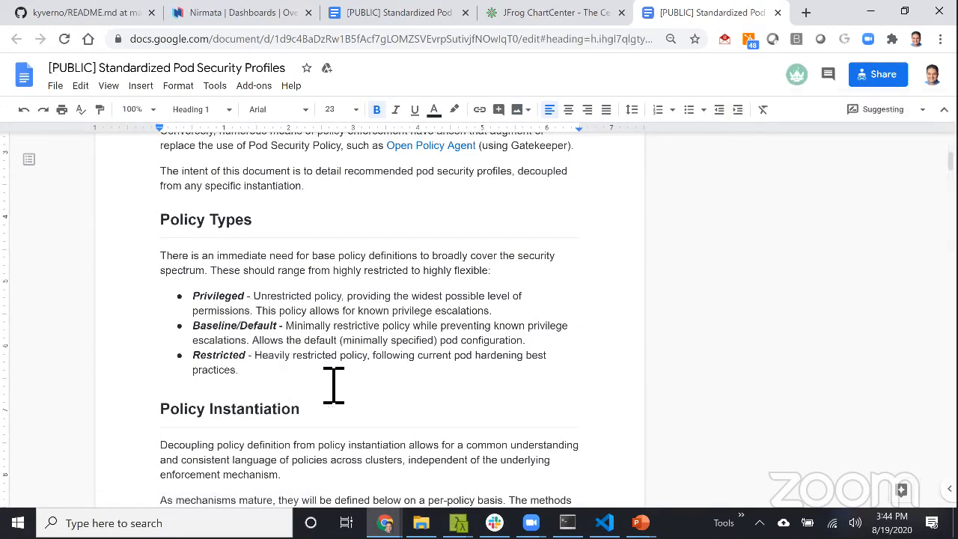
{"action": "scroll", "scroll_direction": "down", "scroll_amount": 3}
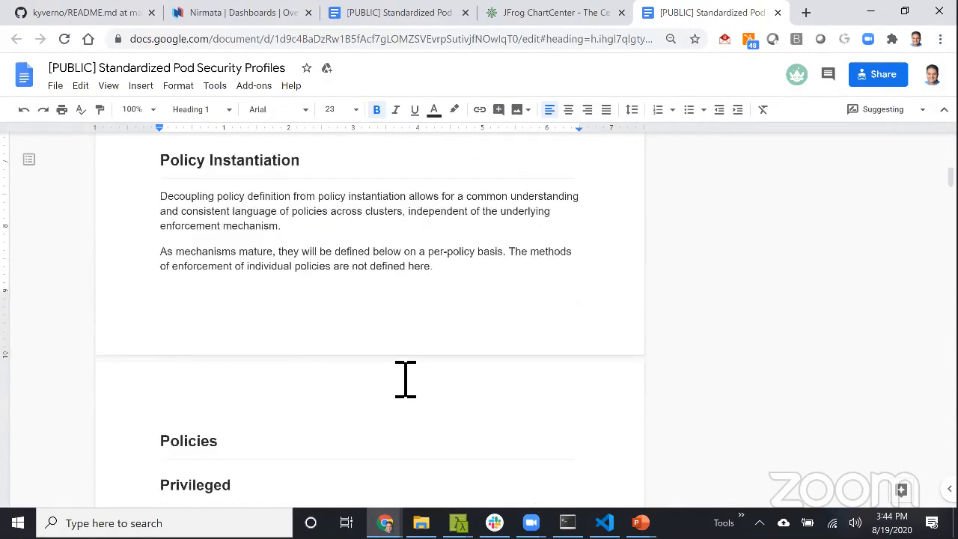
{"action": "scroll", "scroll_direction": "down", "scroll_amount": 3}
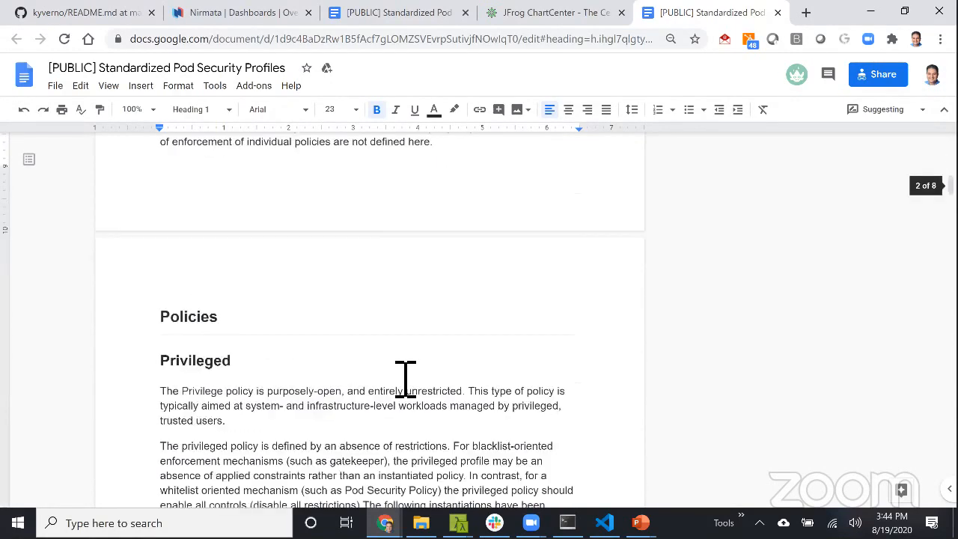
{"action": "scroll", "scroll_direction": "down", "scroll_amount": 3}
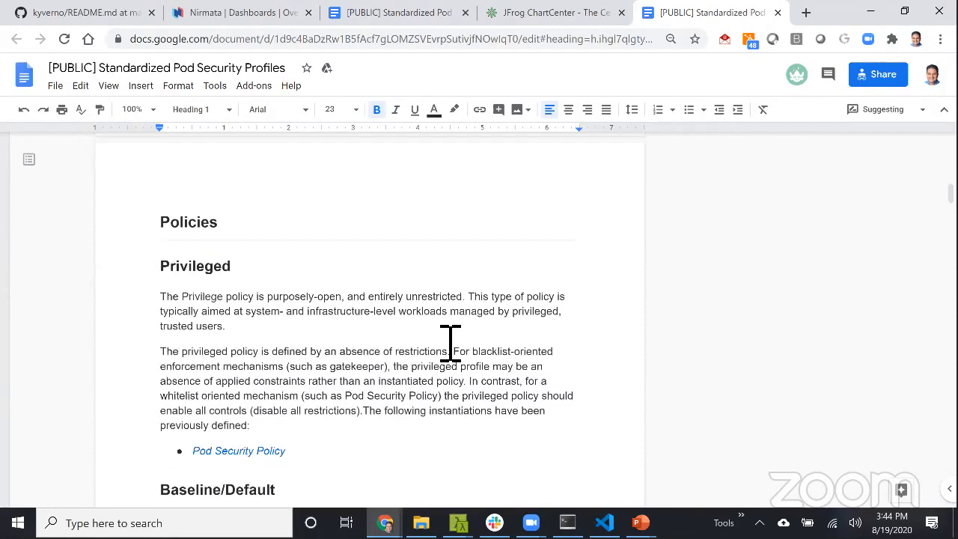
{"action": "scroll", "scroll_direction": "up", "scroll_amount": 3}
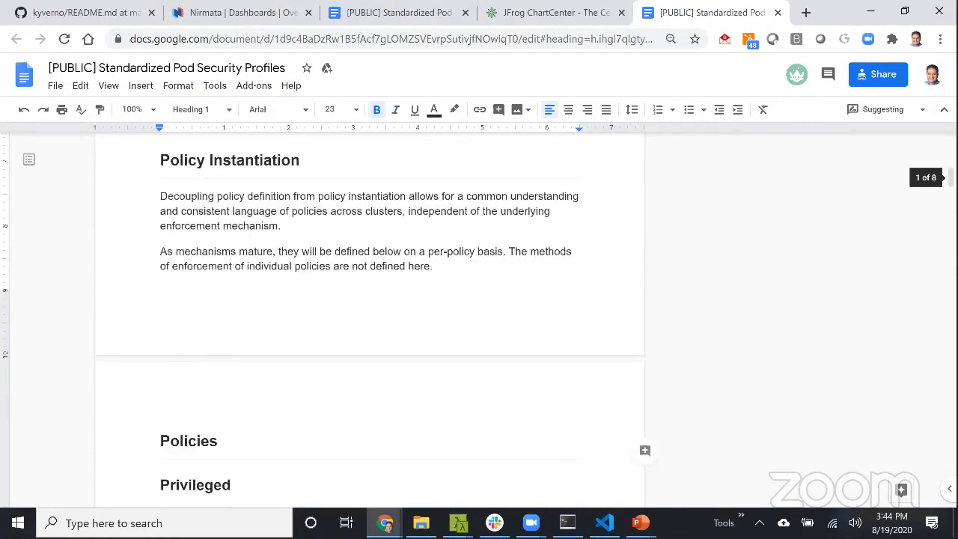
{"action": "left_click", "coordinate": [640, 523]}
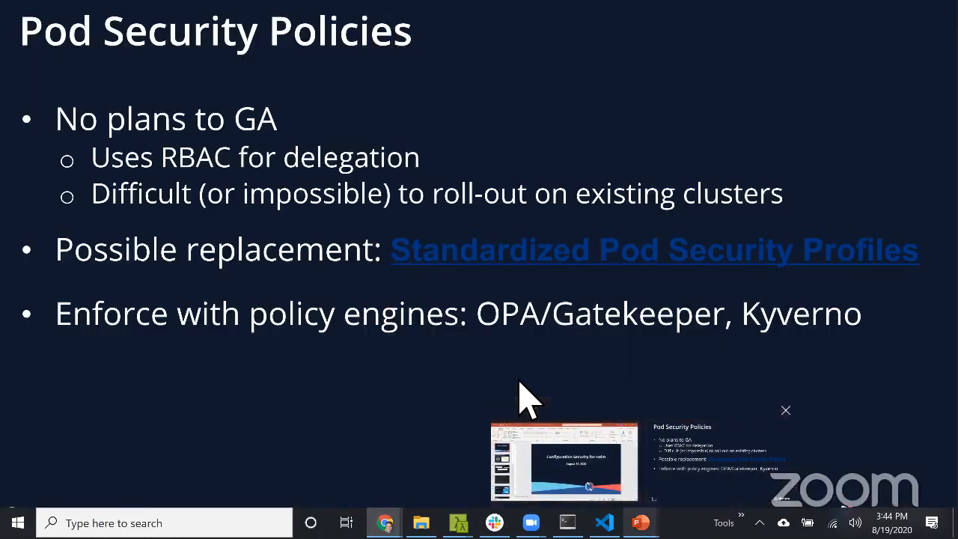
Resume the full-screen slideshow and advance to the Kyverno architecture diagram slide.
{"action": "left_click", "coordinate": [784, 410]}
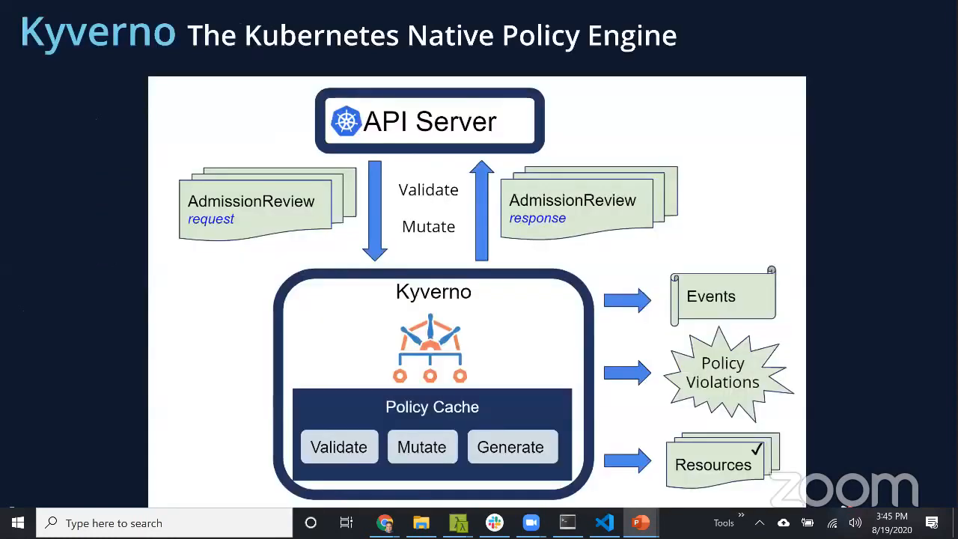
{"action": "mouse_move", "coordinate": [584, 392]}
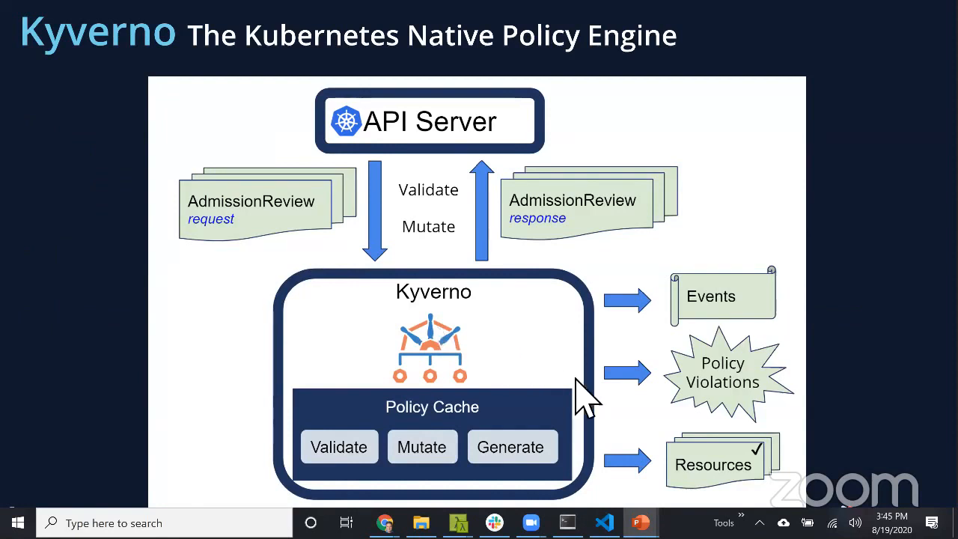
{"action": "mouse_move", "coordinate": [584, 396]}
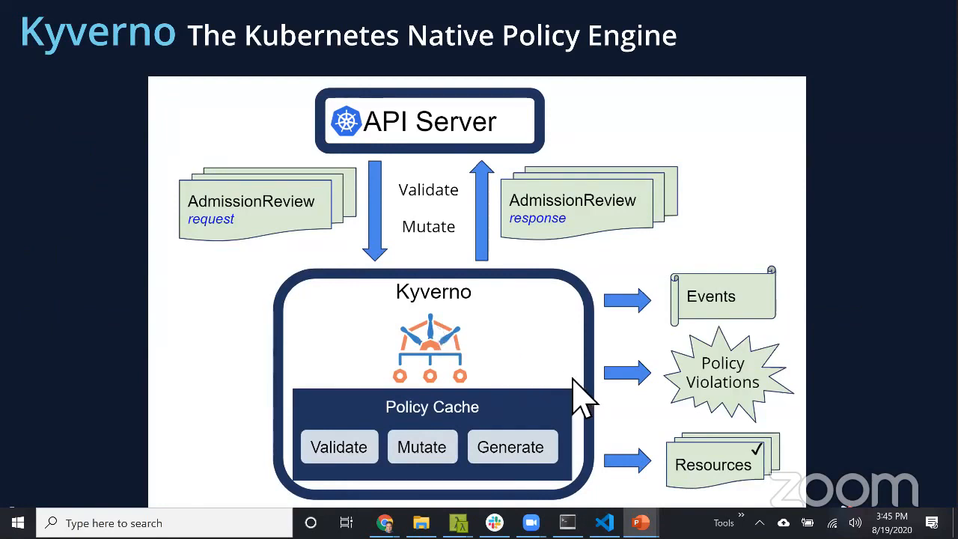
{"action": "mouse_move", "coordinate": [651, 310]}
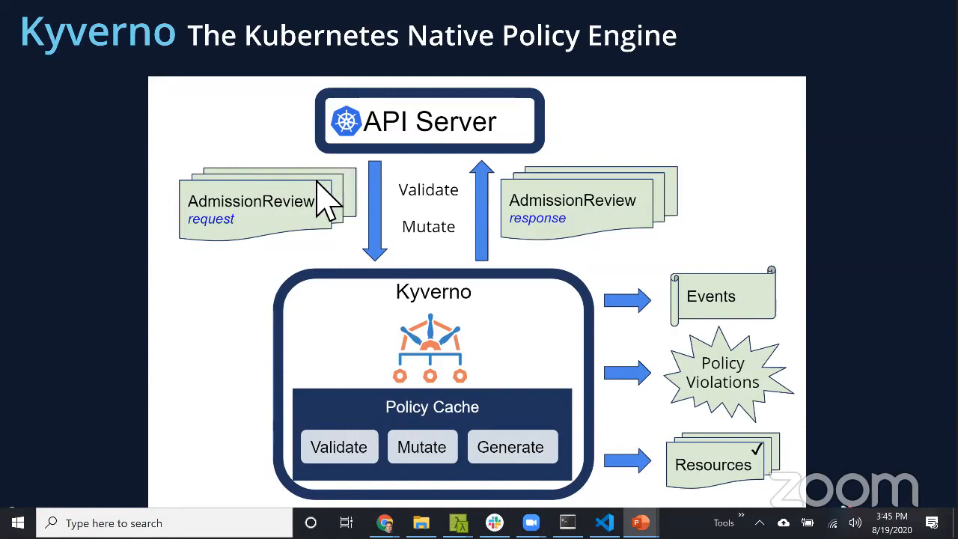
{"action": "mouse_move", "coordinate": [297, 227]}
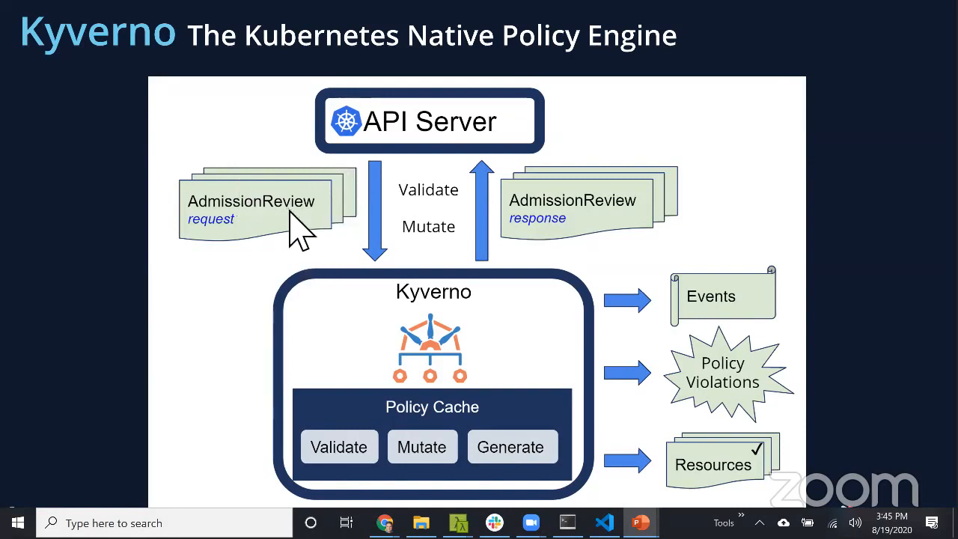
{"action": "mouse_move", "coordinate": [378, 157]}
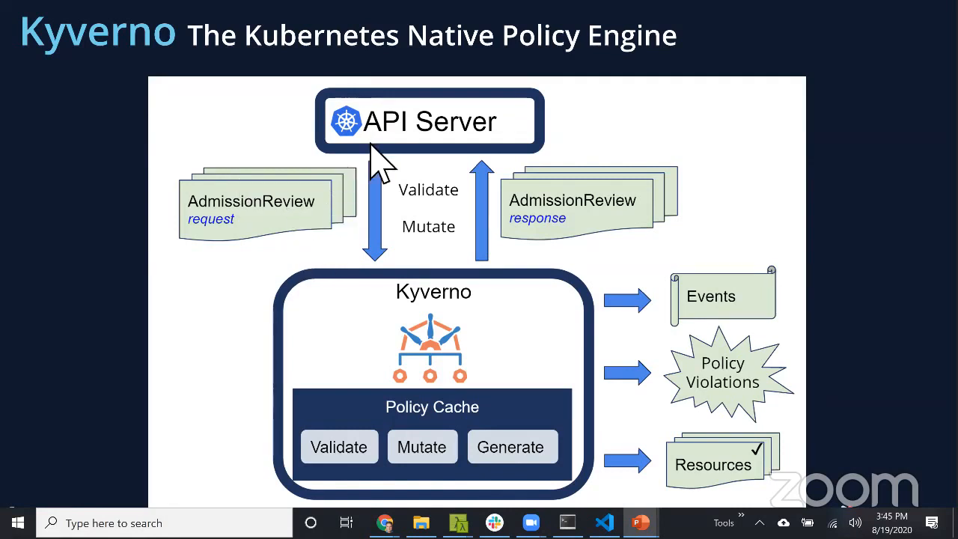
{"action": "mouse_move", "coordinate": [408, 307]}
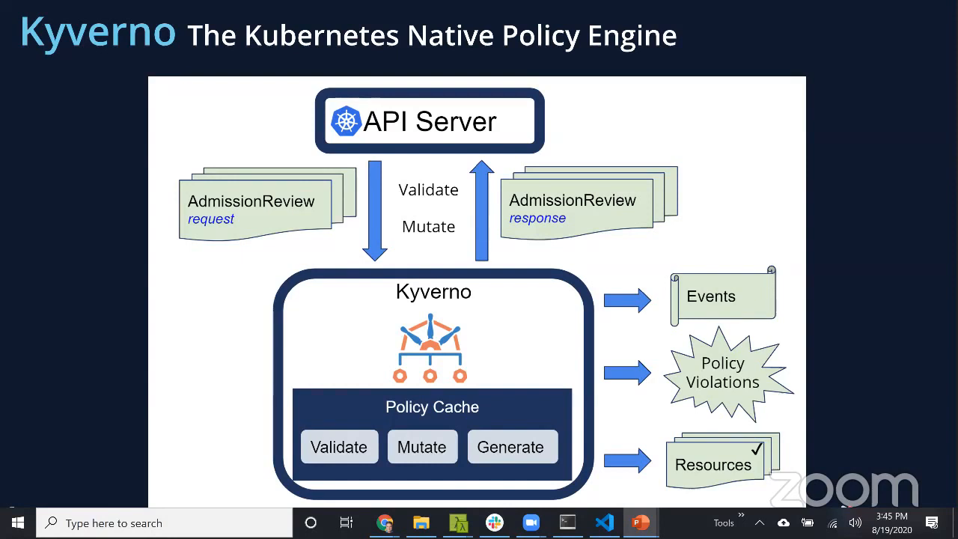
{"action": "mouse_move", "coordinate": [601, 210]}
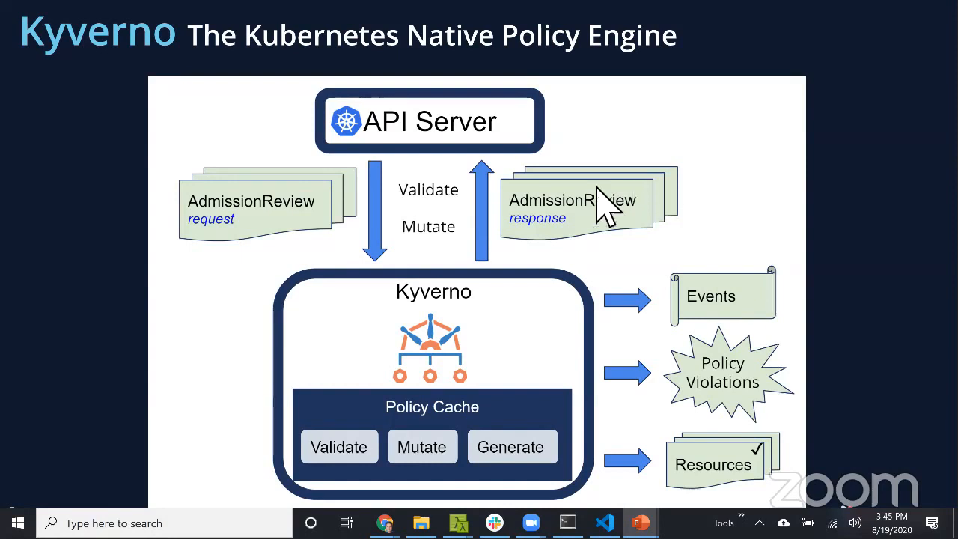
{"action": "mouse_move", "coordinate": [524, 192]}
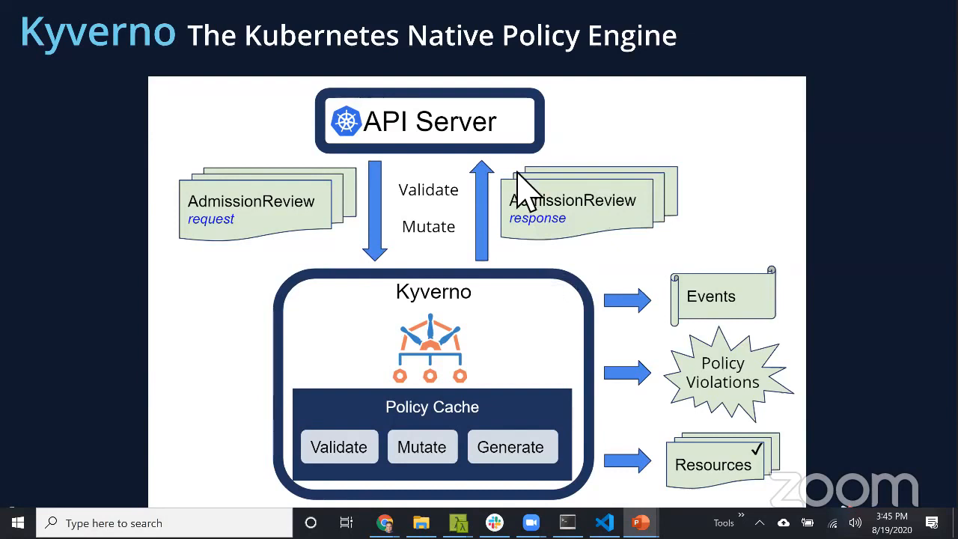
{"action": "mouse_move", "coordinate": [502, 411]}
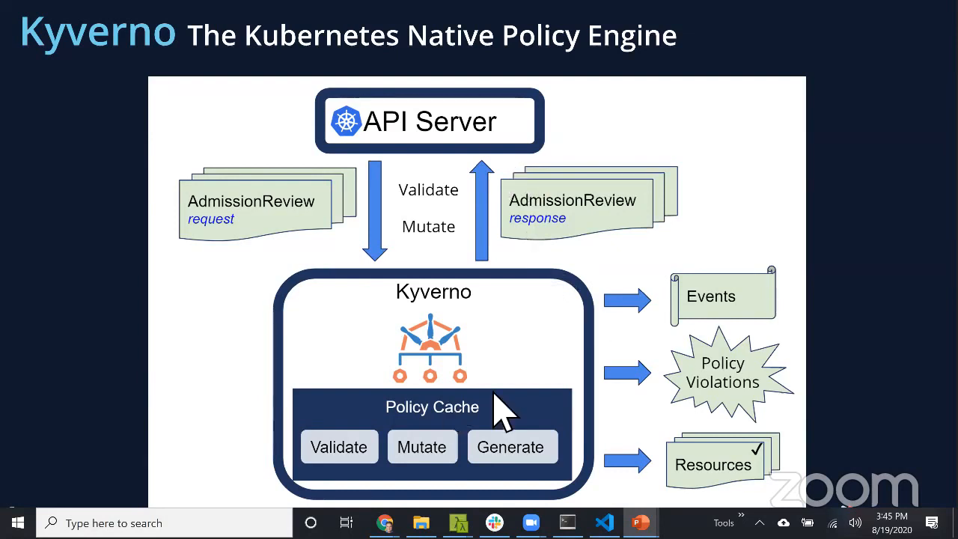
{"action": "mouse_move", "coordinate": [479, 437]}
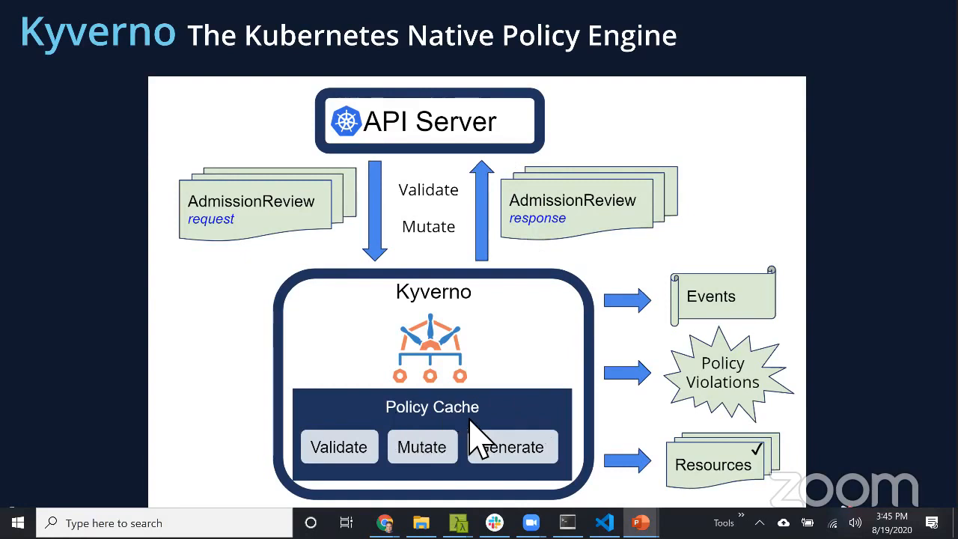
{"action": "mouse_move", "coordinate": [479, 437]}
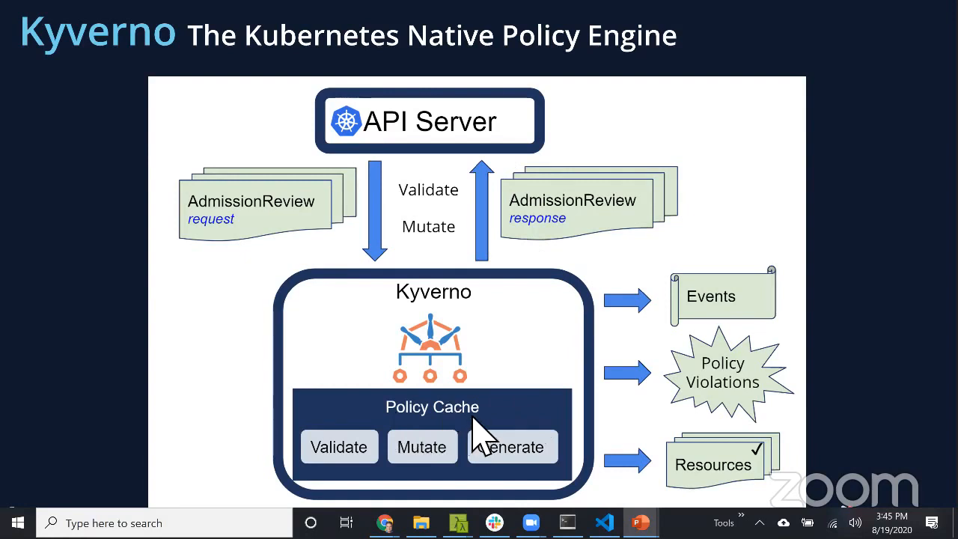
{"action": "mouse_move", "coordinate": [479, 442]}
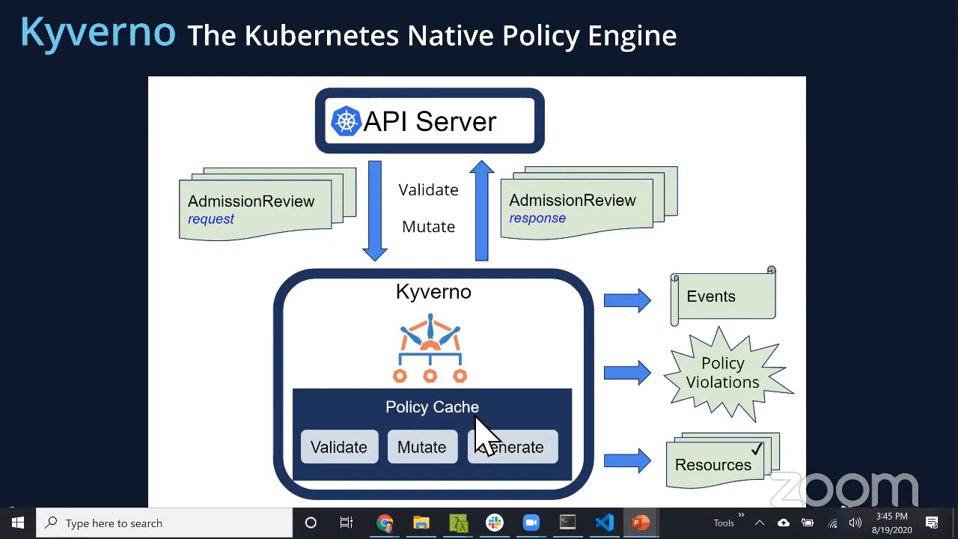
{"action": "mouse_move", "coordinate": [486, 427]}
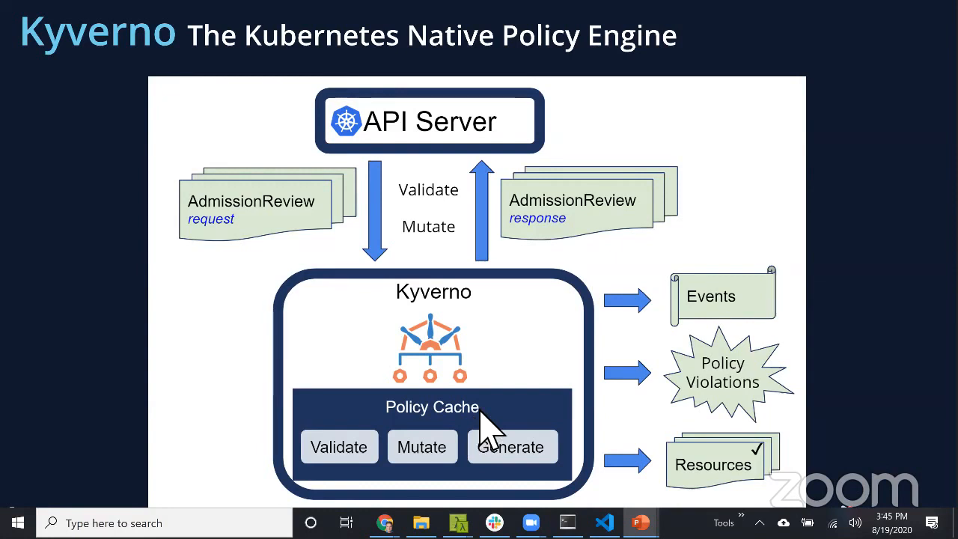
{"action": "mouse_move", "coordinate": [491, 434]}
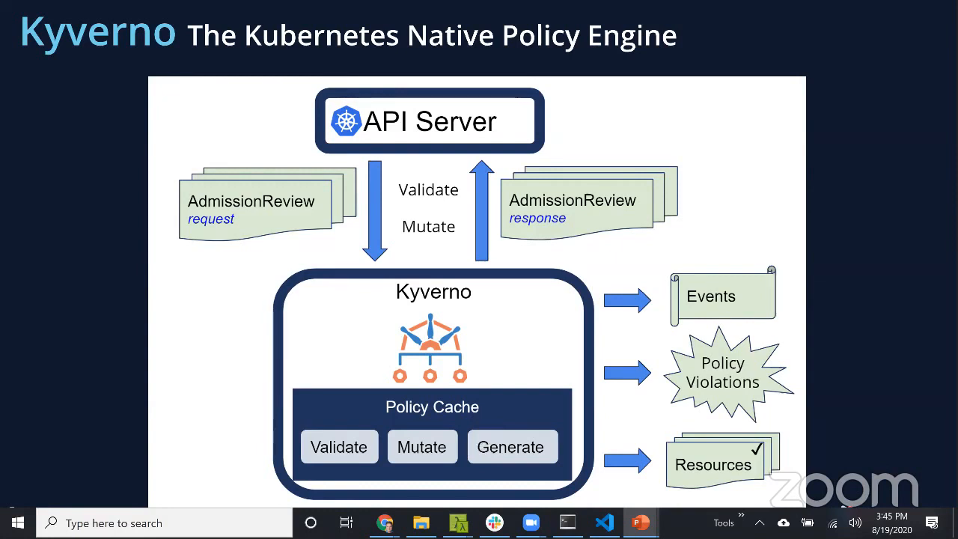
{"action": "mouse_move", "coordinate": [487, 389]}
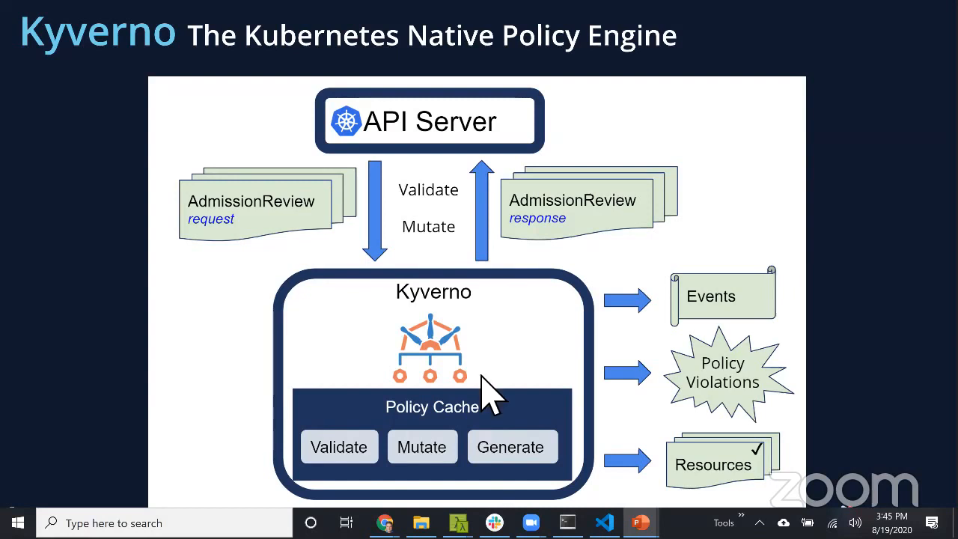
{"action": "mouse_move", "coordinate": [655, 419]}
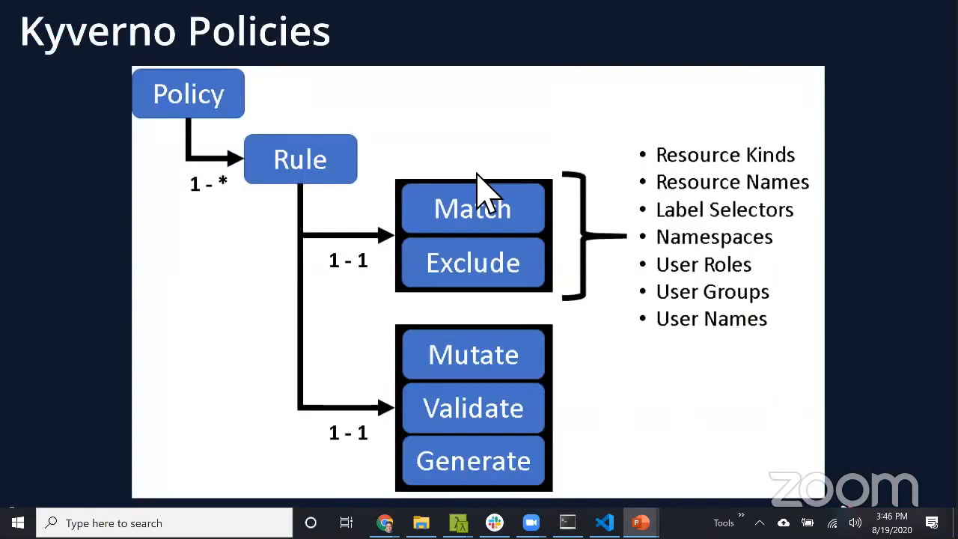
{"action": "mouse_move", "coordinate": [662, 382]}
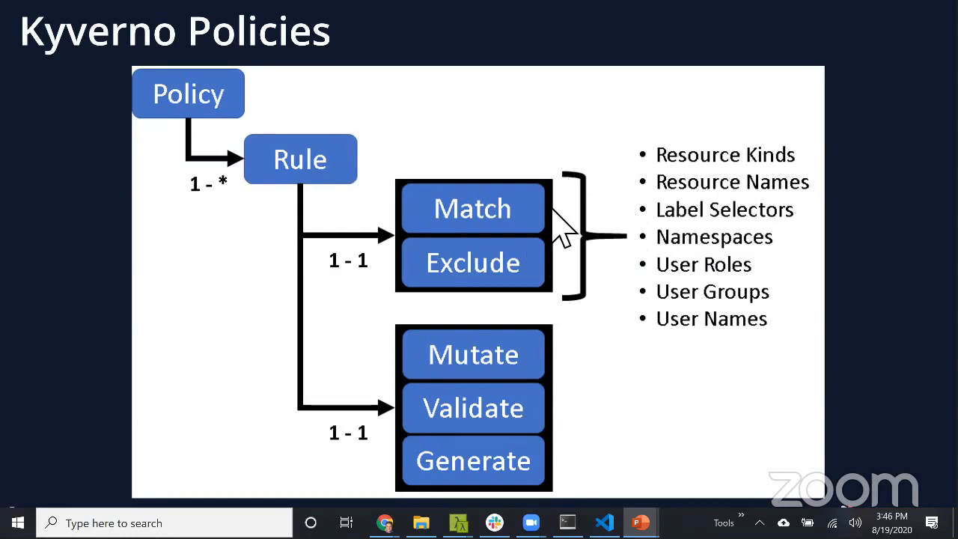
{"action": "mouse_move", "coordinate": [572, 225]}
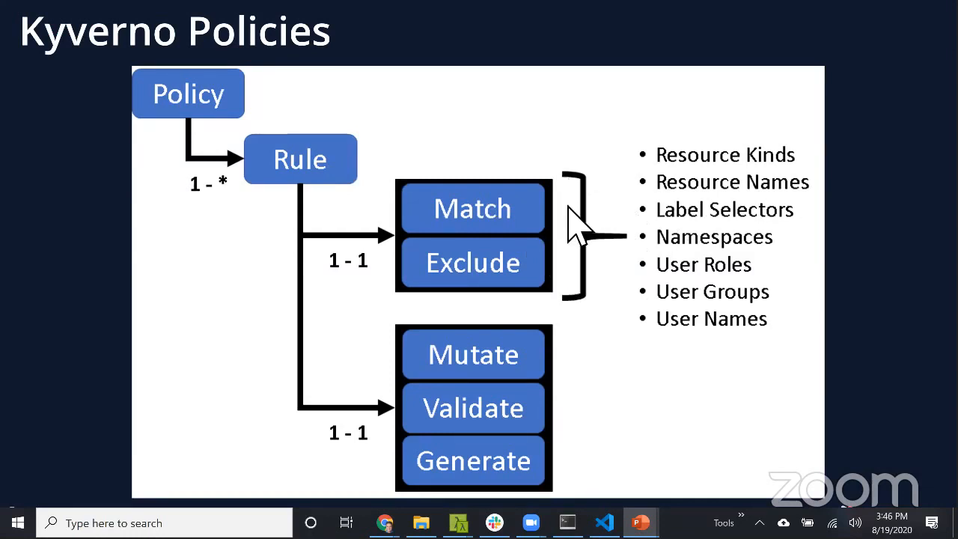
{"action": "mouse_move", "coordinate": [591, 270]}
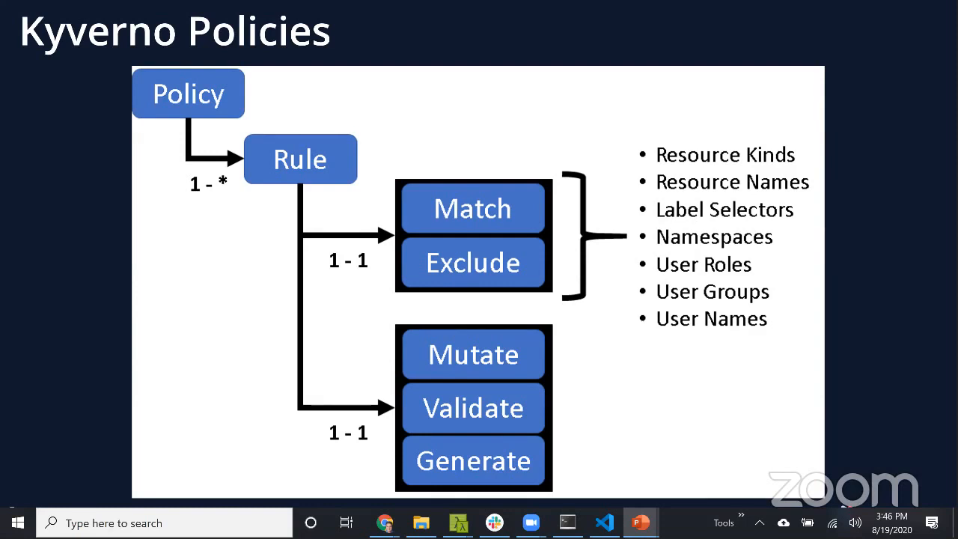
{"action": "mouse_move", "coordinate": [626, 327]}
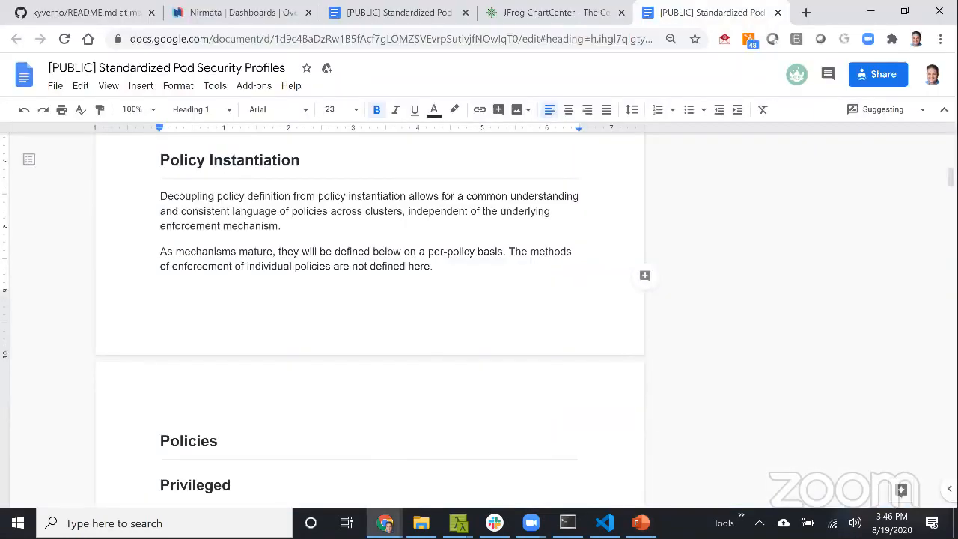
{"action": "mouse_move", "coordinate": [641, 522]}
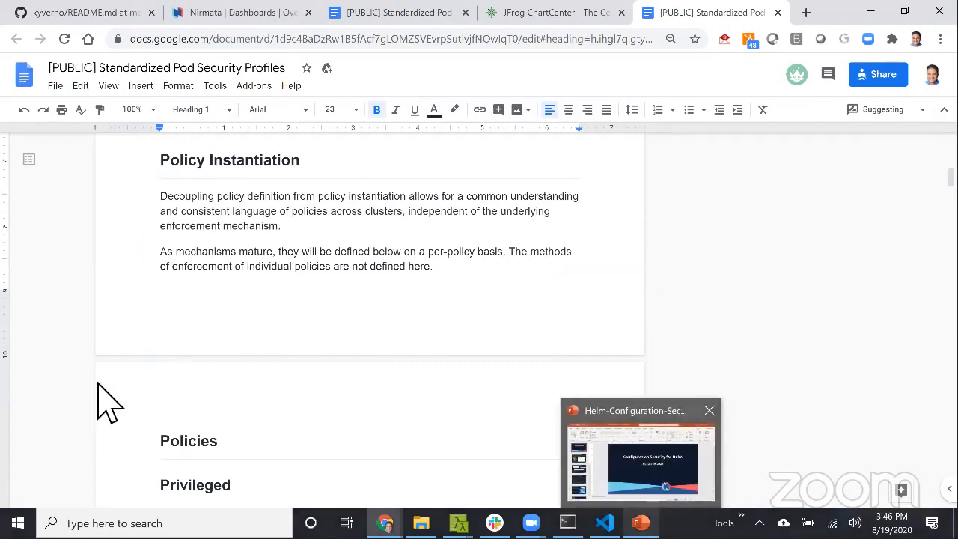
Jump to the Kubernetes Security slide and start the slideshow with F5 before leaving for the doc.
{"action": "left_click", "coordinate": [641, 449]}
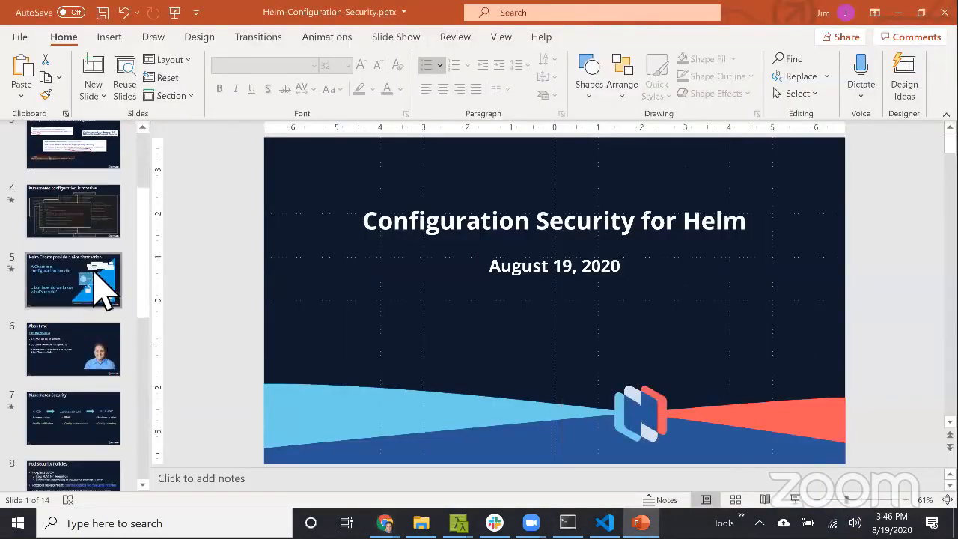
{"action": "left_click", "coordinate": [74, 314]}
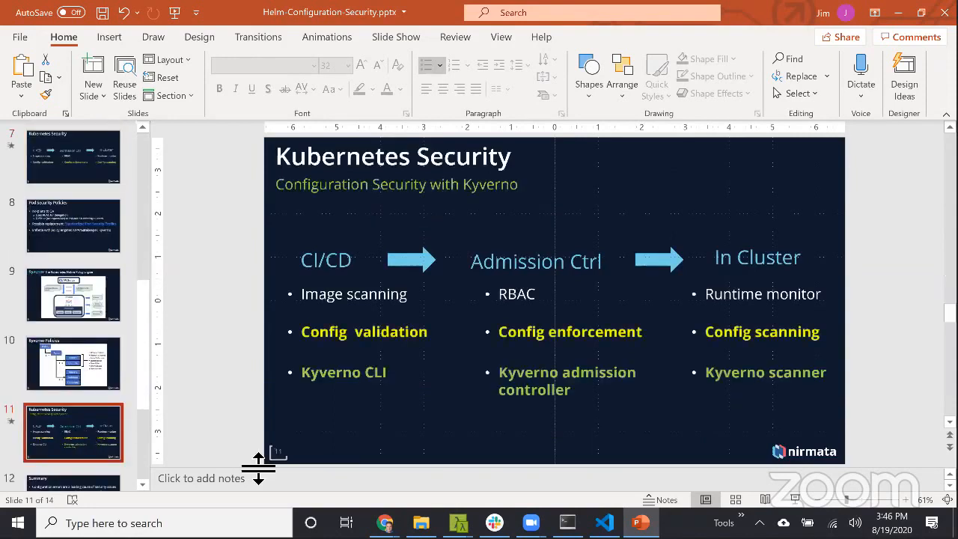
{"action": "mouse_move", "coordinate": [354, 411]}
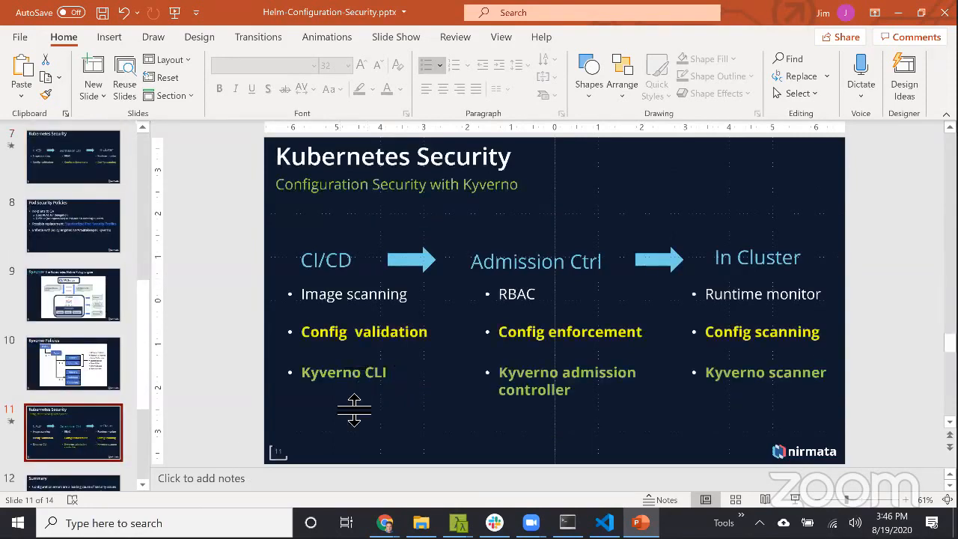
{"action": "mouse_move", "coordinate": [812, 482]}
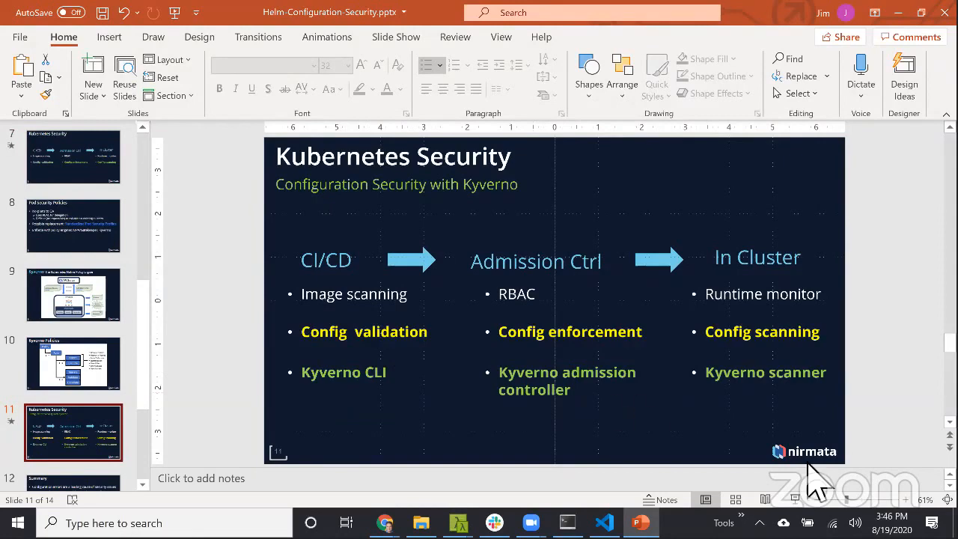
{"action": "key", "text": "F5"}
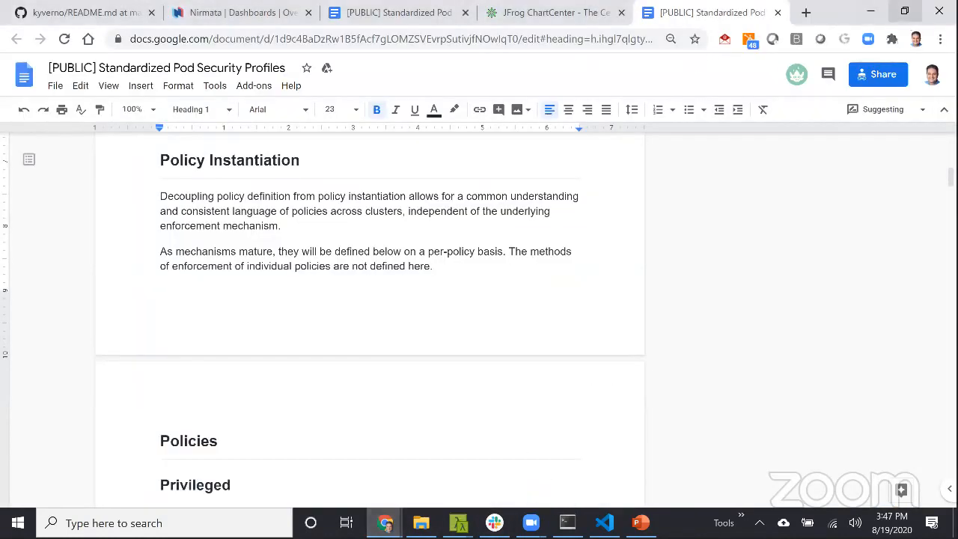
Restore Chrome on the Kyverno GitHub README, then switch to the Cmder terminal in C:\tmp\kyverno.
{"action": "left_click", "coordinate": [904, 10]}
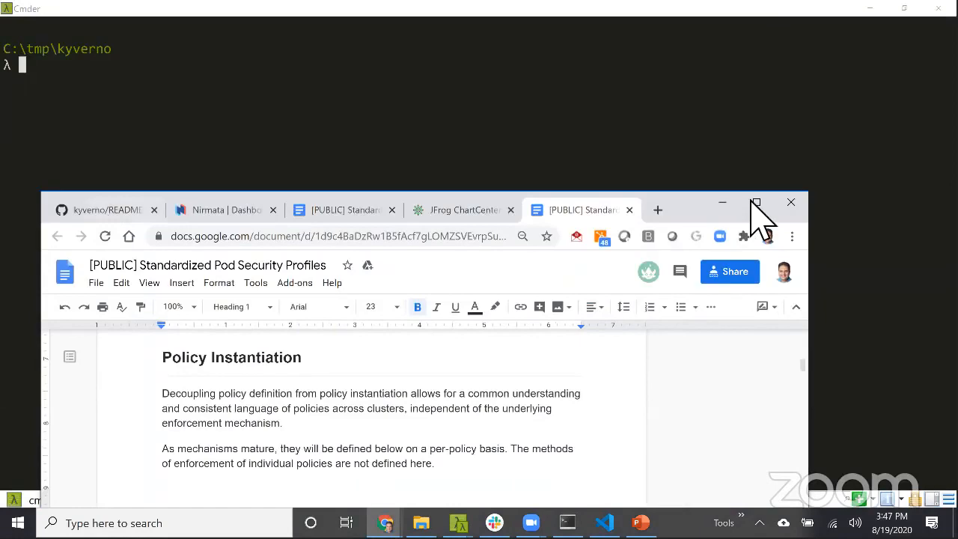
{"action": "left_click", "coordinate": [754, 202]}
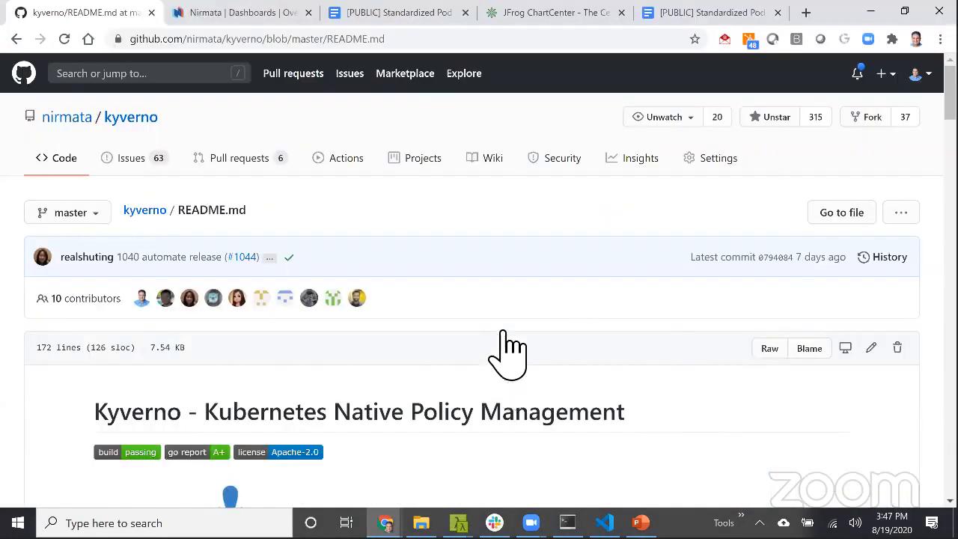
{"action": "scroll", "scroll_direction": "down", "scroll_amount": 3}
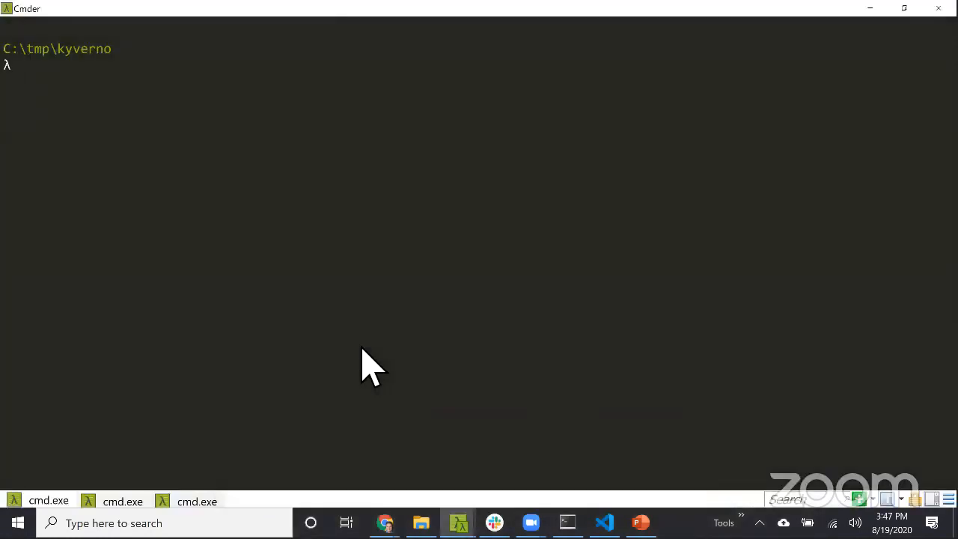
List the namespaces, then kubectl create the Kyverno install.yaml manifest from the nirmata/kyverno repo.
{"action": "type", "text": "kubect"}
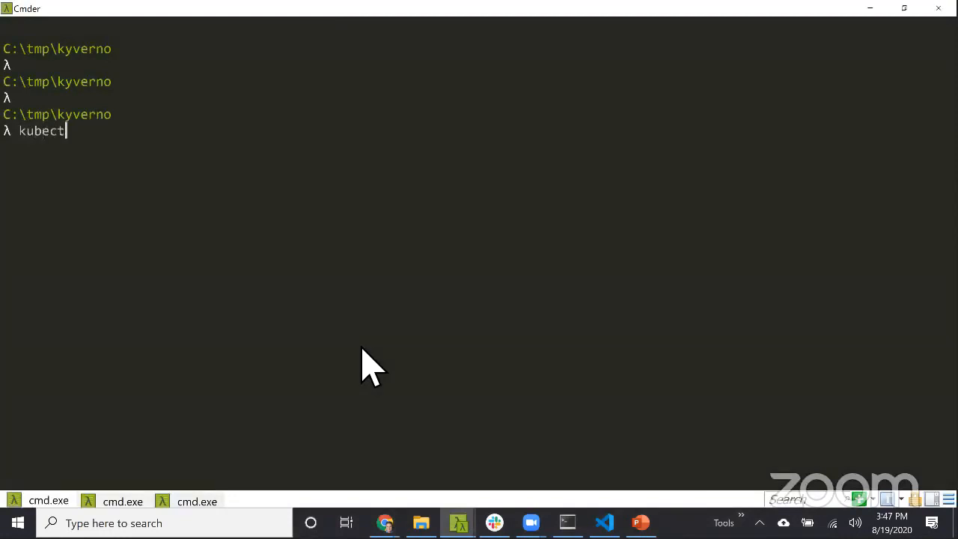
{"action": "key", "text": "Return"}
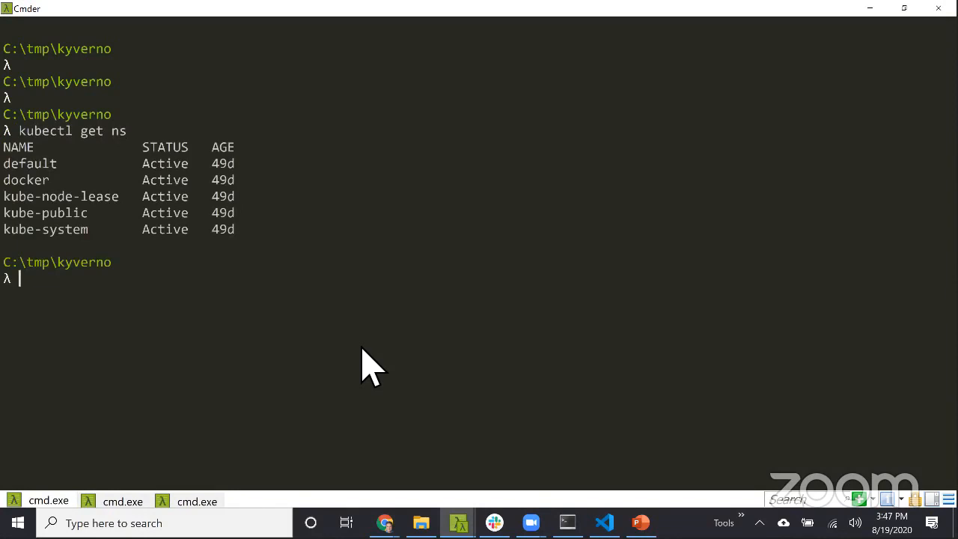
{"action": "type", "text": "kubectl create -f https://raw.githubusercontent.com/nirmata/kyverno/master/definitions/release/install.yaml"}
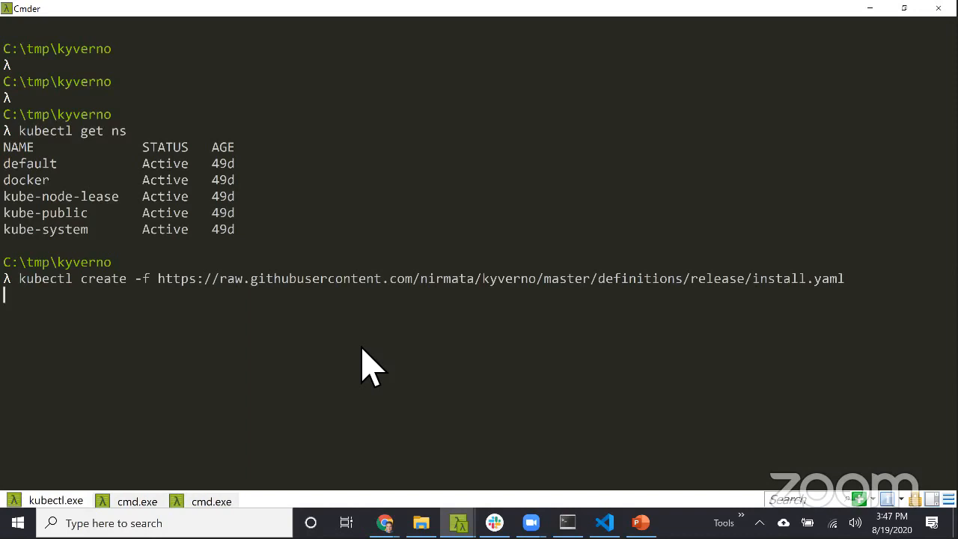
{"action": "key", "text": "Return"}
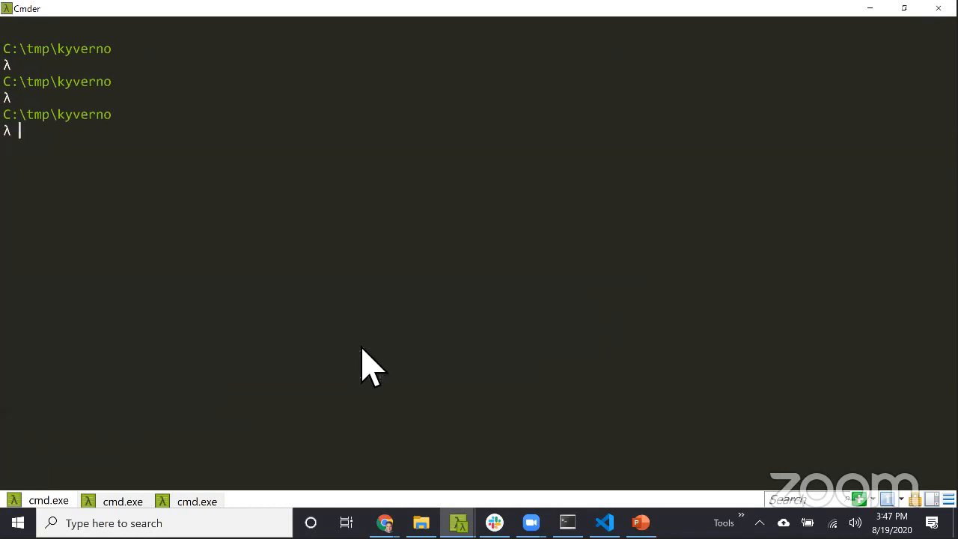
Show the new kyverno namespace and its Running pod, then list cpol (no resources found).
{"action": "type", "text": "kube"}
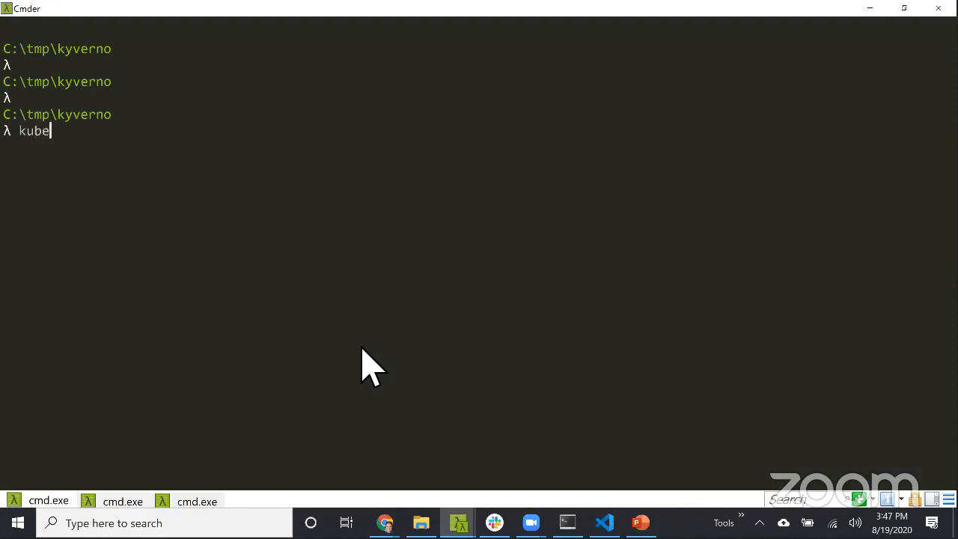
{"action": "type", "text": "ctl get ns"}
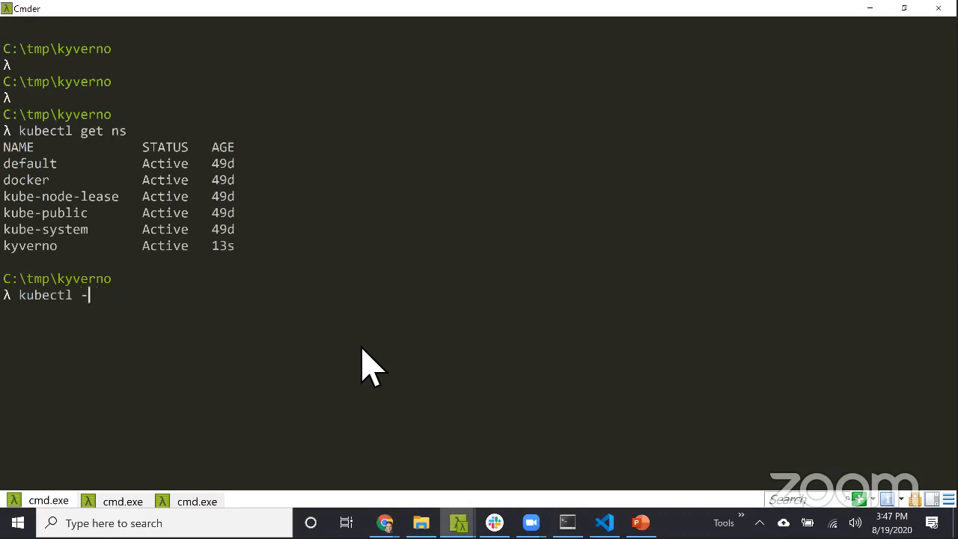
{"action": "type", "text": "n ku"}
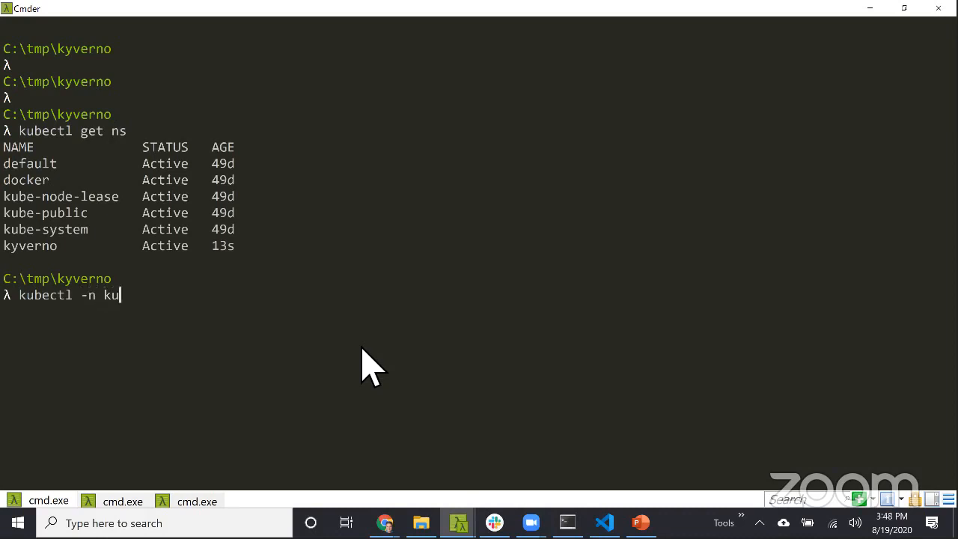
{"action": "type", "text": "yvern"}
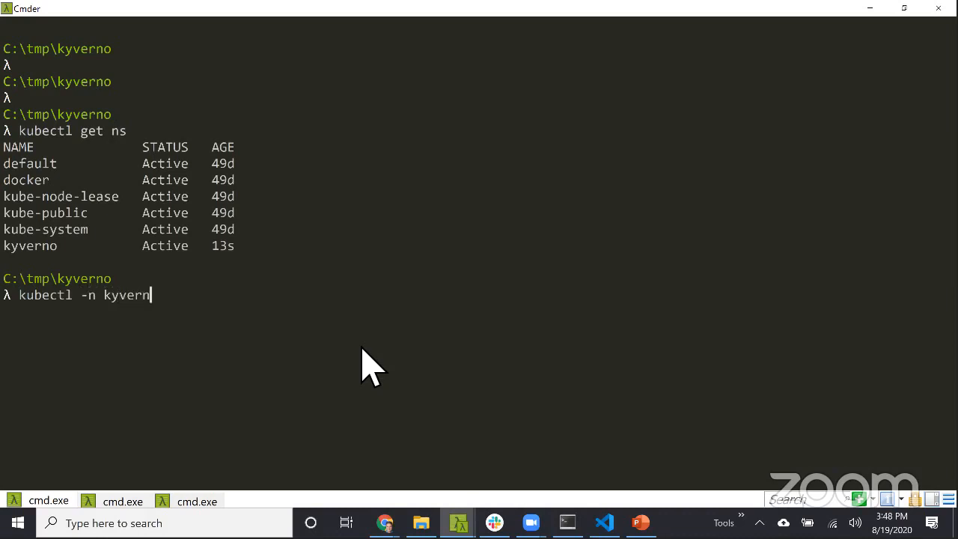
{"action": "type", "text": "o get pods"}
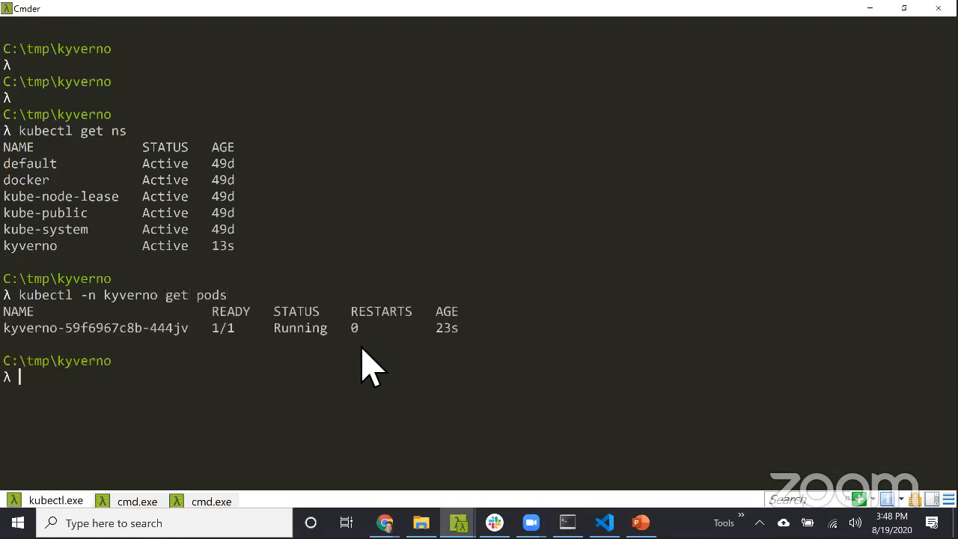
{"action": "type", "text": "kubectl -n kyverno get pod"}
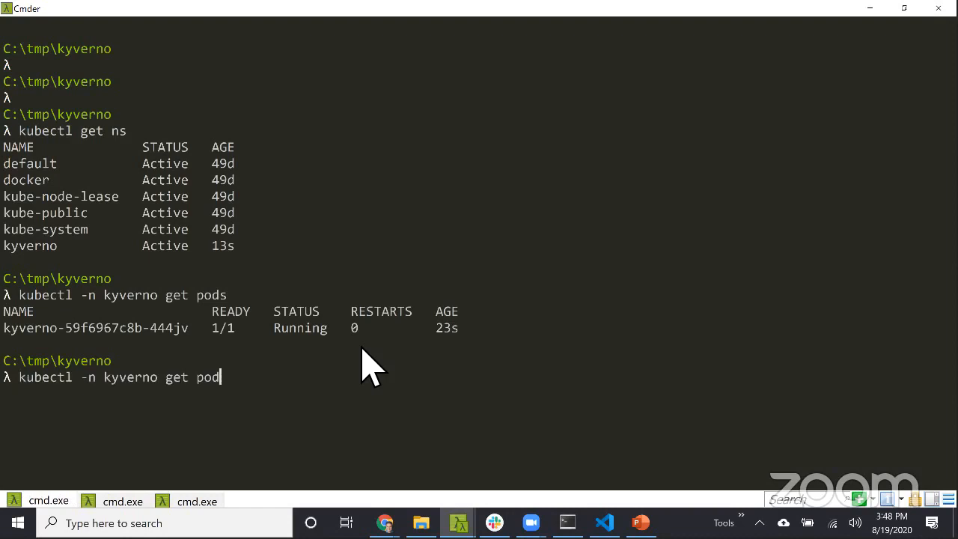
{"action": "key", "text": "BackSpace"}
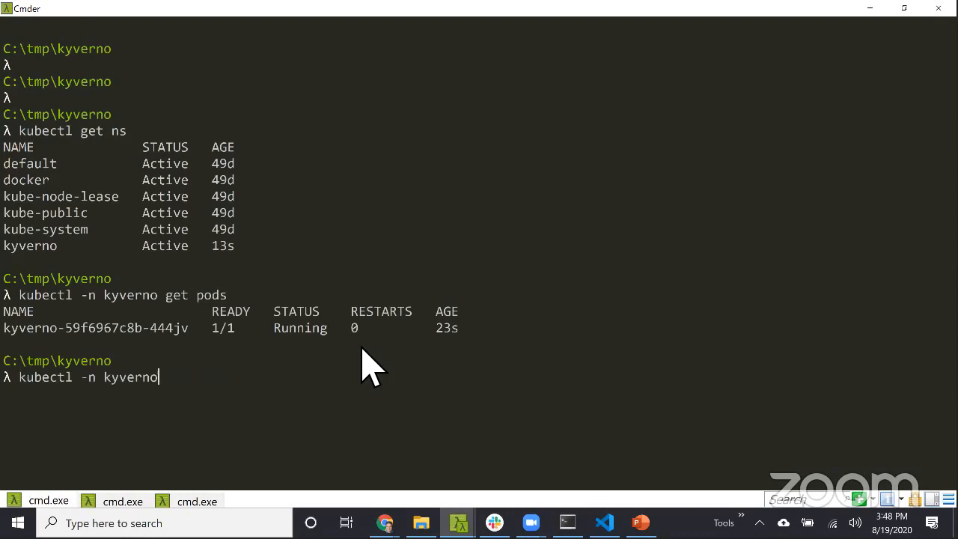
{"action": "key", "text": "Backspace"}
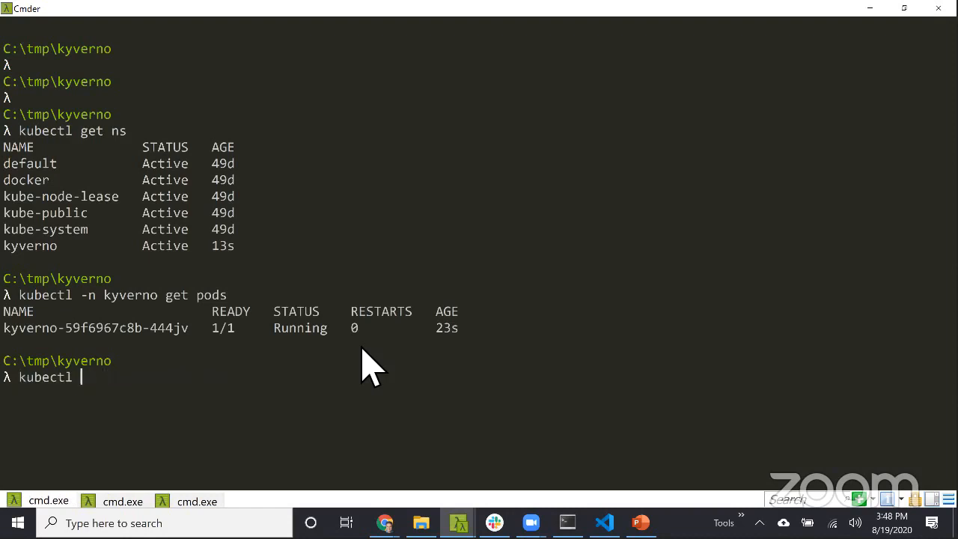
{"action": "type", "text": "c"}
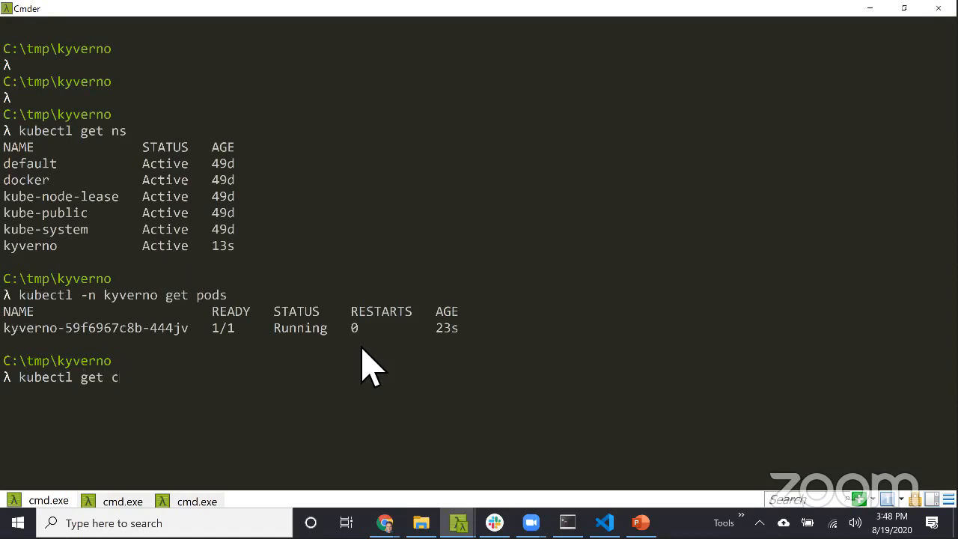
{"action": "type", "text": "pol"}
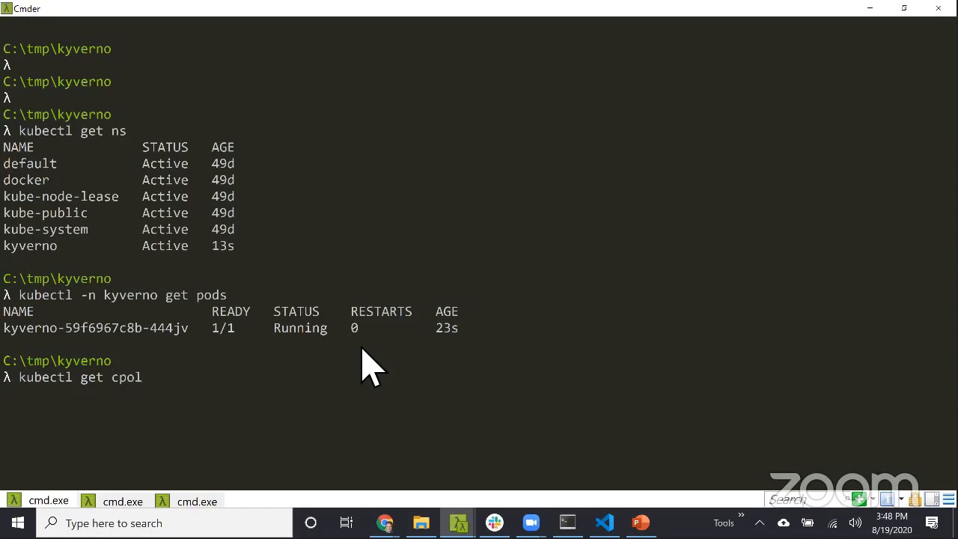
{"action": "key", "text": "Return"}
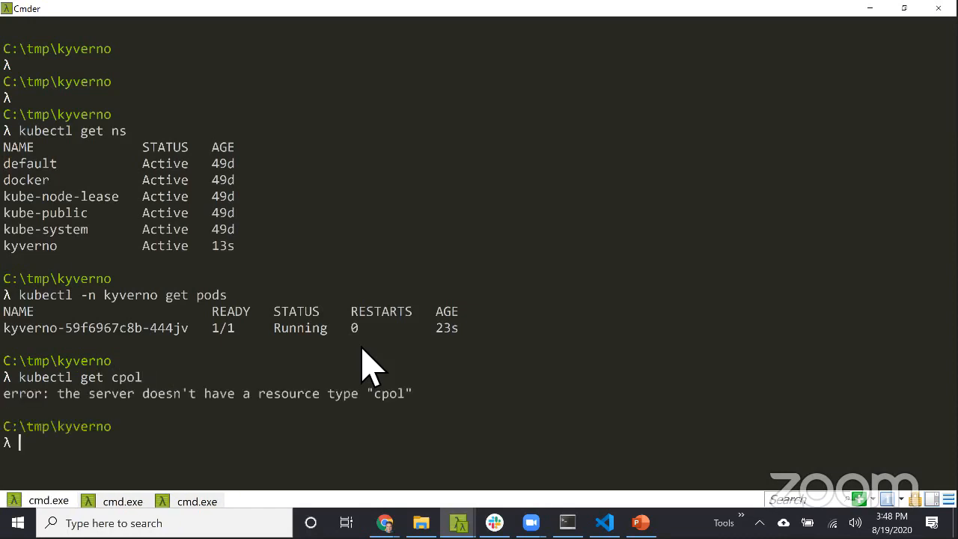
List clusterpolicies by full name, confirming the cluster has none yet.
{"action": "type", "text": "kubectl get cpol"}
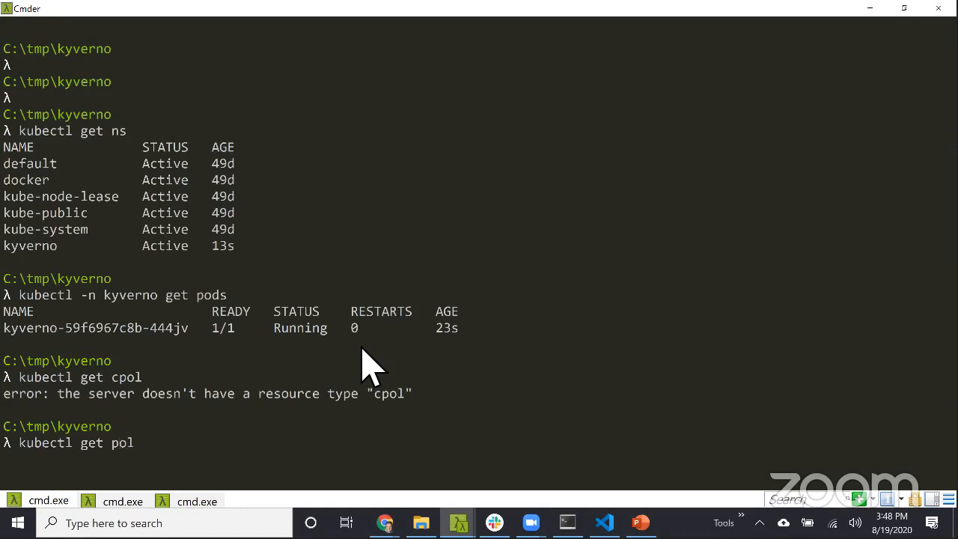
{"action": "type", "text": "cl"}
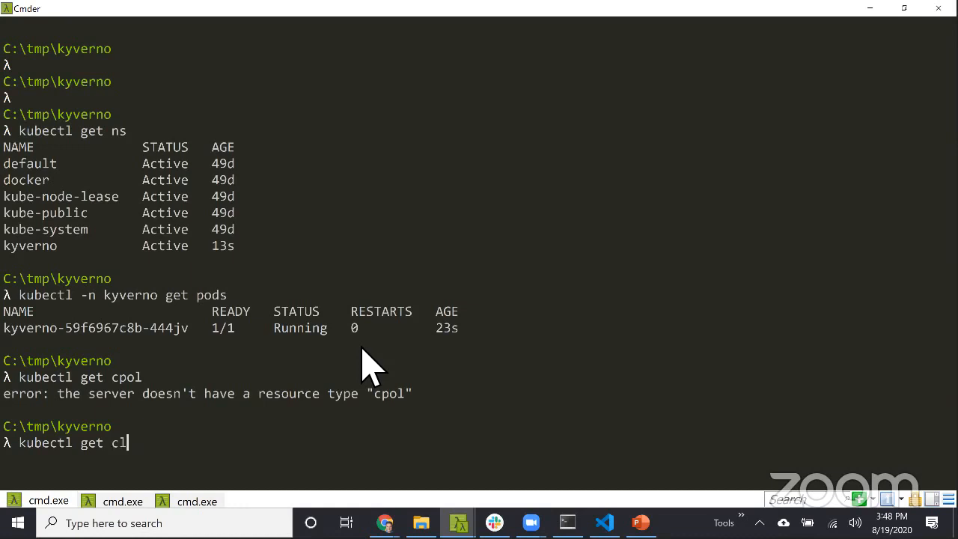
{"action": "type", "text": "usterpolic"}
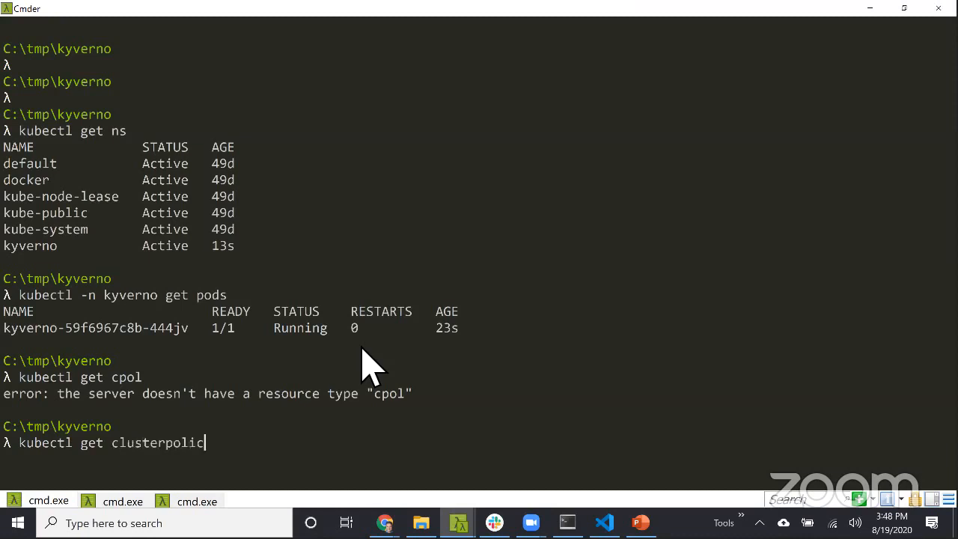
{"action": "key", "text": "Return"}
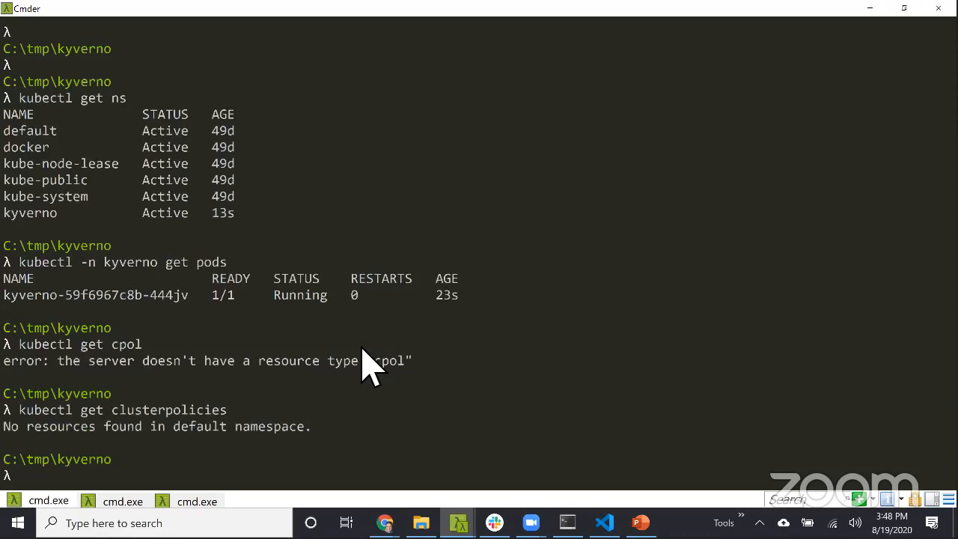
{"action": "mouse_move", "coordinate": [374, 366]}
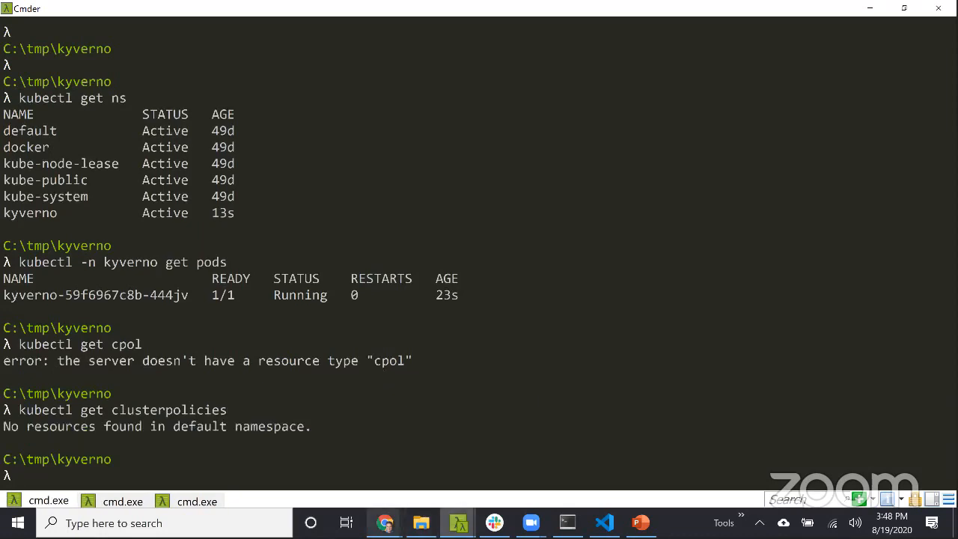
{"action": "mouse_move", "coordinate": [383, 523]}
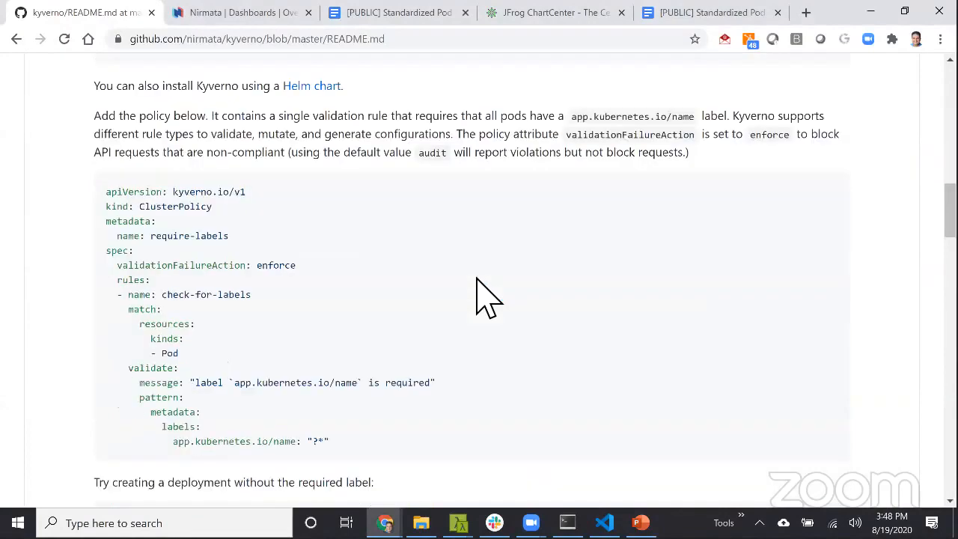
Go from the README's Documentation list to the Sample Policies page and its recommended policies list.
{"action": "scroll", "scroll_direction": "down", "scroll_amount": 3}
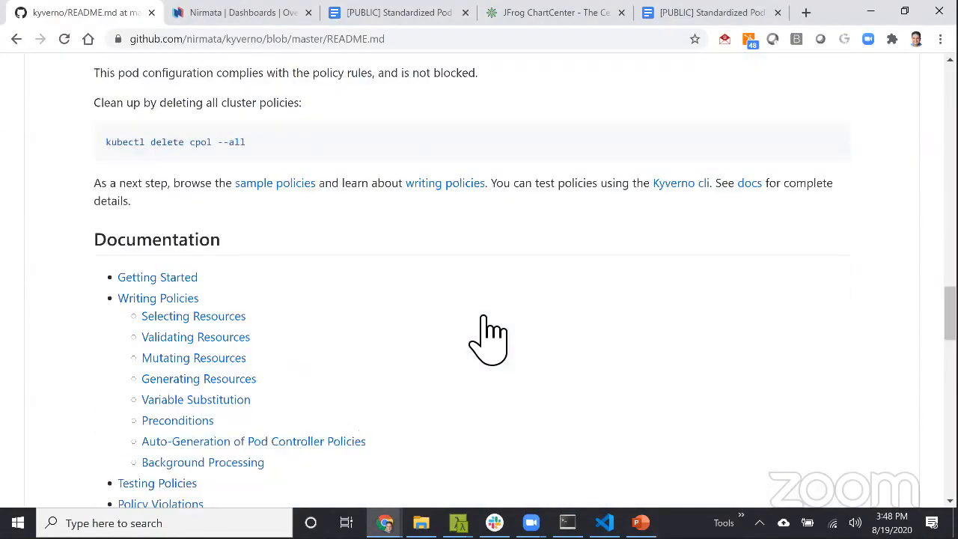
{"action": "scroll", "scroll_direction": "down", "scroll_amount": 3}
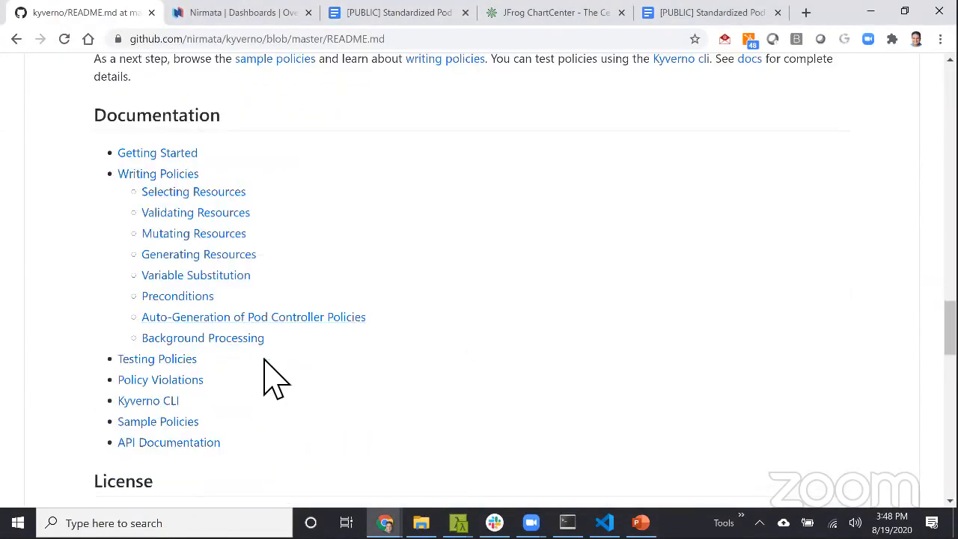
{"action": "mouse_move", "coordinate": [217, 446]}
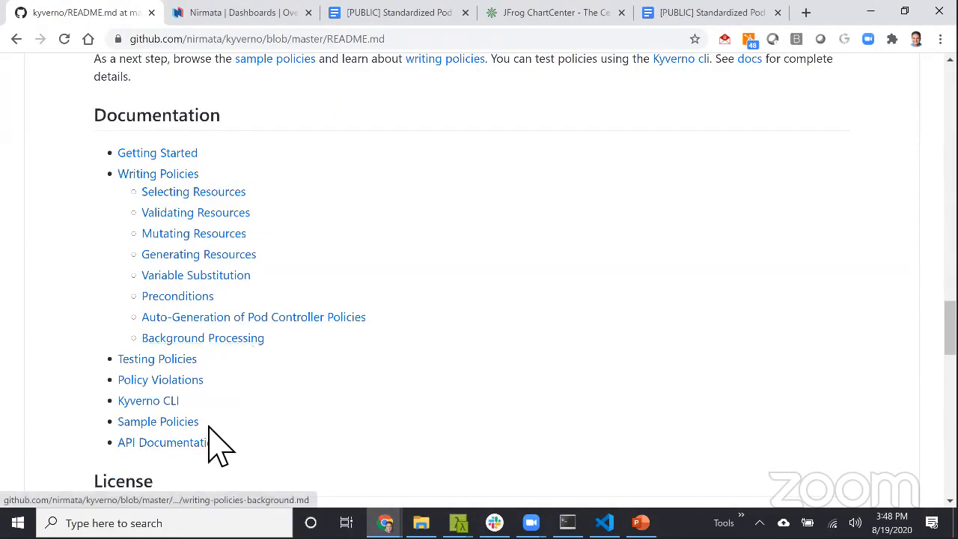
{"action": "mouse_move", "coordinate": [176, 296]}
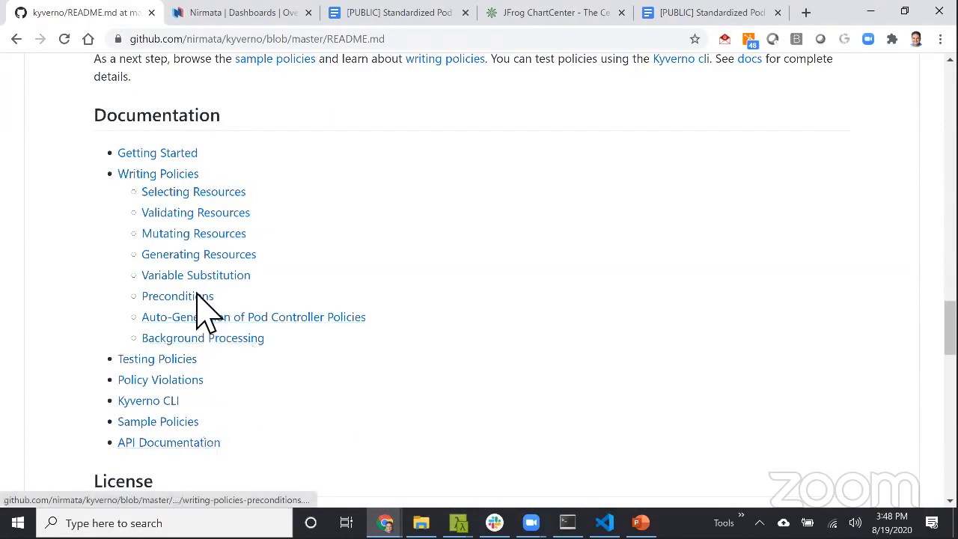
{"action": "left_click", "coordinate": [158, 420]}
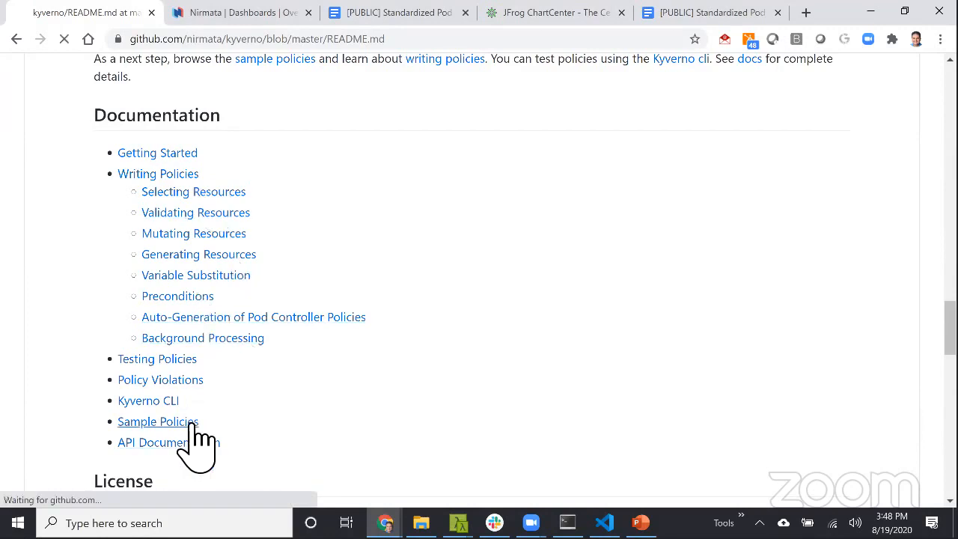
{"action": "left_click", "coordinate": [157, 421]}
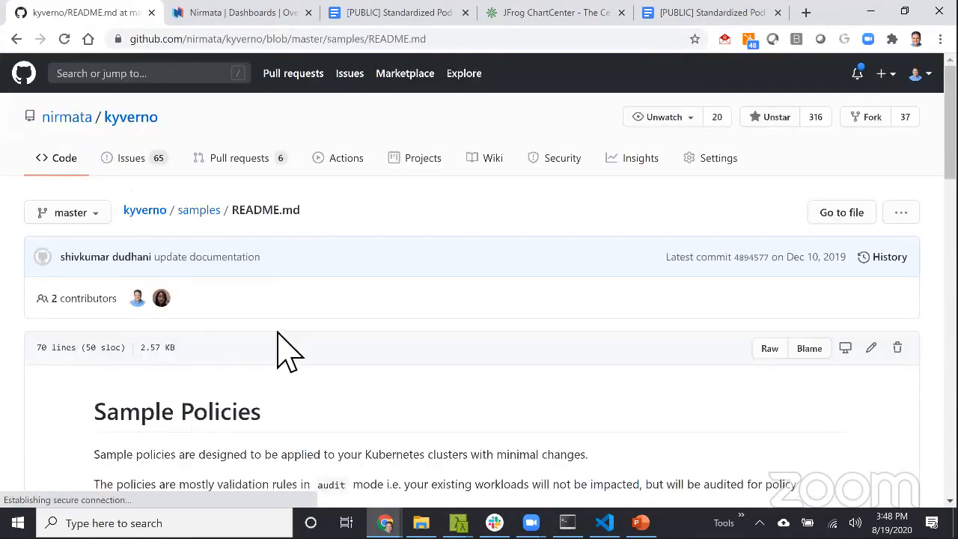
{"action": "scroll", "scroll_direction": "down", "scroll_amount": 3}
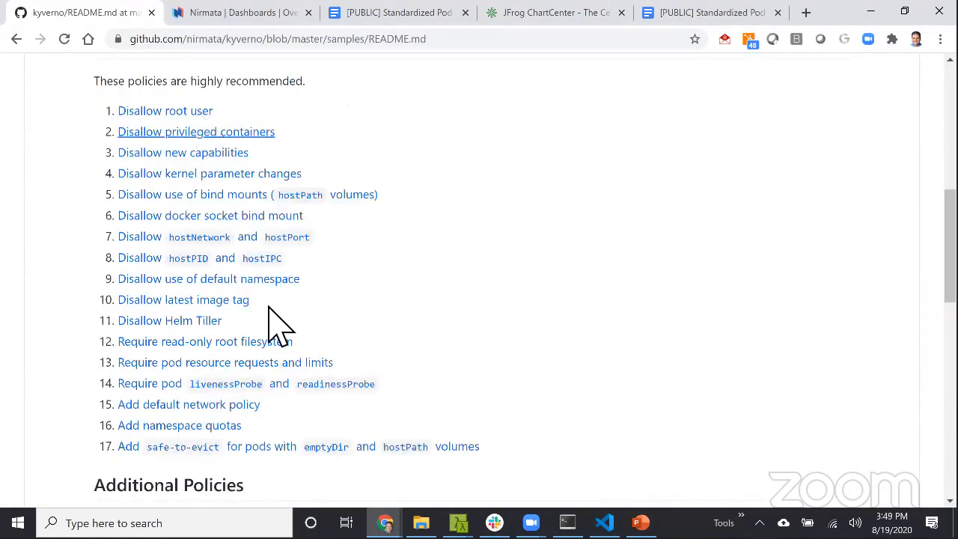
{"action": "mouse_move", "coordinate": [411, 381]}
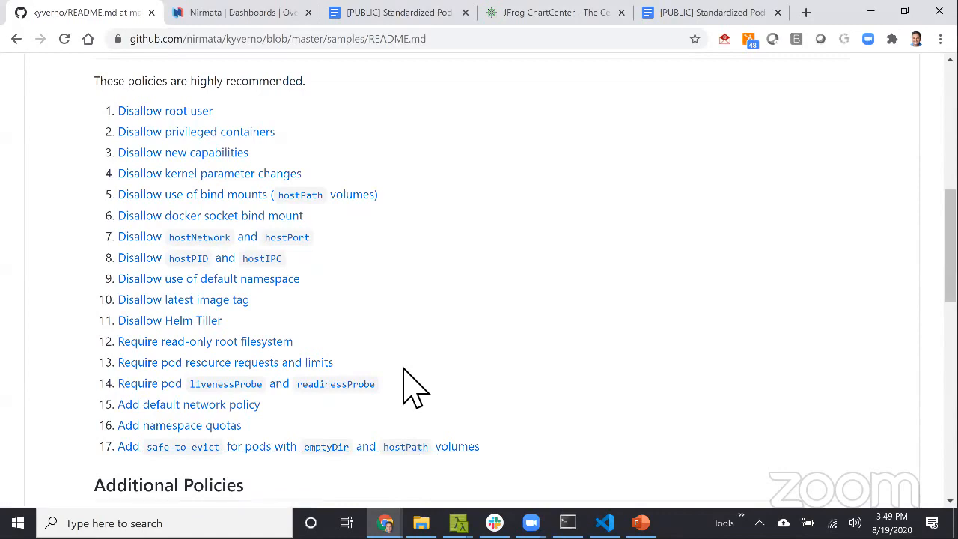
{"action": "mouse_move", "coordinate": [255, 131]}
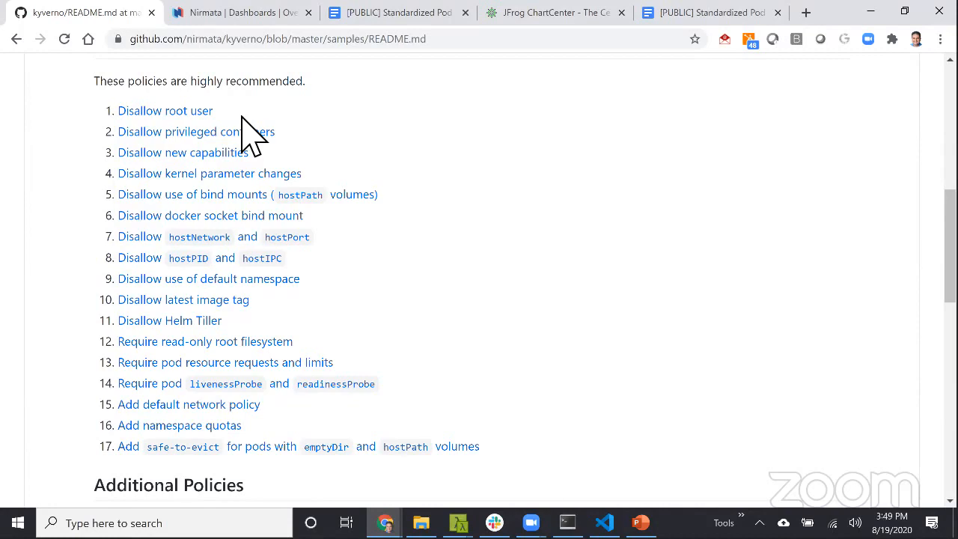
{"action": "mouse_move", "coordinate": [404, 107]}
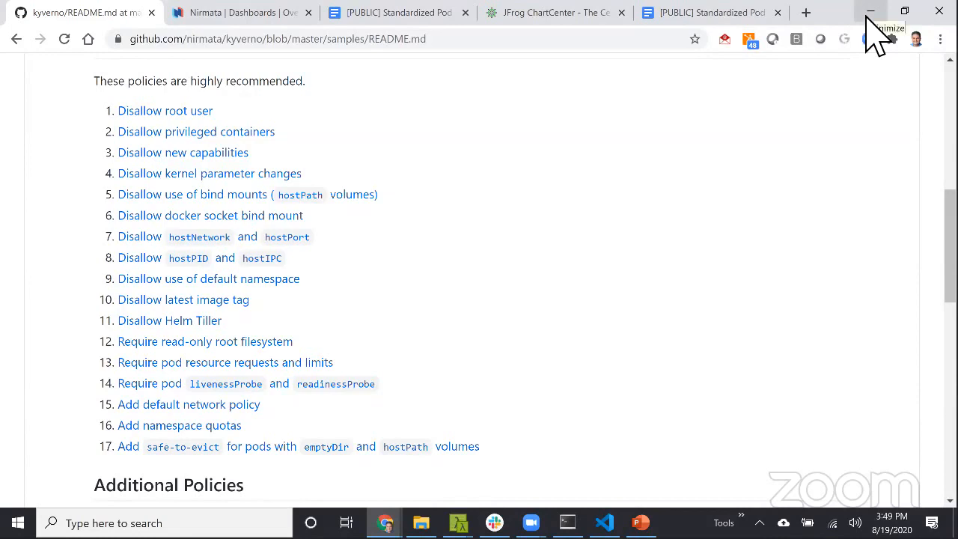
{"action": "mouse_move", "coordinate": [883, 45]}
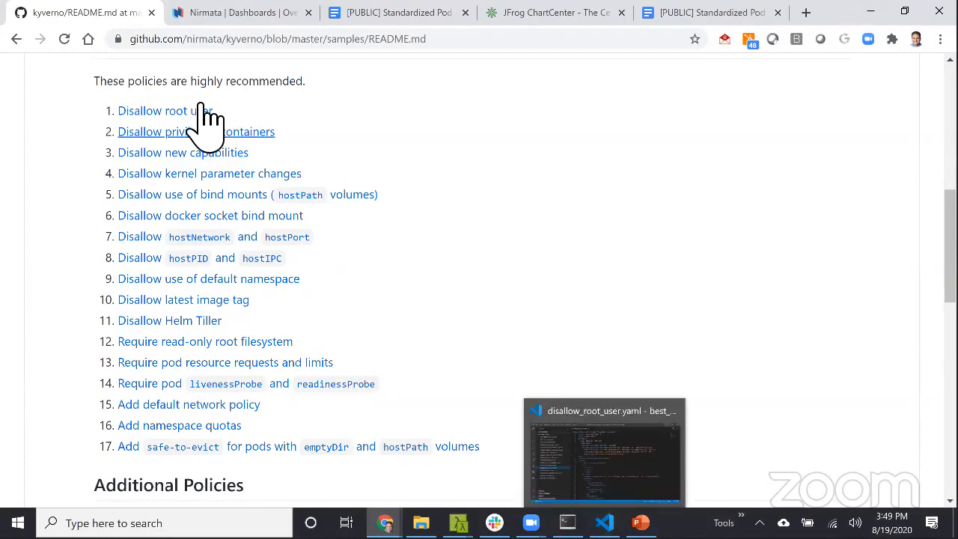
Open the Disallow root user sample policy page showing its YAML with validationFailureAction audit.
{"action": "left_click", "coordinate": [165, 110]}
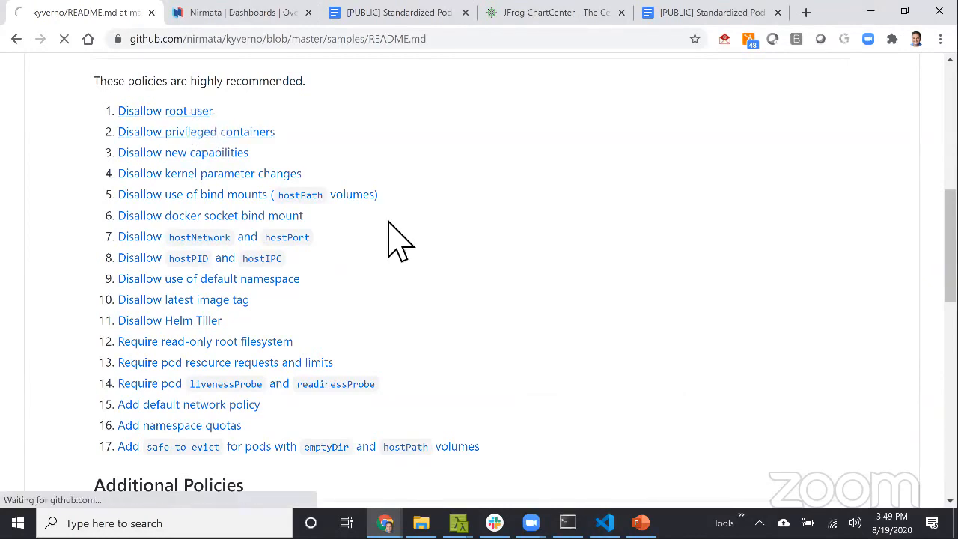
{"action": "left_click", "coordinate": [165, 111]}
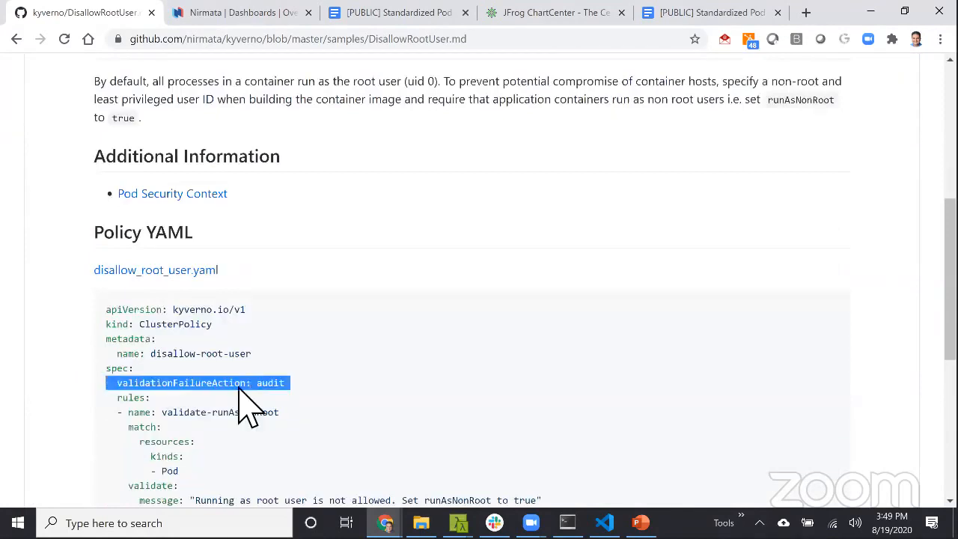
{"action": "mouse_move", "coordinate": [604, 522]}
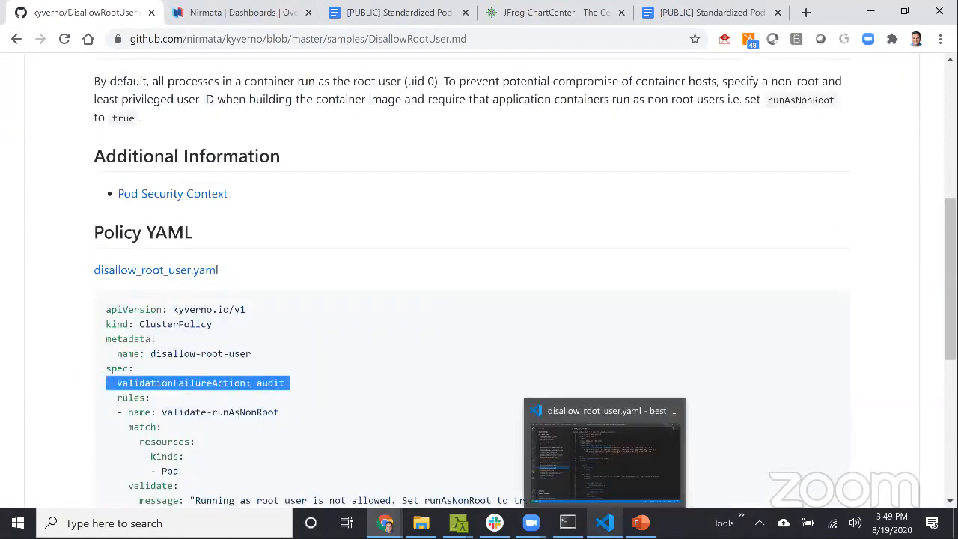
Review the local disallow_root_user.yaml set to enforce in VS Code, then minimize back to the terminal.
{"action": "left_click", "coordinate": [604, 450]}
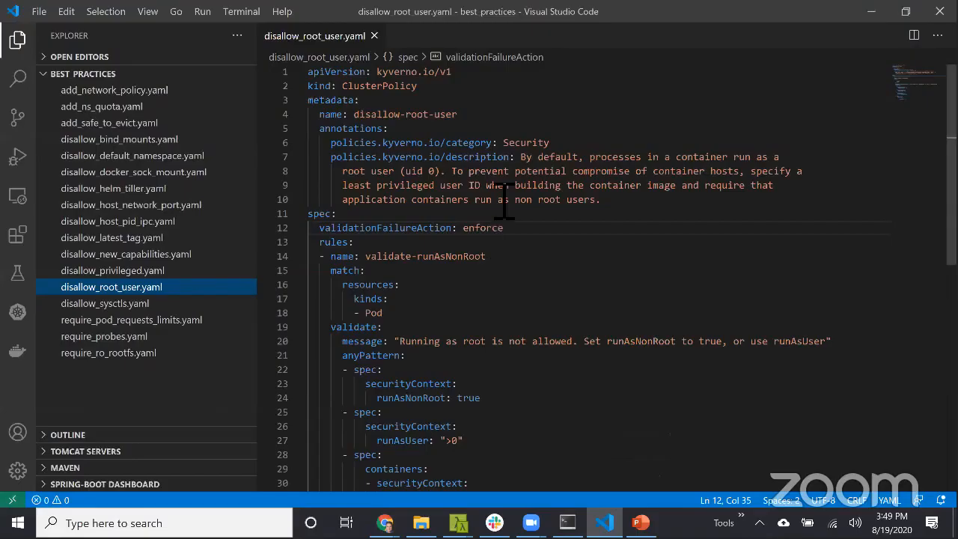
{"action": "mouse_move", "coordinate": [449, 270]}
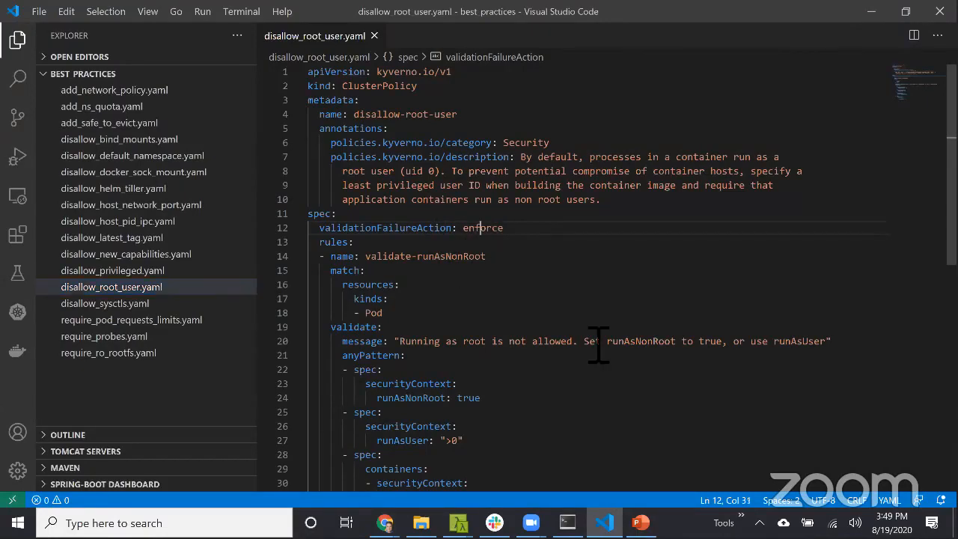
{"action": "double_click", "coordinate": [482, 227]}
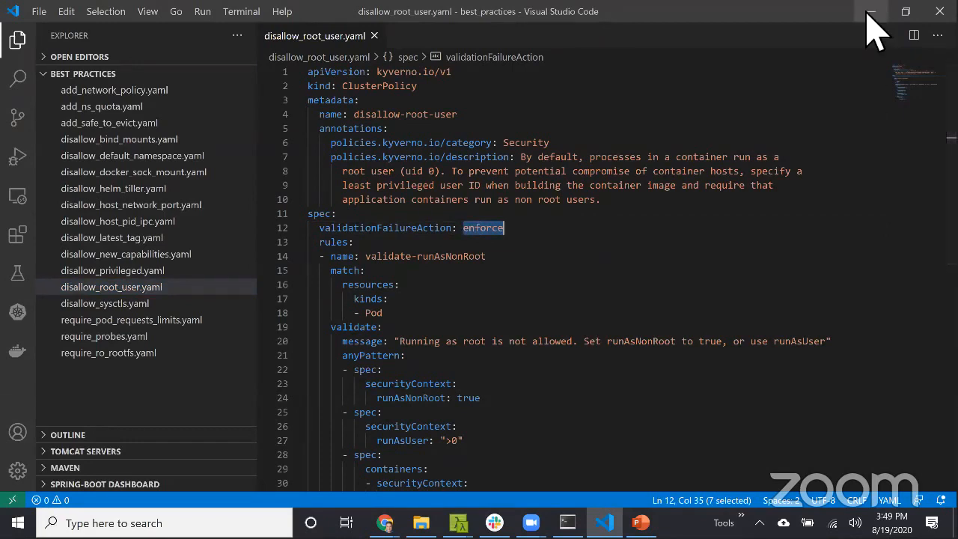
{"action": "left_click", "coordinate": [383, 522]}
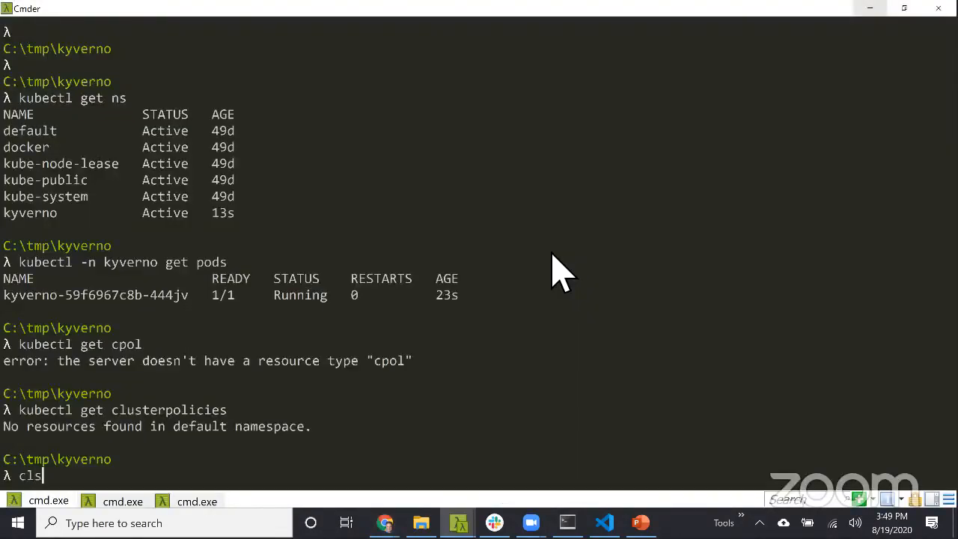
Enter a kubectl create -f command for the C:\tmp\kyverno best-practices policies, then clear the console.
{"action": "key", "text": "Return"}
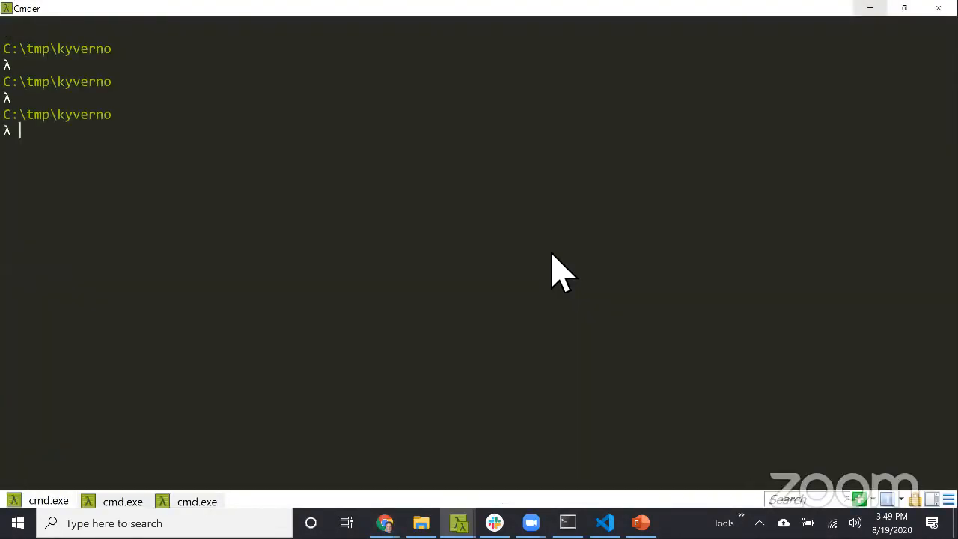
{"action": "type", "text": "kubectl"}
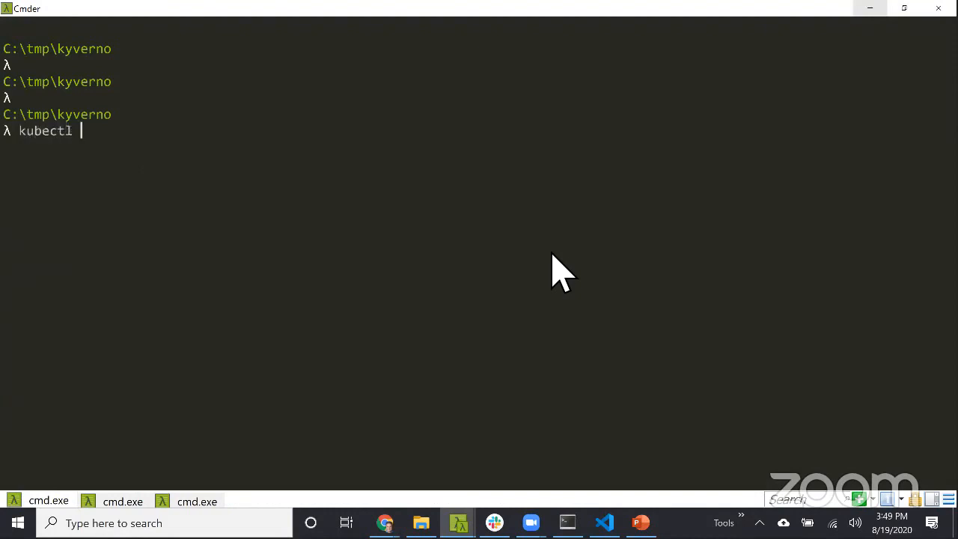
{"action": "type", "text": "creat"}
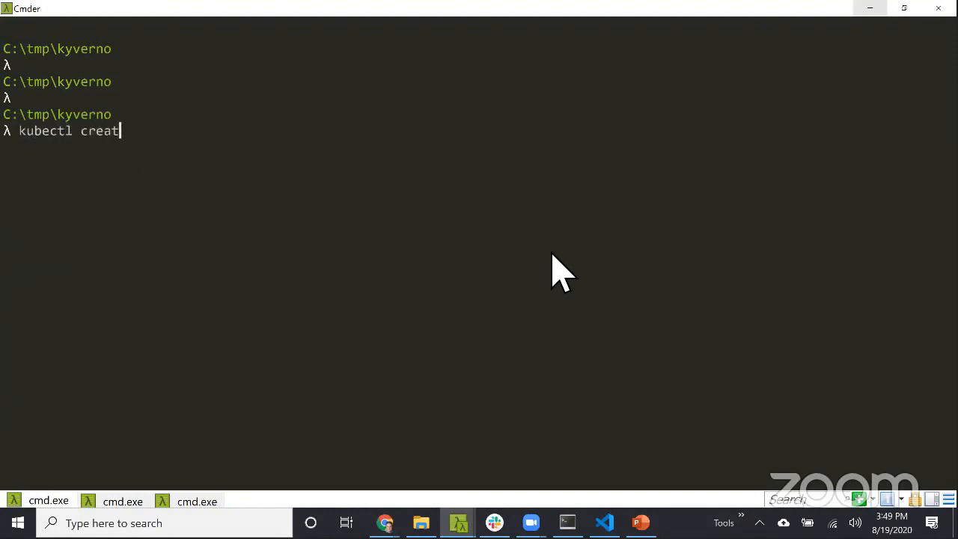
{"action": "type", "text": "e -f C"}
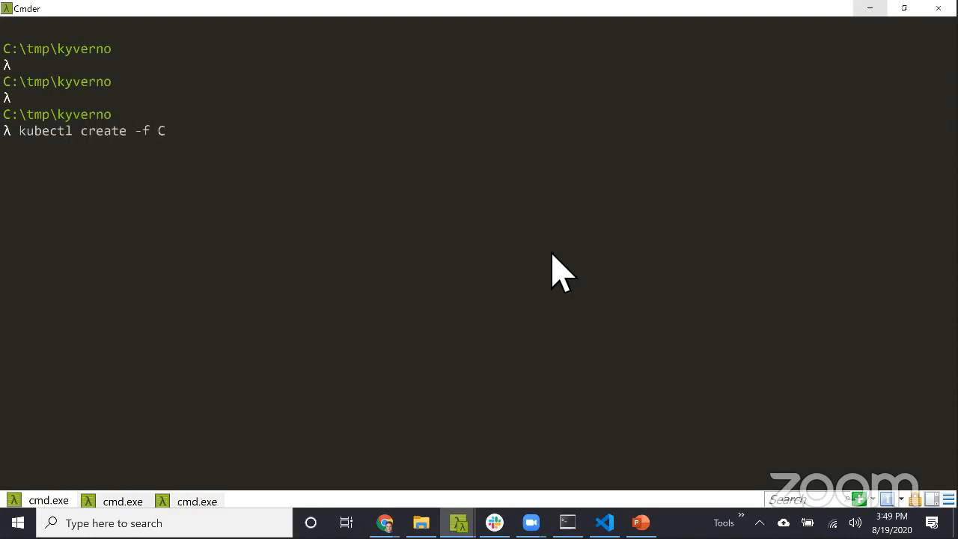
{"action": "type", "text": ":\\tmp\\ky"}
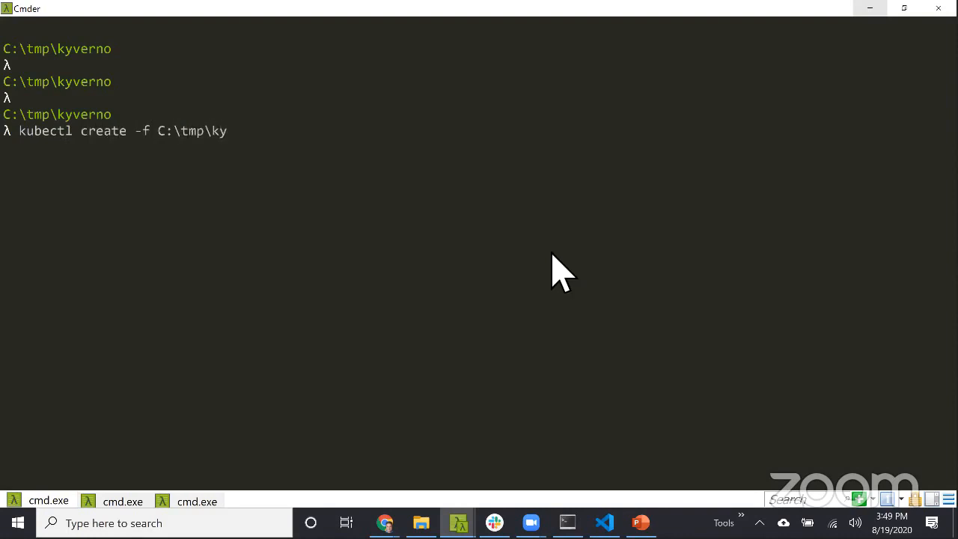
{"action": "type", "text": "verno\\bes"}
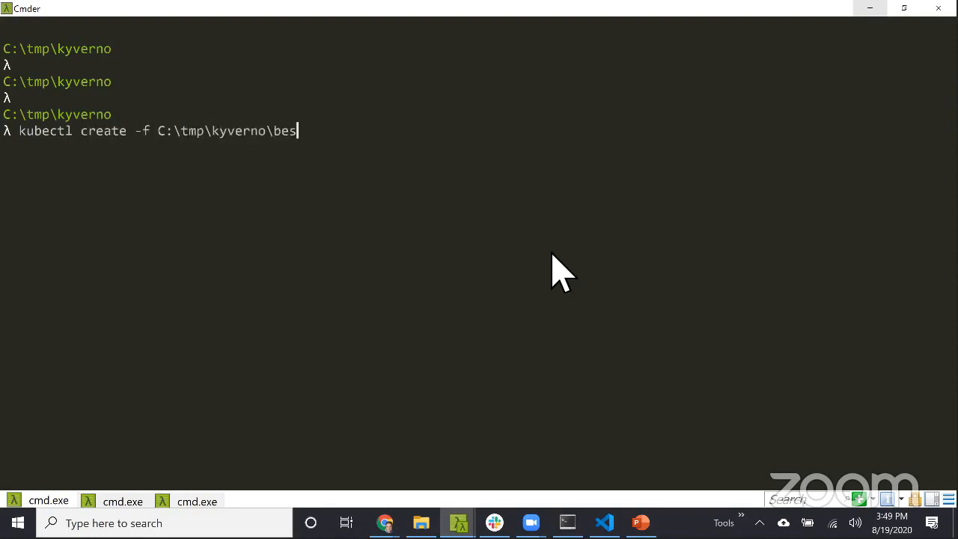
{"action": "key", "text": "Return"}
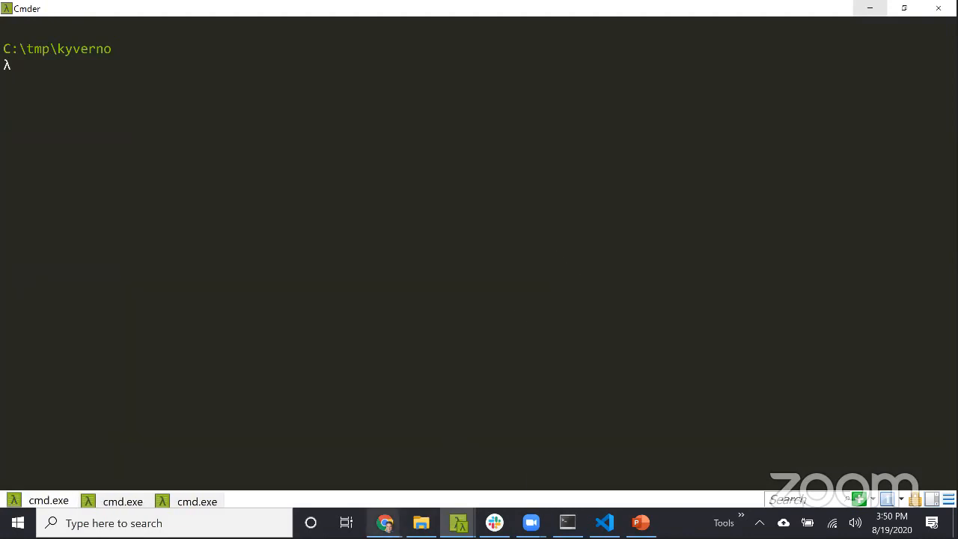
Switch to JFrog ChartCenter and bring up the k8s-land/gitea chart page.
{"action": "left_click", "coordinate": [383, 523]}
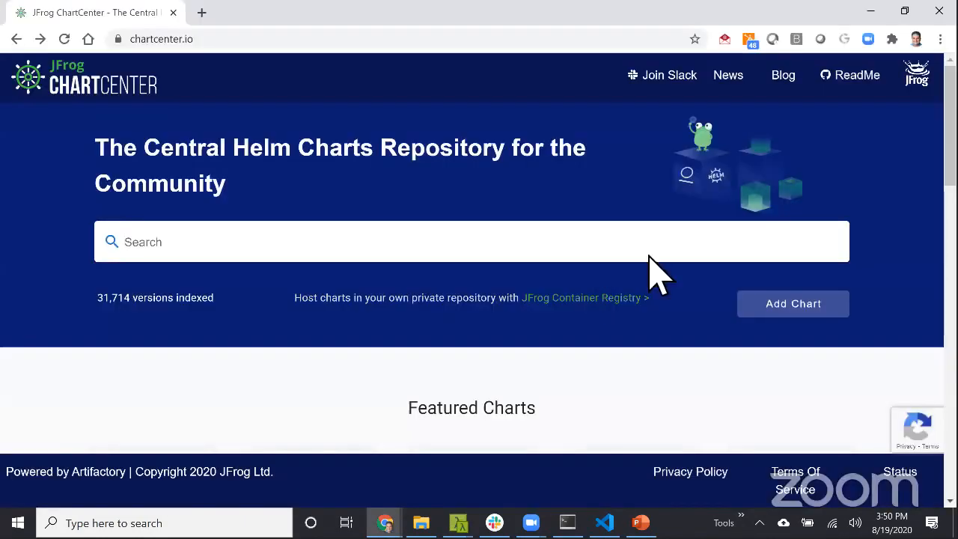
{"action": "scroll", "scroll_direction": "down", "scroll_amount": 3}
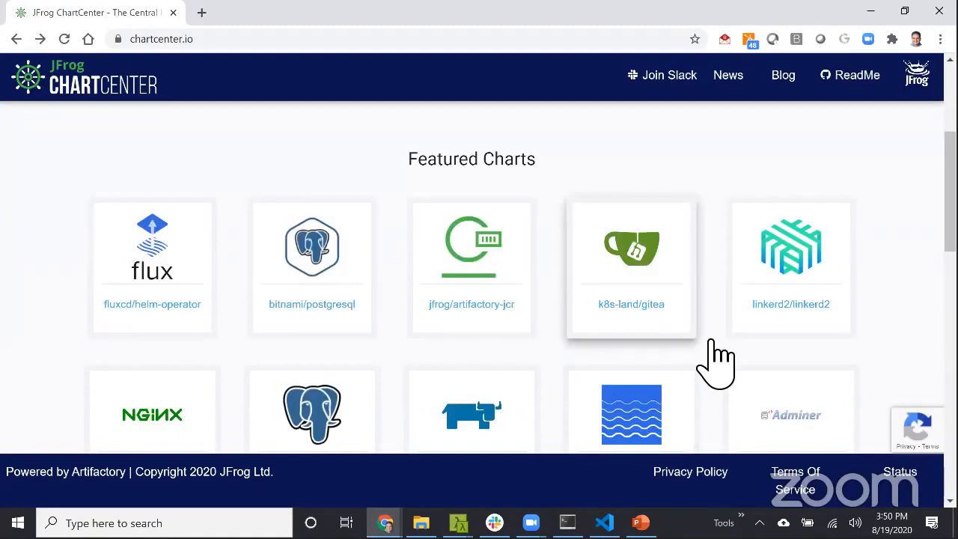
{"action": "left_click", "coordinate": [632, 267]}
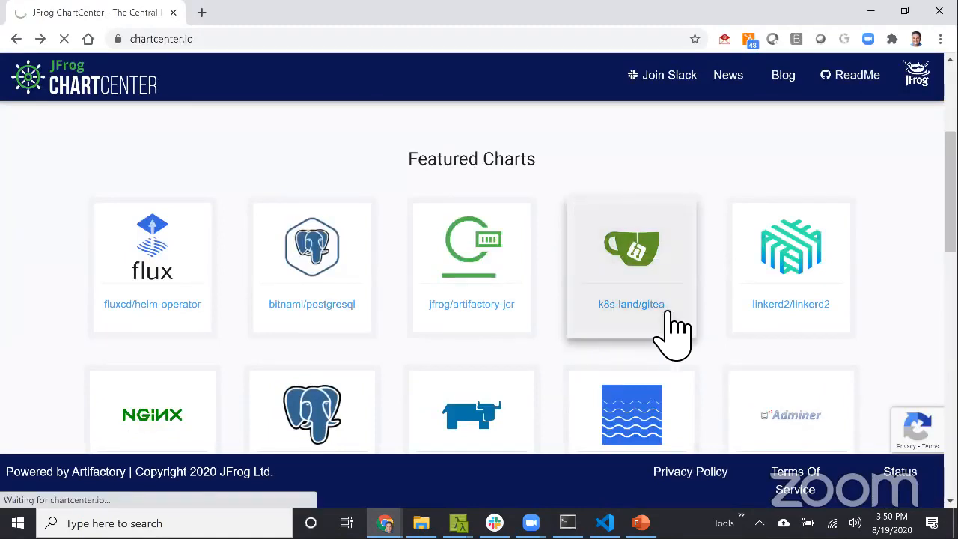
{"action": "left_click", "coordinate": [631, 266]}
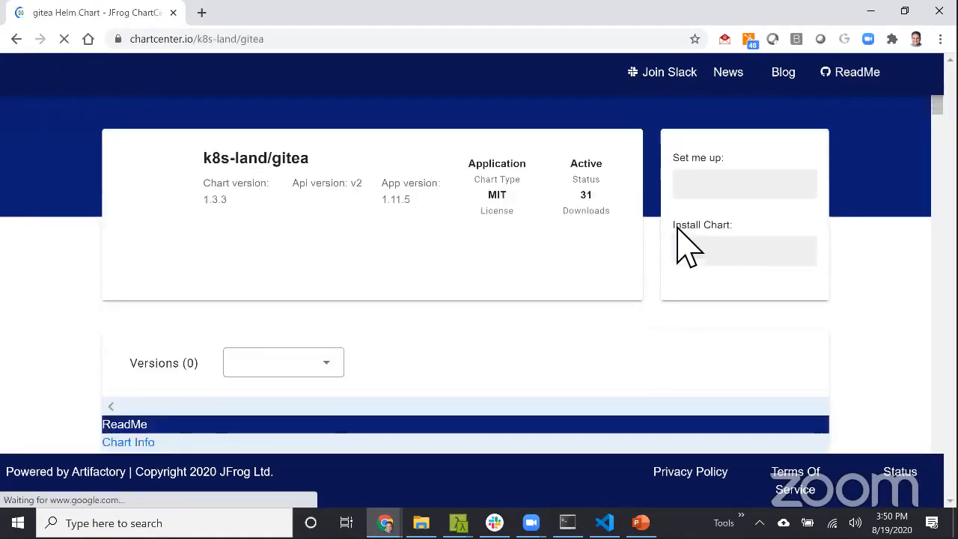
{"action": "scroll", "scroll_direction": "down", "scroll_amount": 3}
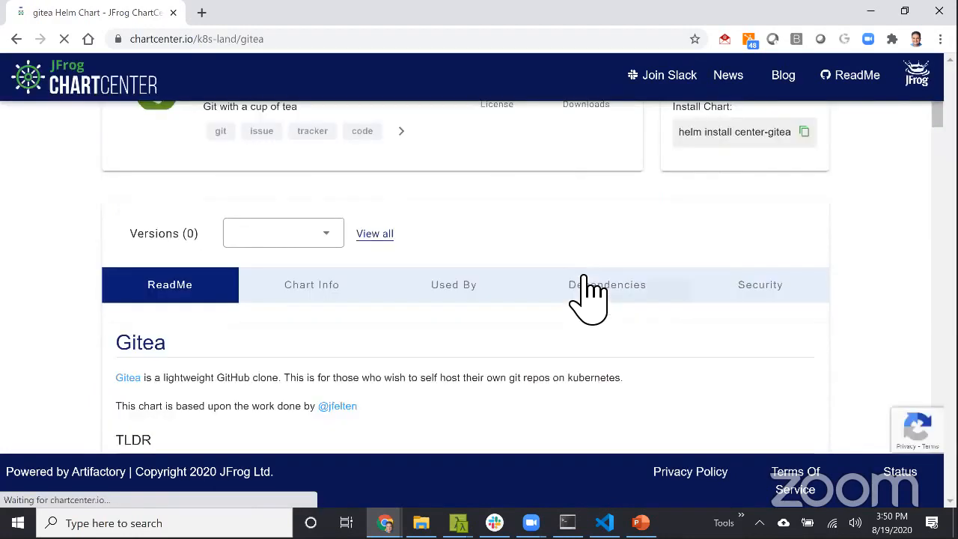
Show the gitea chart's Security report filtered to its three medium busybox/libssl CVEs.
{"action": "left_click", "coordinate": [760, 284]}
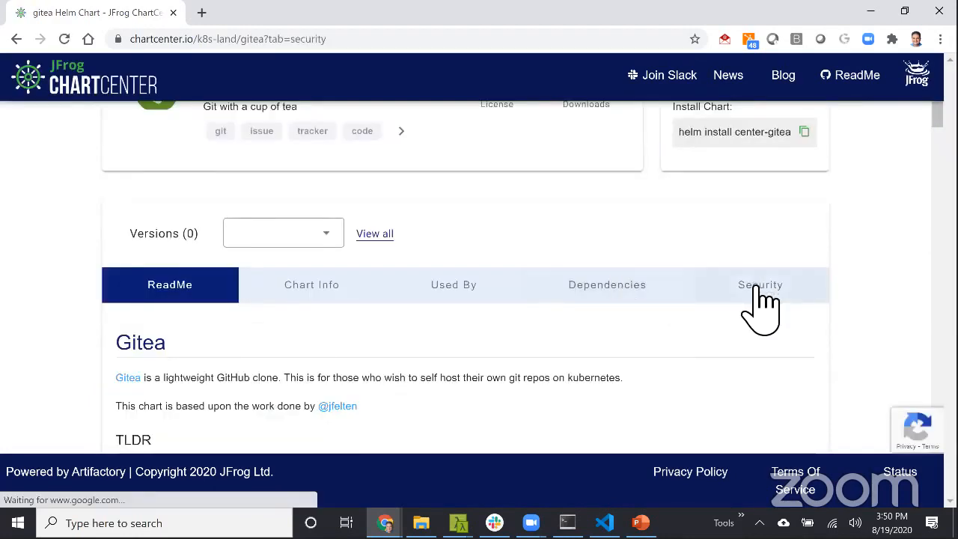
{"action": "left_click", "coordinate": [760, 284]}
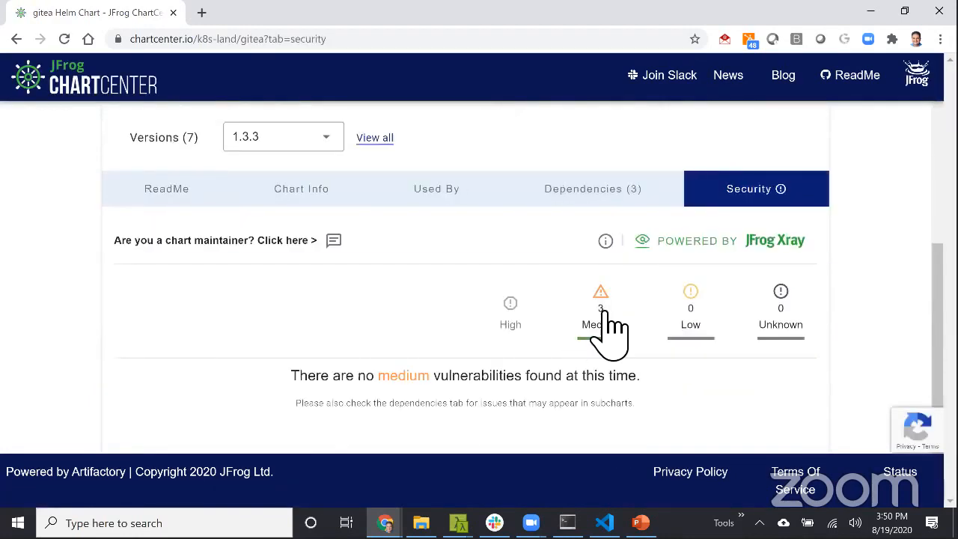
{"action": "left_click", "coordinate": [601, 306]}
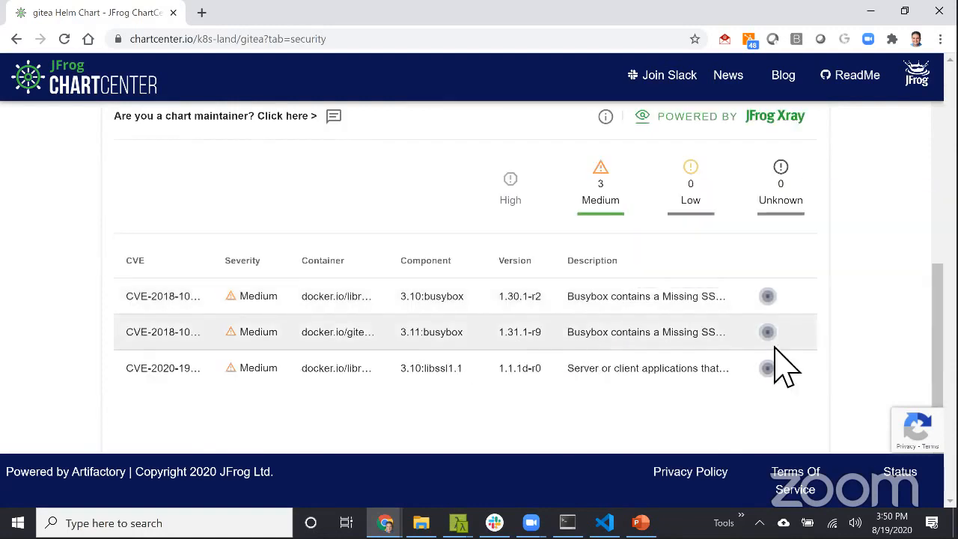
{"action": "mouse_move", "coordinate": [853, 374]}
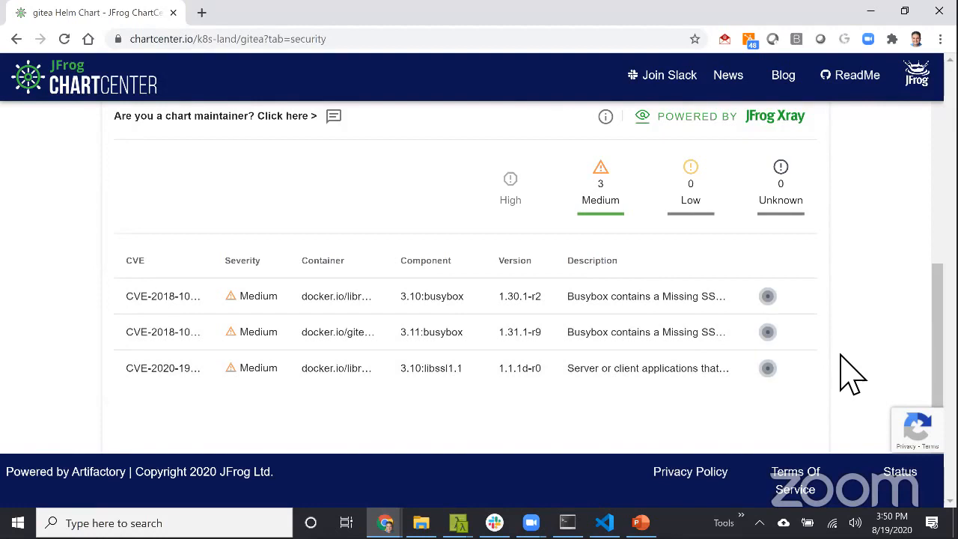
{"action": "mouse_move", "coordinate": [471, 314]}
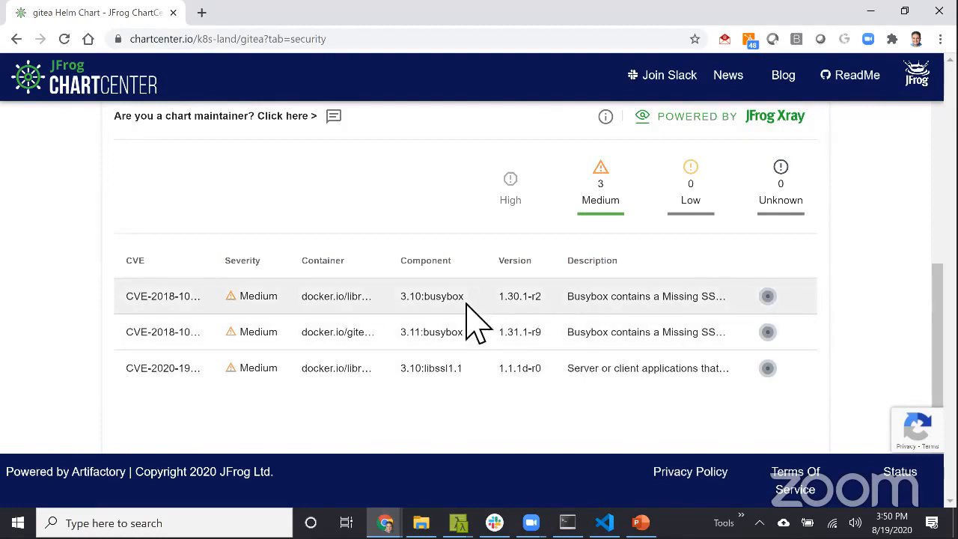
{"action": "scroll", "scroll_direction": "up", "scroll_amount": 3}
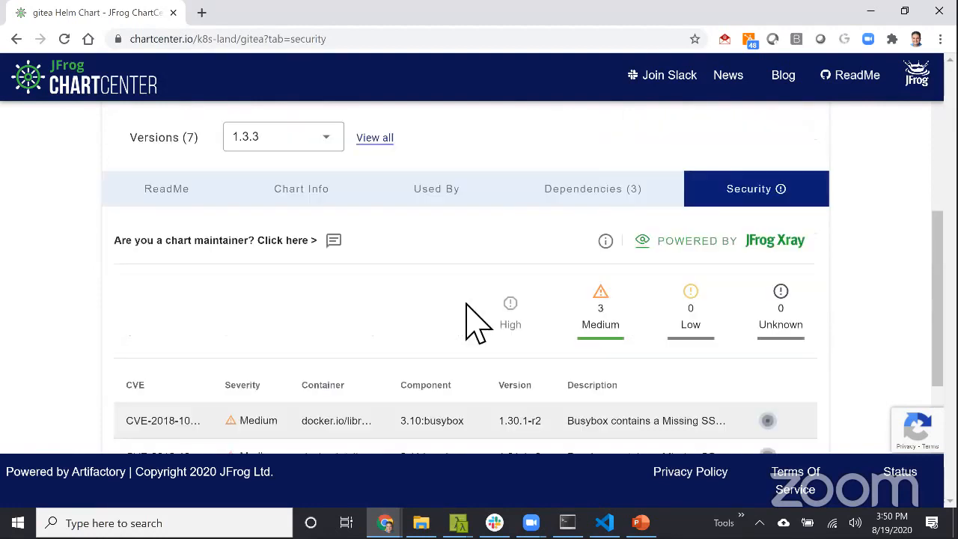
{"action": "scroll", "scroll_direction": "up", "scroll_amount": 3}
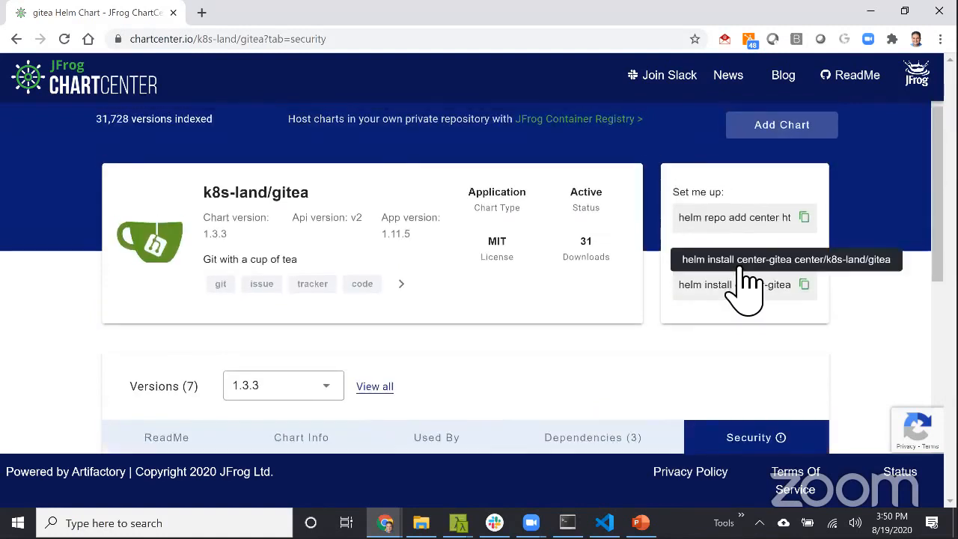
{"action": "mouse_move", "coordinate": [736, 309]}
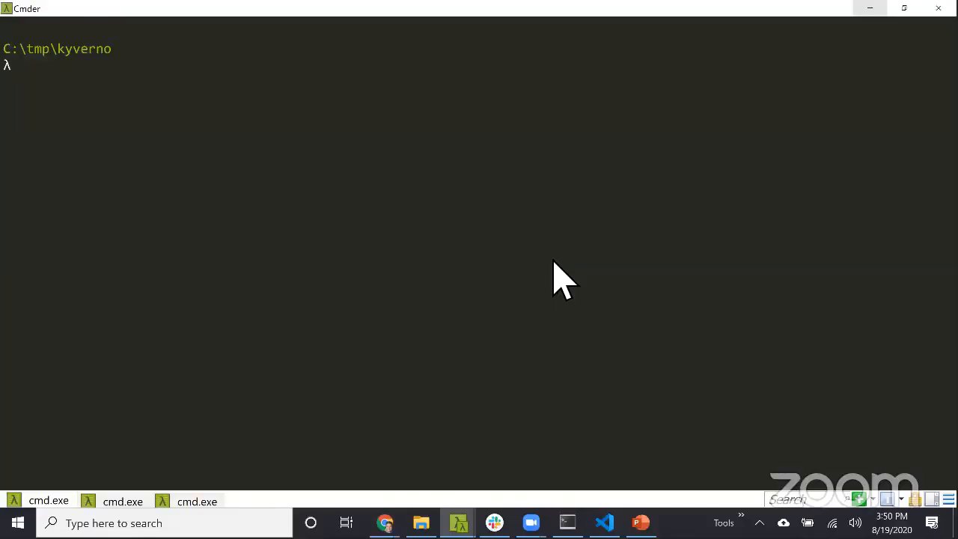
Run helm install center-gitea center/k8s-land/gitea and let Kyverno's webhook deny it.
{"action": "type", "text": "helm install center-gitea center/k8s-land/gitea"}
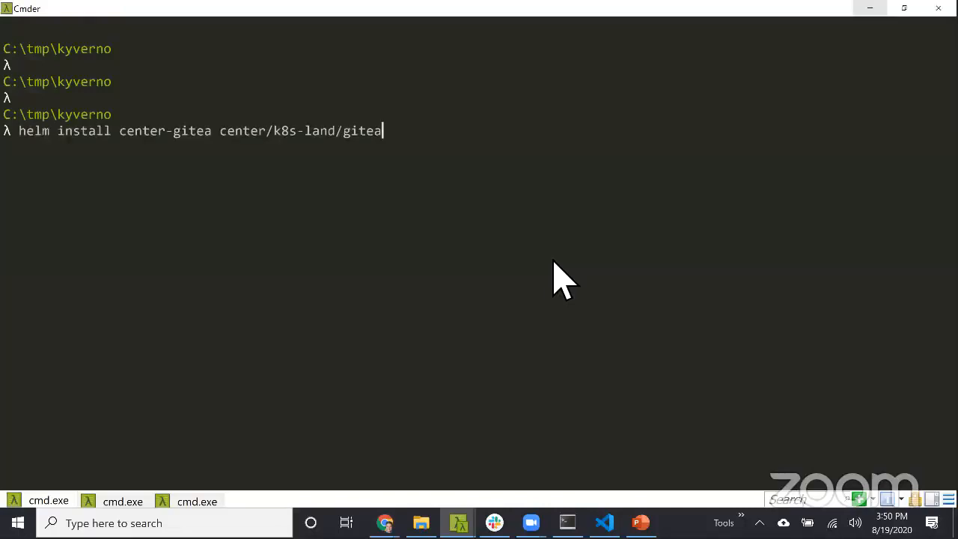
{"action": "key", "text": "Return"}
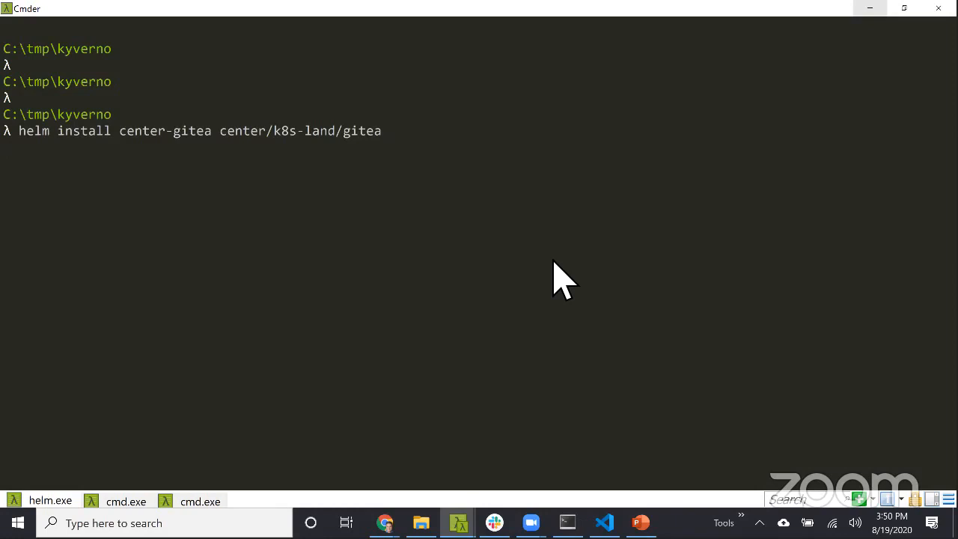
{"action": "key", "text": "Return"}
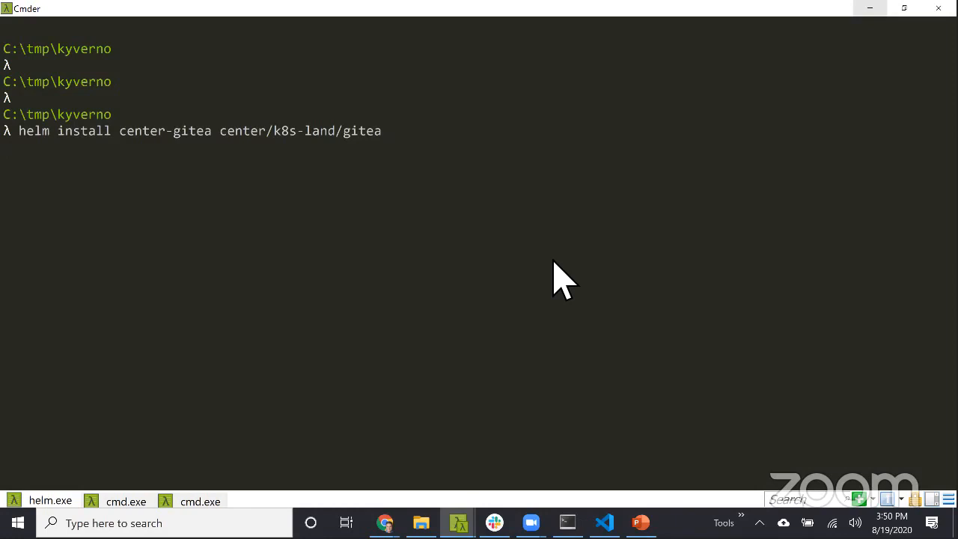
{"action": "key", "text": "Return"}
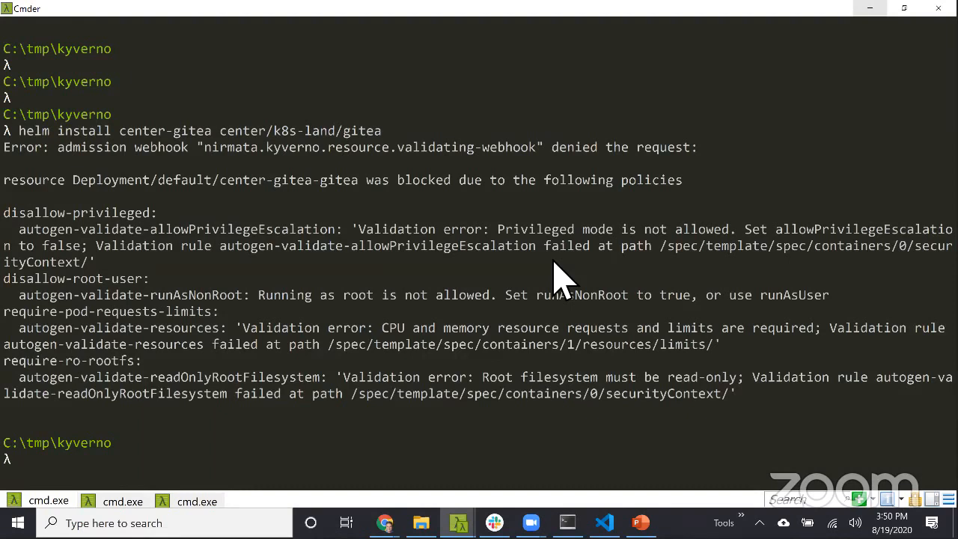
{"action": "mouse_move", "coordinate": [410, 157]}
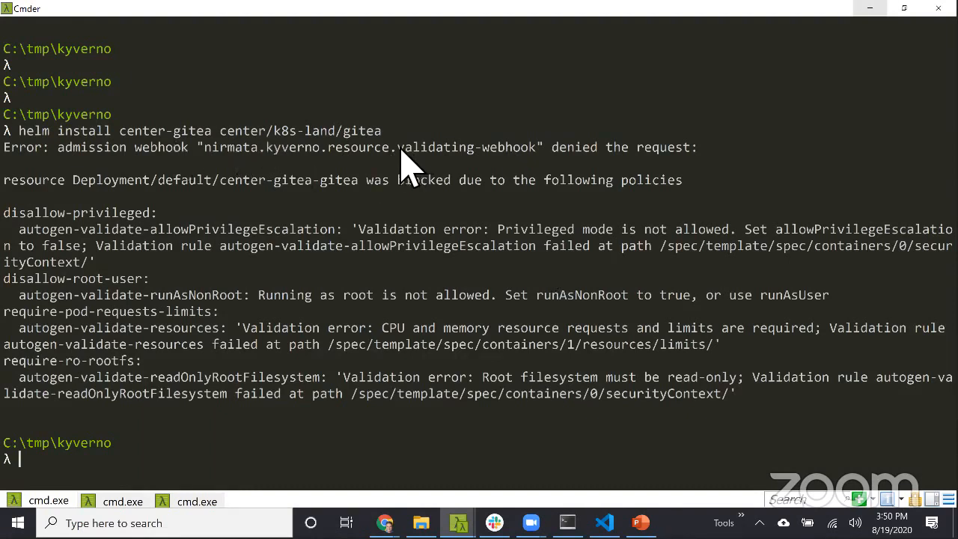
Highlight the Kyverno validating webhook name and the validation error wording in the denial output.
{"action": "double_click", "coordinate": [370, 146]}
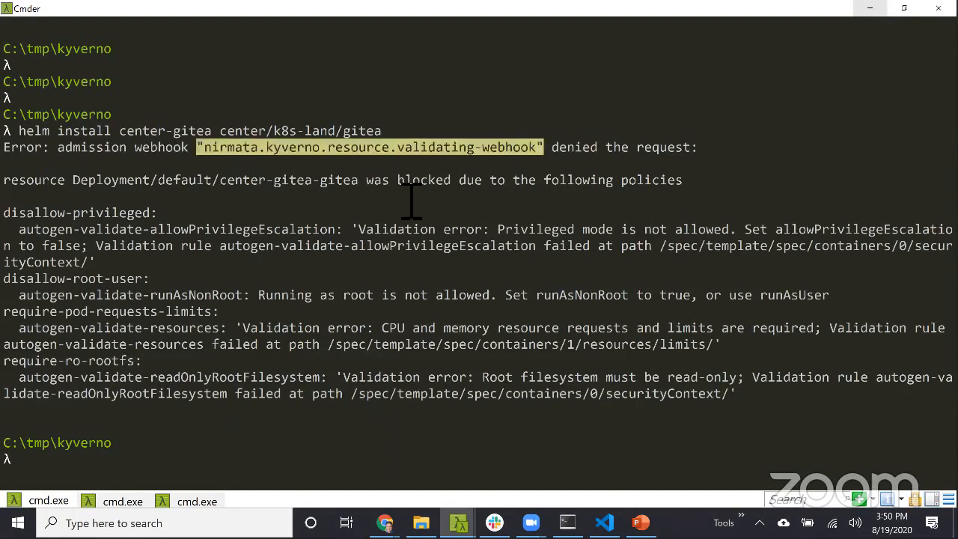
{"action": "mouse_move", "coordinate": [671, 167]}
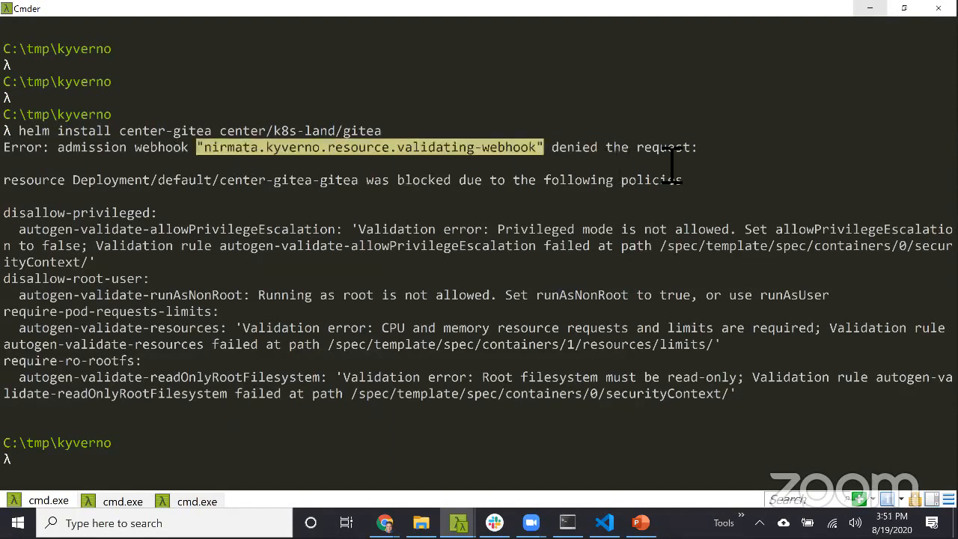
{"action": "mouse_move", "coordinate": [397, 254]}
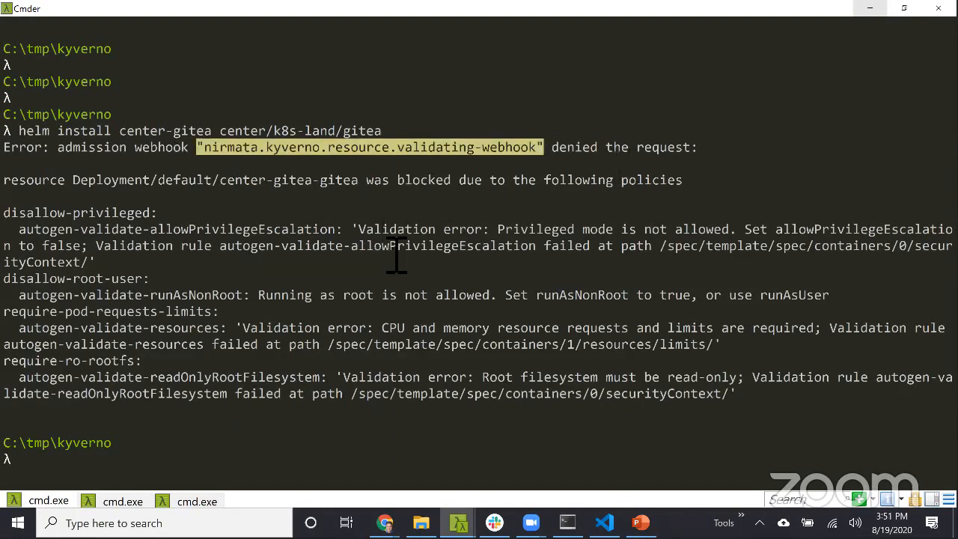
{"action": "mouse_move", "coordinate": [431, 266]}
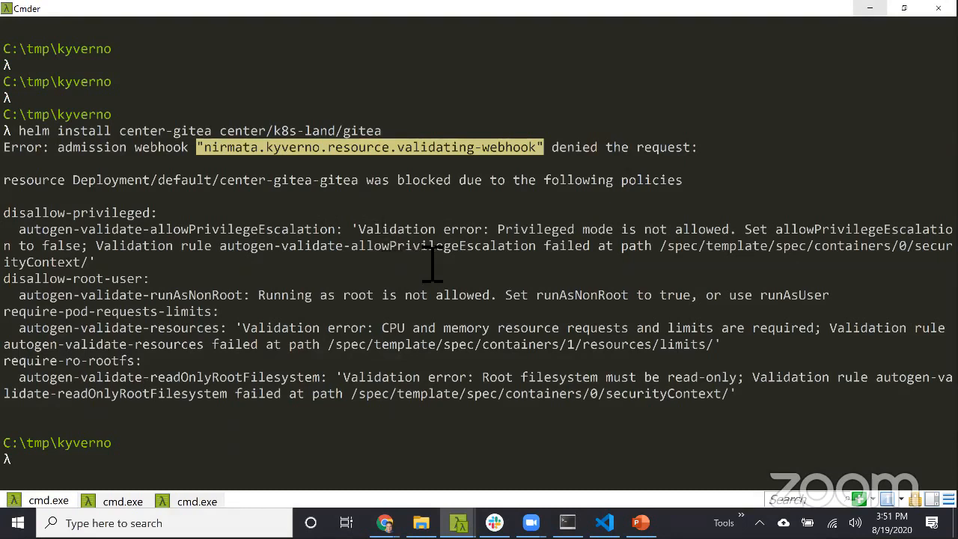
{"action": "mouse_move", "coordinate": [470, 361]}
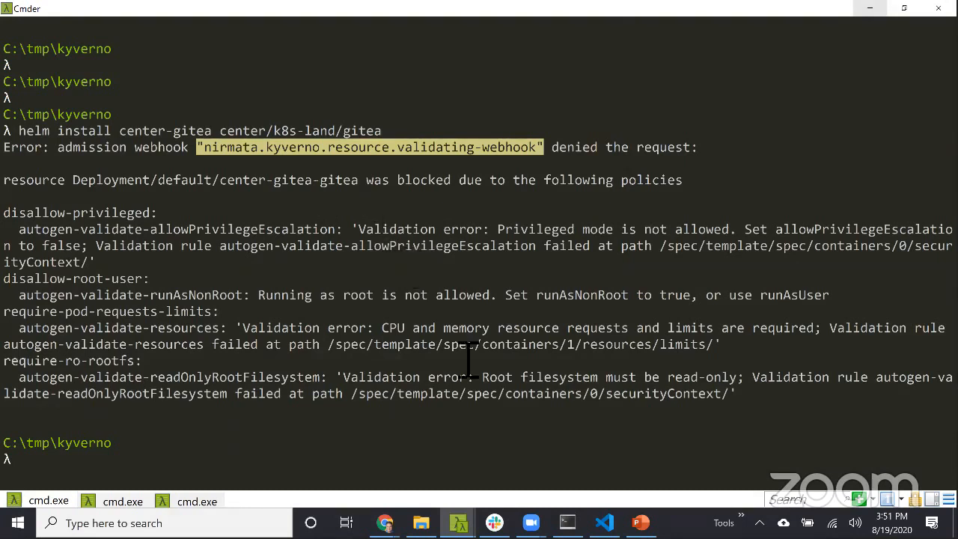
{"action": "mouse_move", "coordinate": [479, 377]}
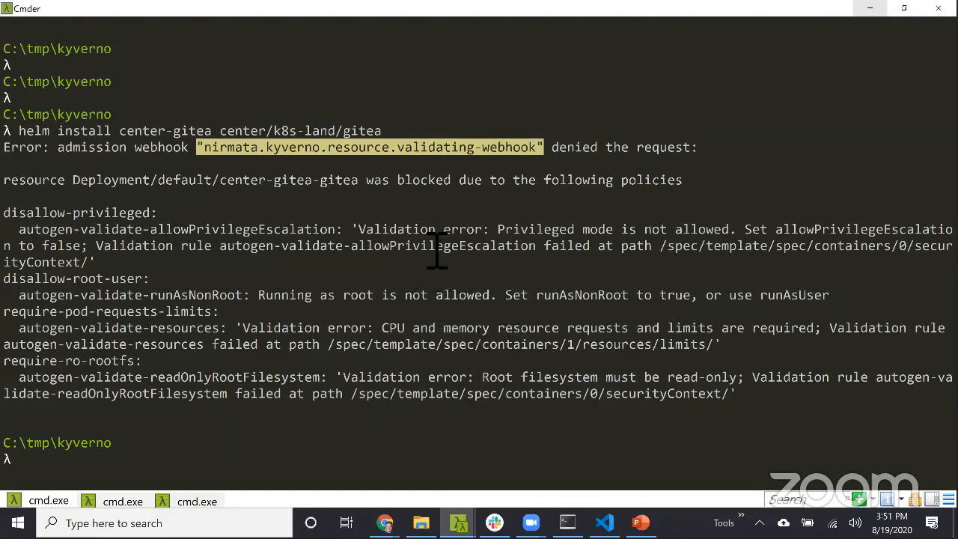
{"action": "mouse_move", "coordinate": [494, 247]}
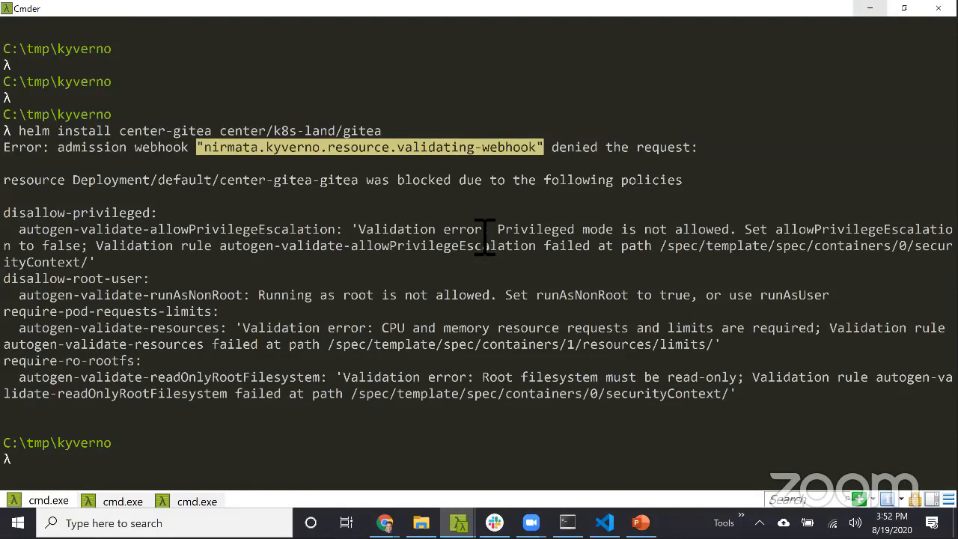
{"action": "mouse_move", "coordinate": [442, 251]}
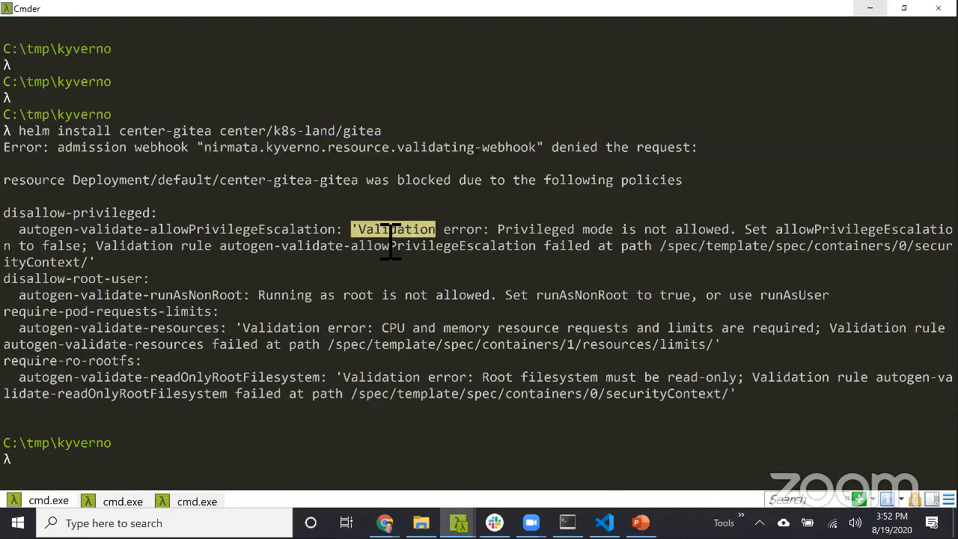
{"action": "left_click_drag", "start_coordinate": [391, 239], "coordinate": [461, 294]}
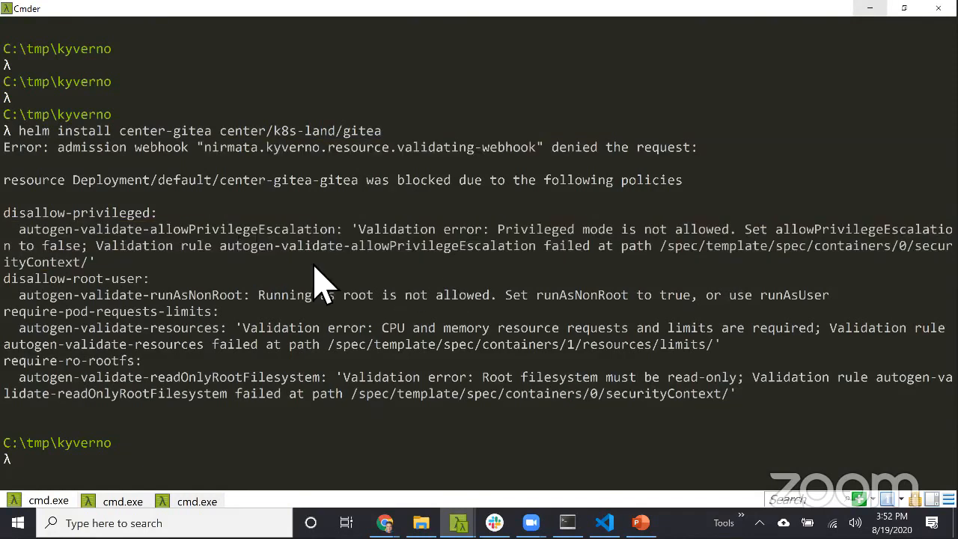
{"action": "mouse_move", "coordinate": [681, 270]}
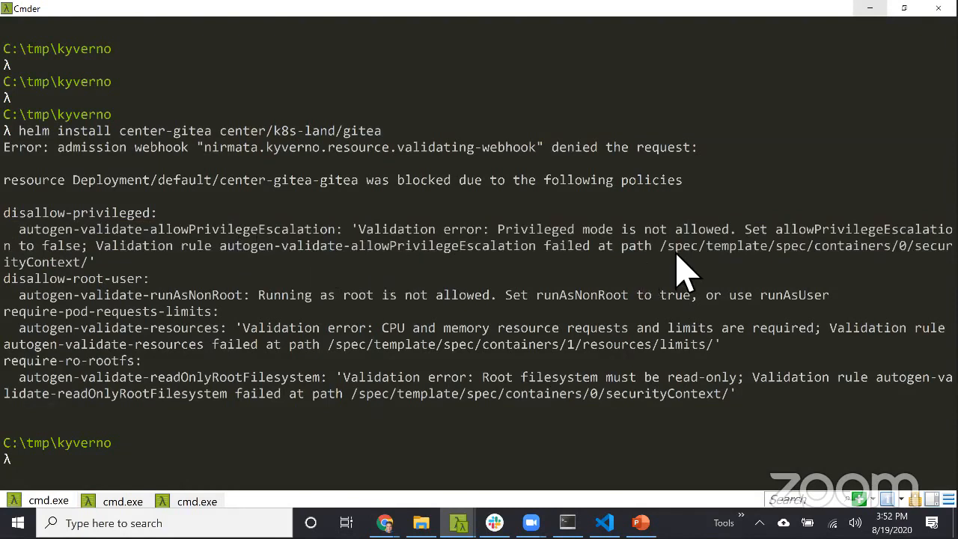
{"action": "mouse_move", "coordinate": [637, 318]}
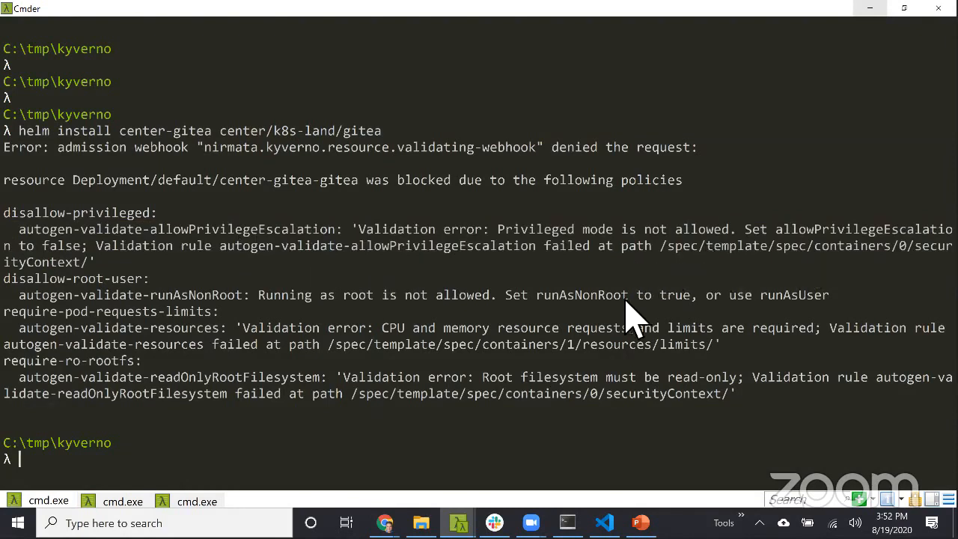
{"action": "mouse_move", "coordinate": [556, 366]}
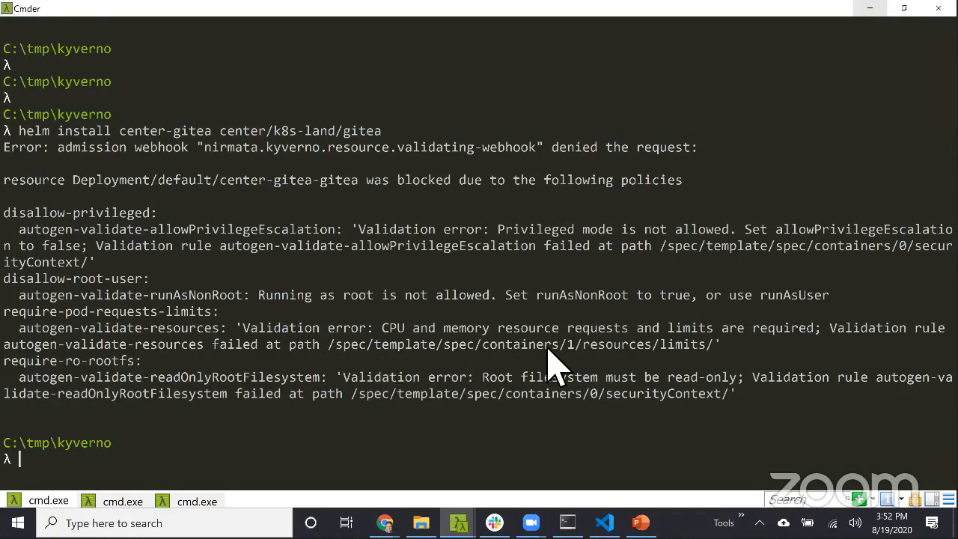
{"action": "mouse_move", "coordinate": [631, 314]}
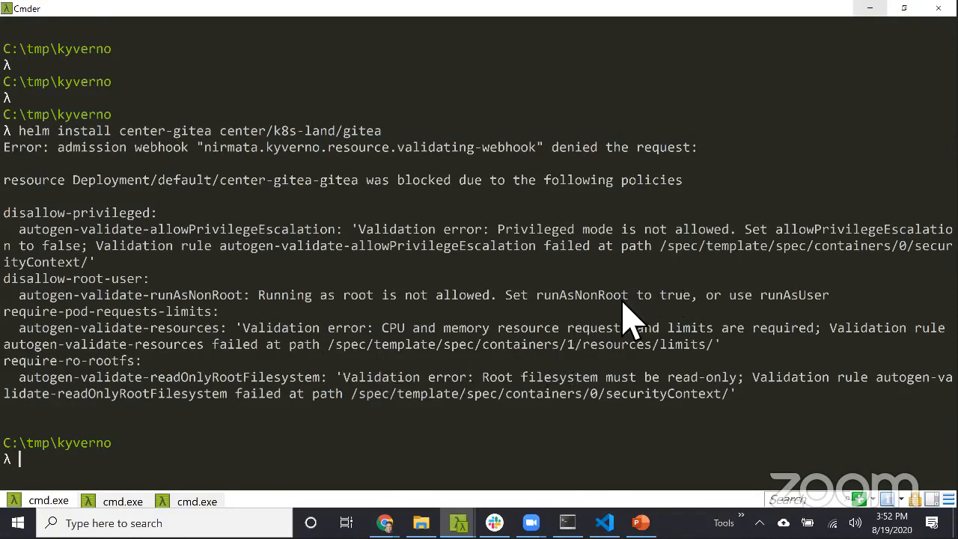
{"action": "mouse_move", "coordinate": [611, 322]}
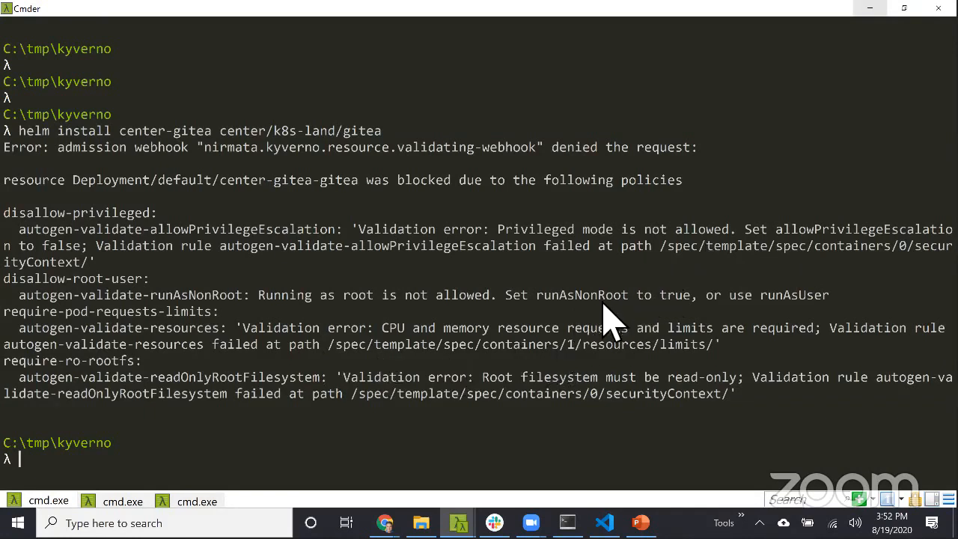
{"action": "mouse_move", "coordinate": [237, 363]}
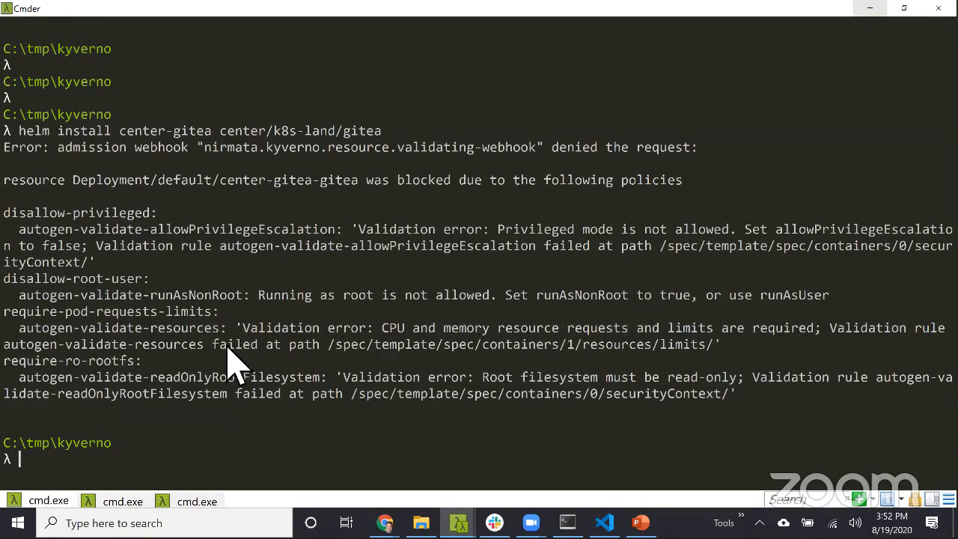
{"action": "mouse_move", "coordinate": [332, 416]}
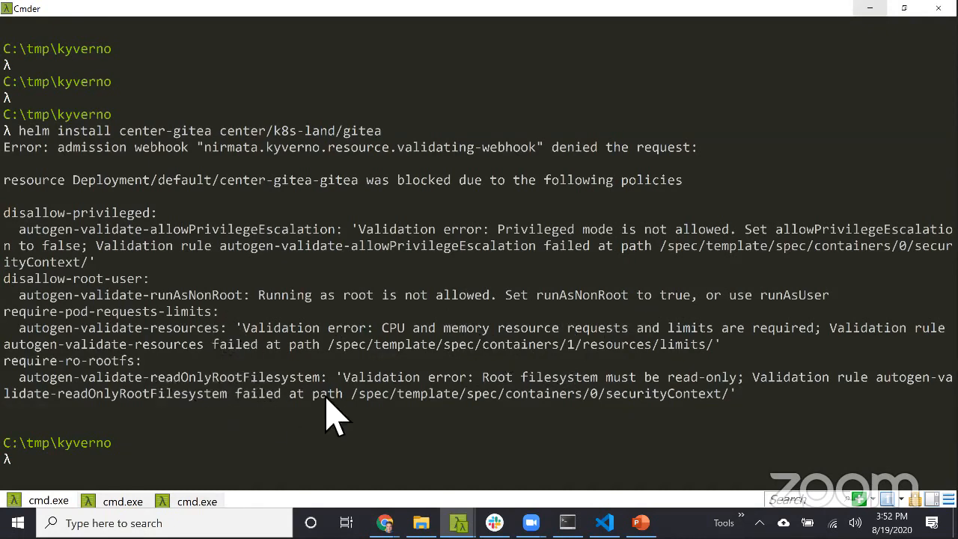
{"action": "mouse_move", "coordinate": [392, 419]}
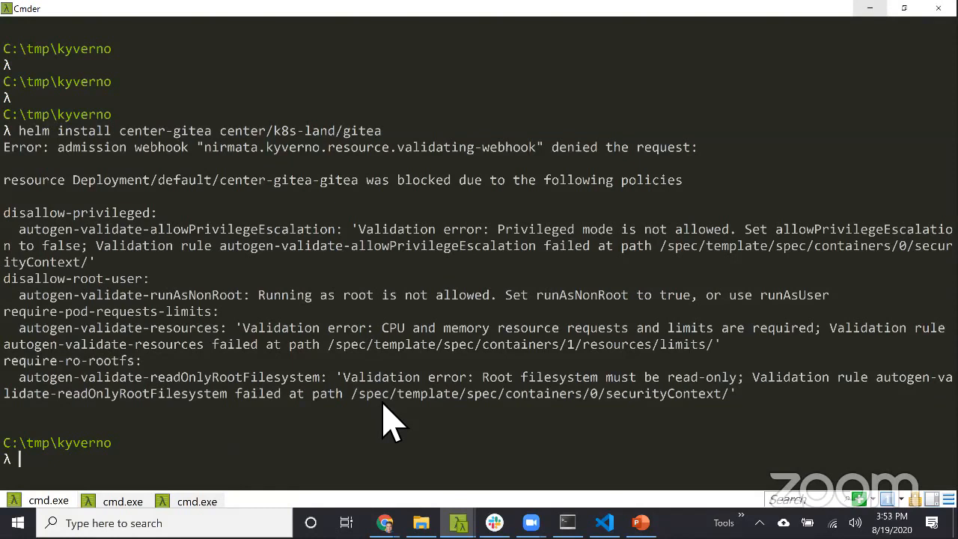
{"action": "mouse_move", "coordinate": [604, 520]}
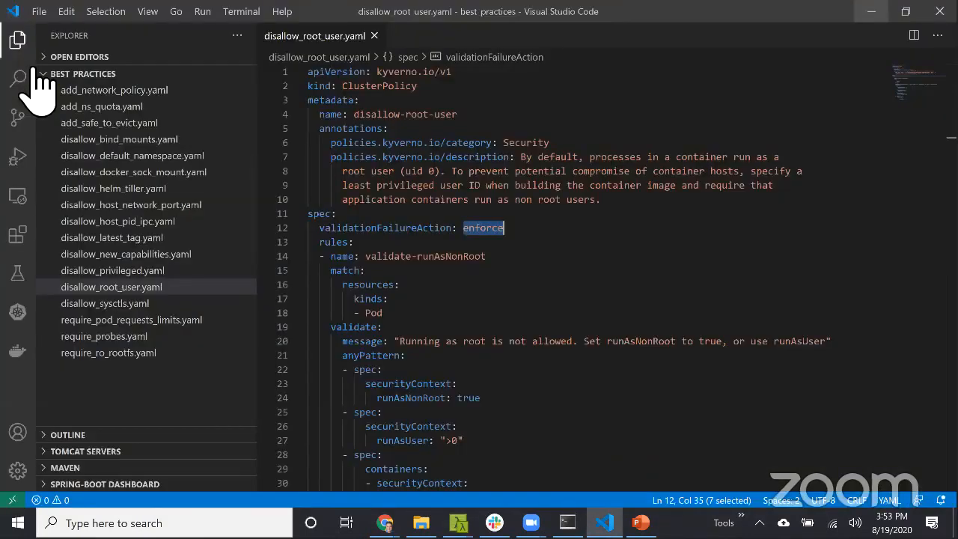
Search the best-practices policies for enforce with audit as the replacement, previewing 15 matches in 14 files.
{"action": "left_click", "coordinate": [18, 78]}
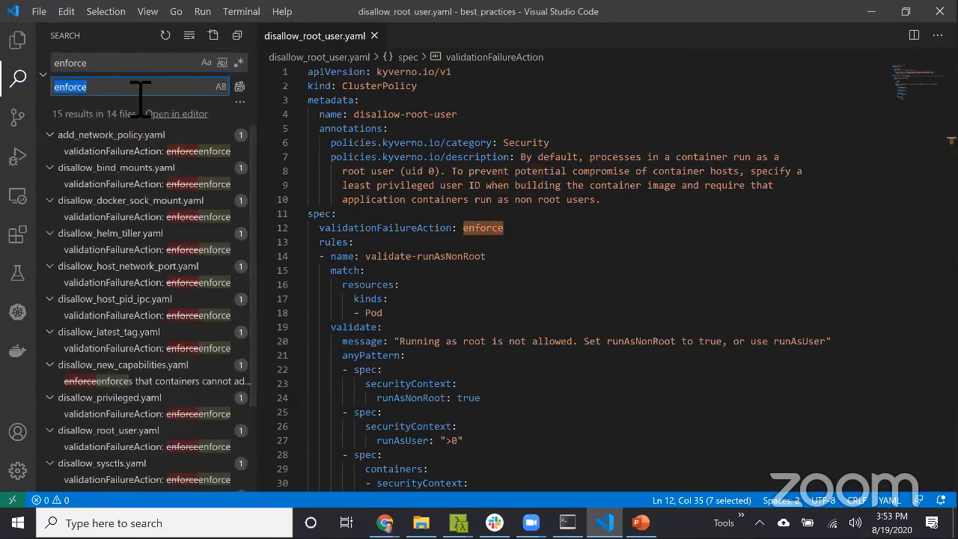
{"action": "type", "text": "audit"}
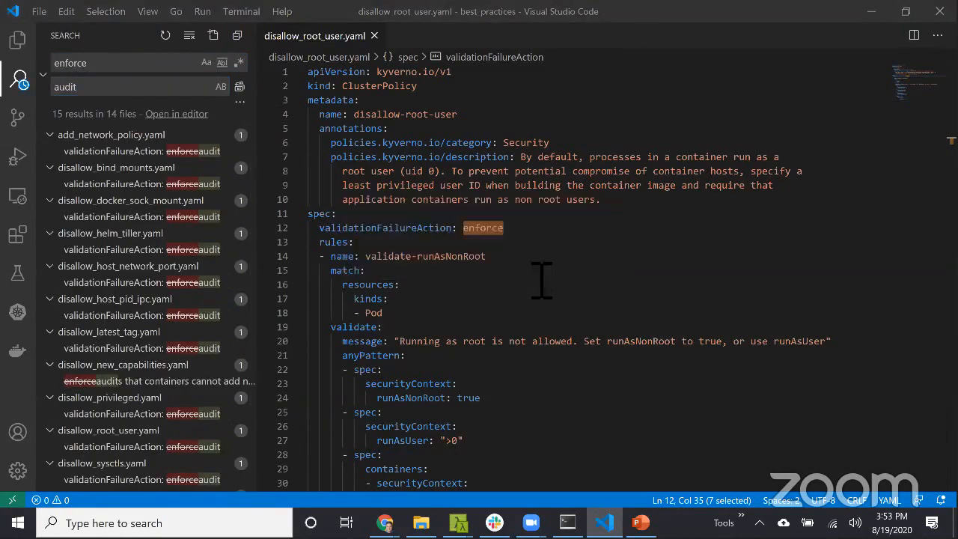
{"action": "left_click", "coordinate": [239, 85]}
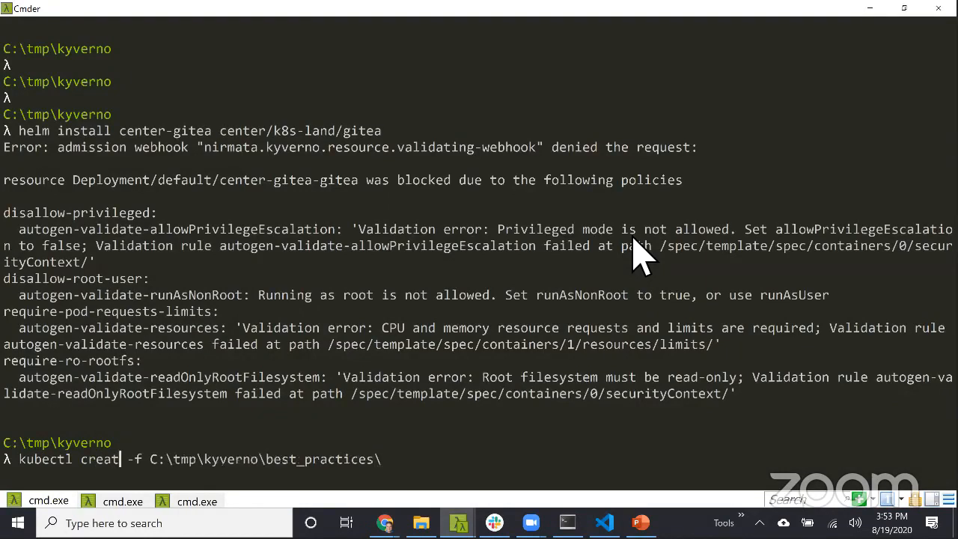
Apply the C:\tmp\kyverno\best_practices\ policies to the cluster with kubectl apply -f.
{"action": "type", "text": "ap"}
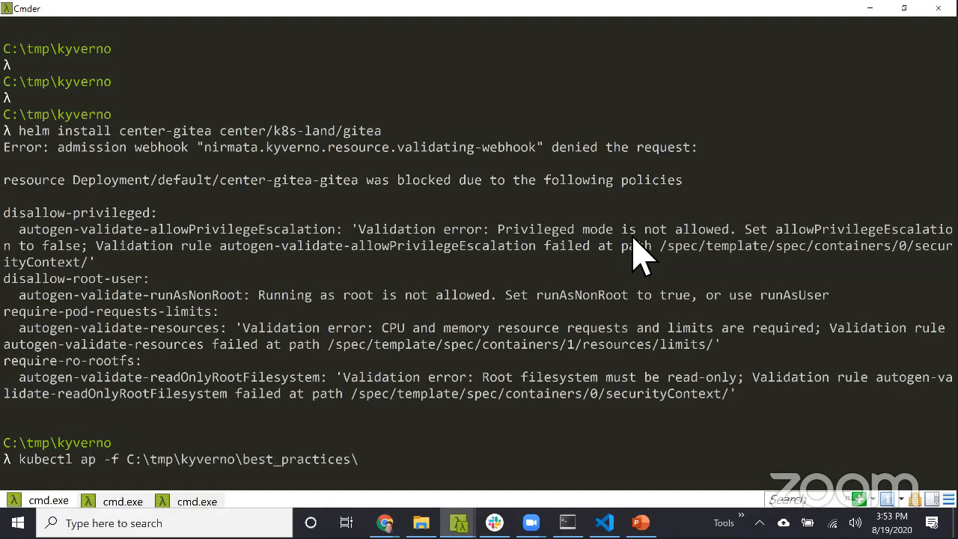
{"action": "type", "text": "l"}
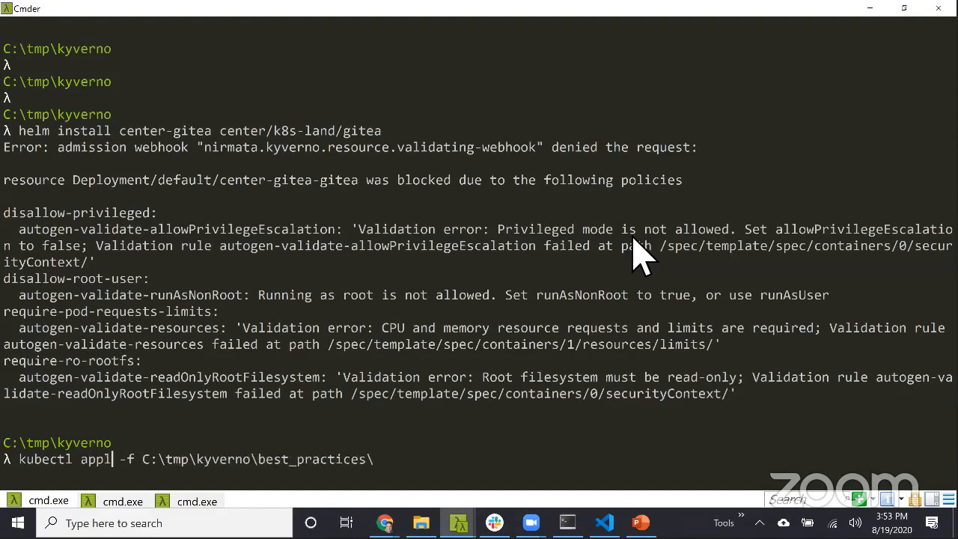
{"action": "key", "text": "Return"}
{"action": "type", "text": "c"}
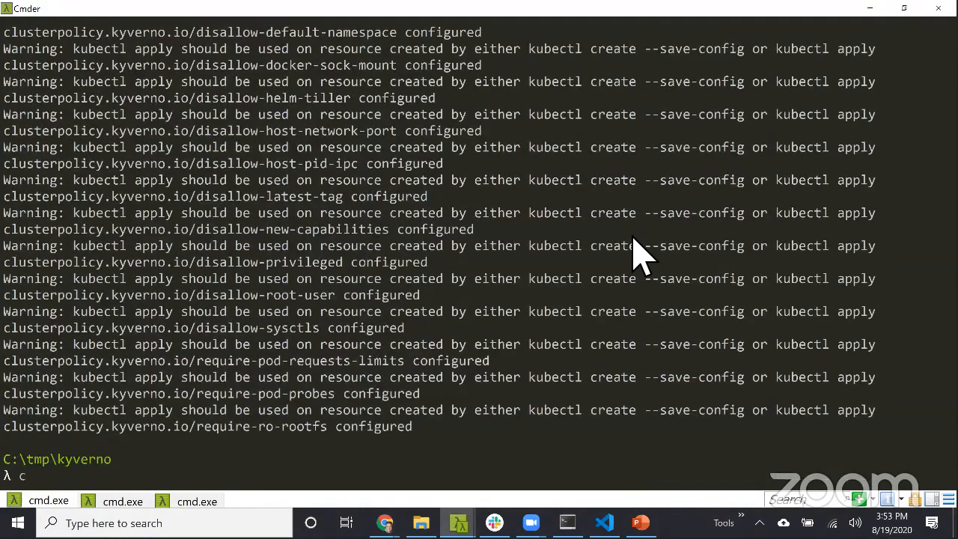
{"action": "type", "text": "kubectl apply -f C:\\tmp\\kyverno\\best_practices\\"}
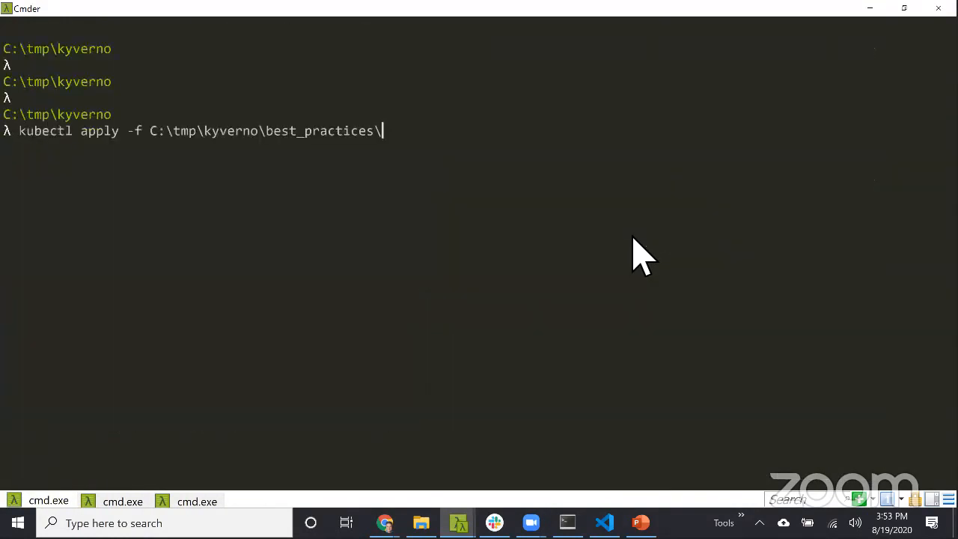
Rerun helm install center-gitea, which fails because the release name is still in use, and start a kubectl command.
{"action": "type", "text": "helm install center-gitea center/k8s-land/gitea"}
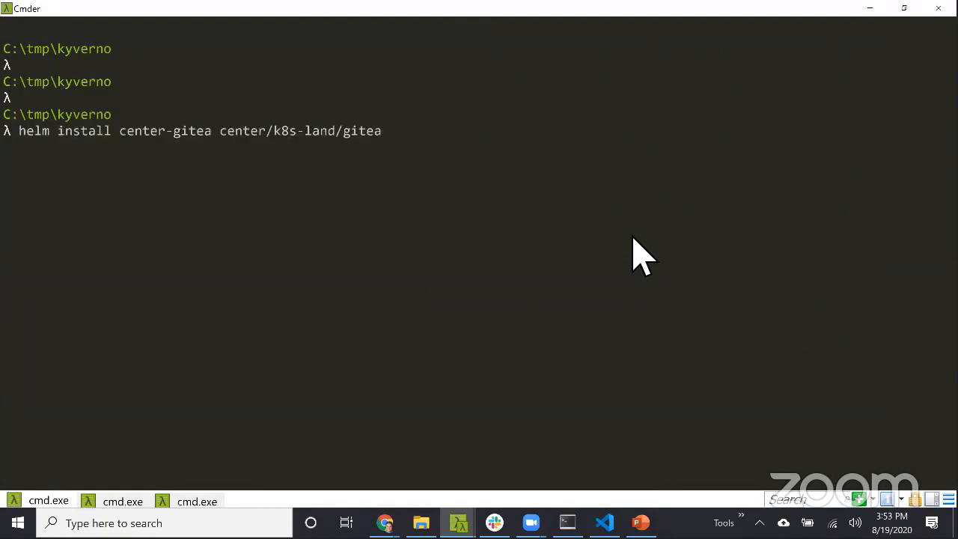
{"action": "key", "text": "Return"}
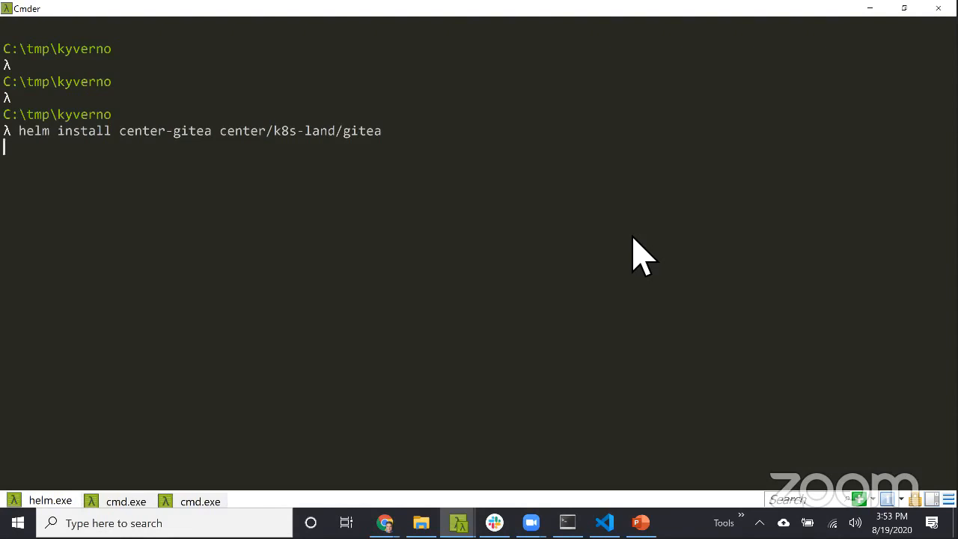
{"action": "key", "text": "Return"}
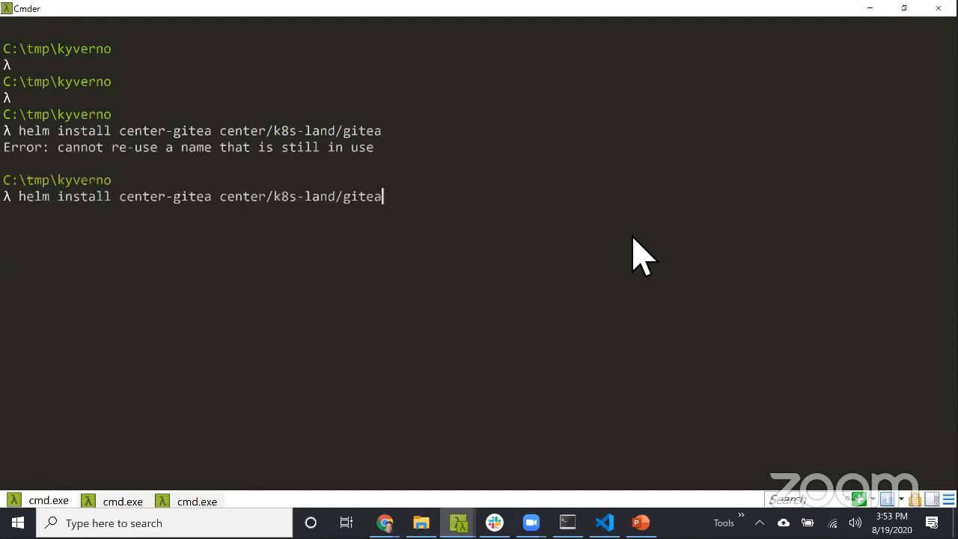
{"action": "key", "text": "Return"}
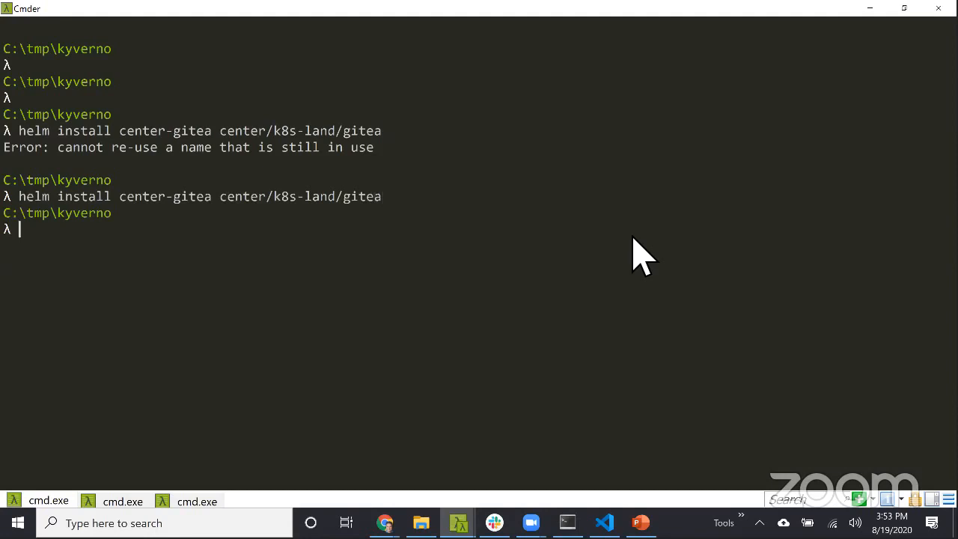
{"action": "type", "text": "kubect"}
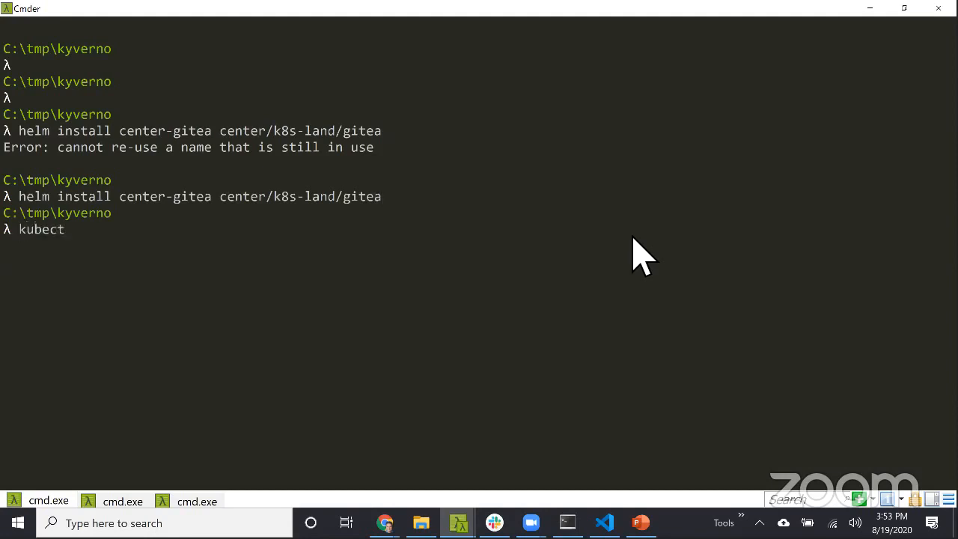
{"action": "type", "text": "l"}
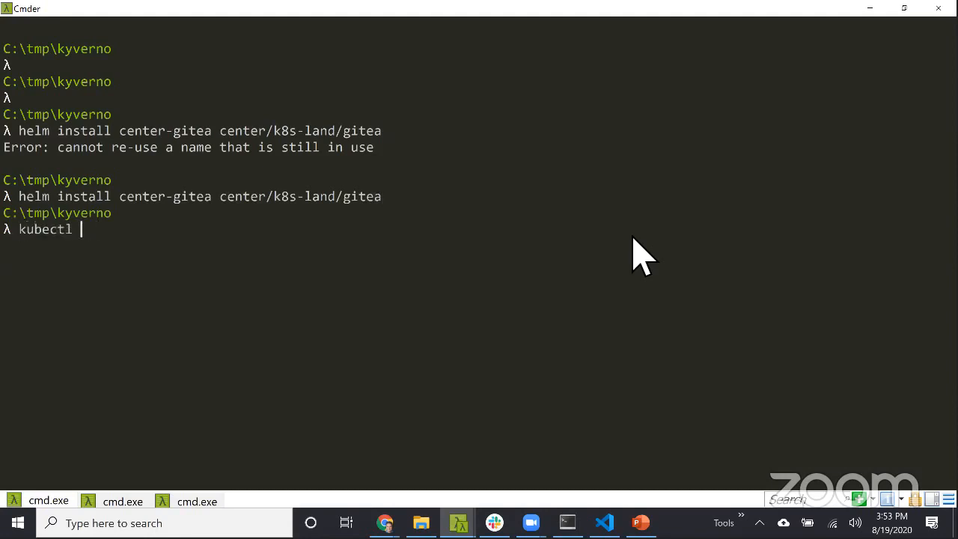
{"action": "type", "text": "help"}
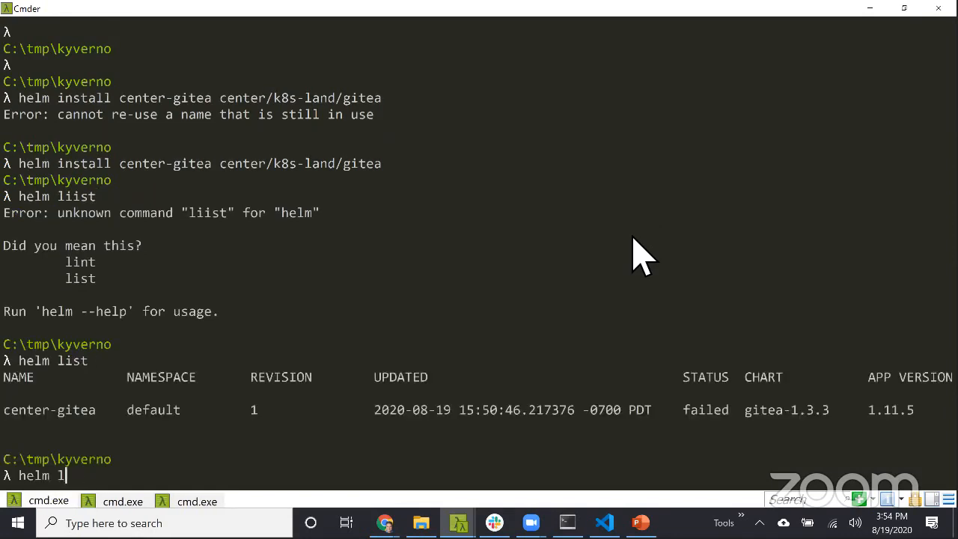
Run helm uninstall center-gitea for the failed release, confirming the paste warning.
{"action": "type", "text": "uninstall"}
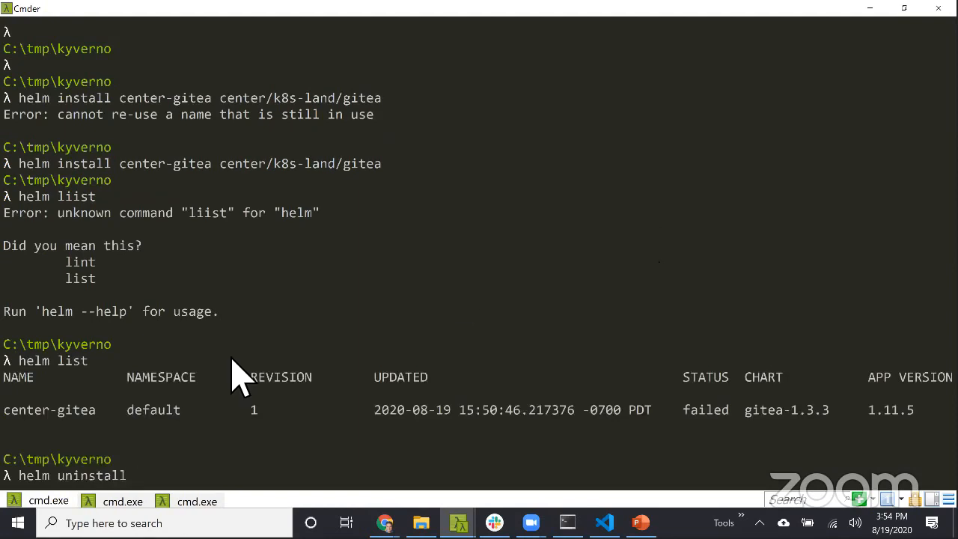
{"action": "key", "text": "ctrl+v"}
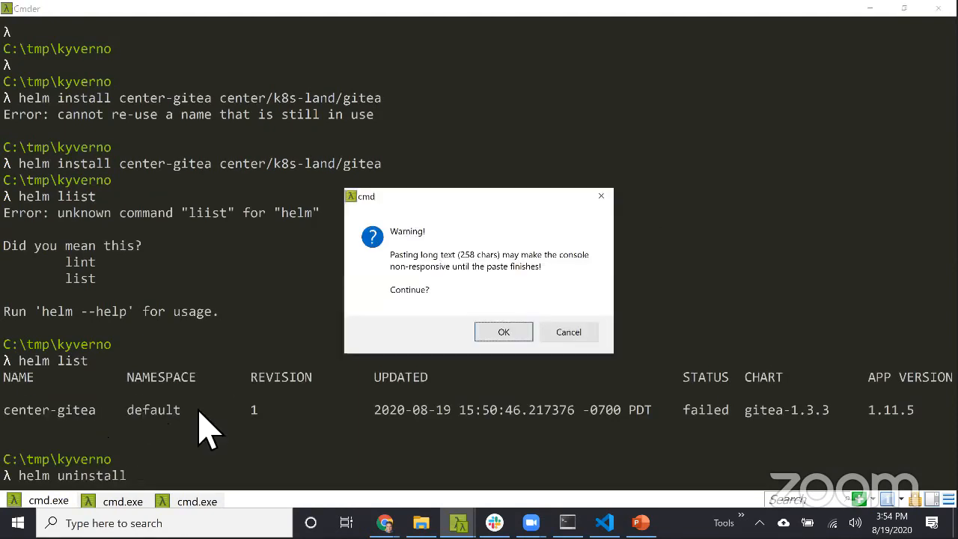
{"action": "left_click", "coordinate": [503, 332]}
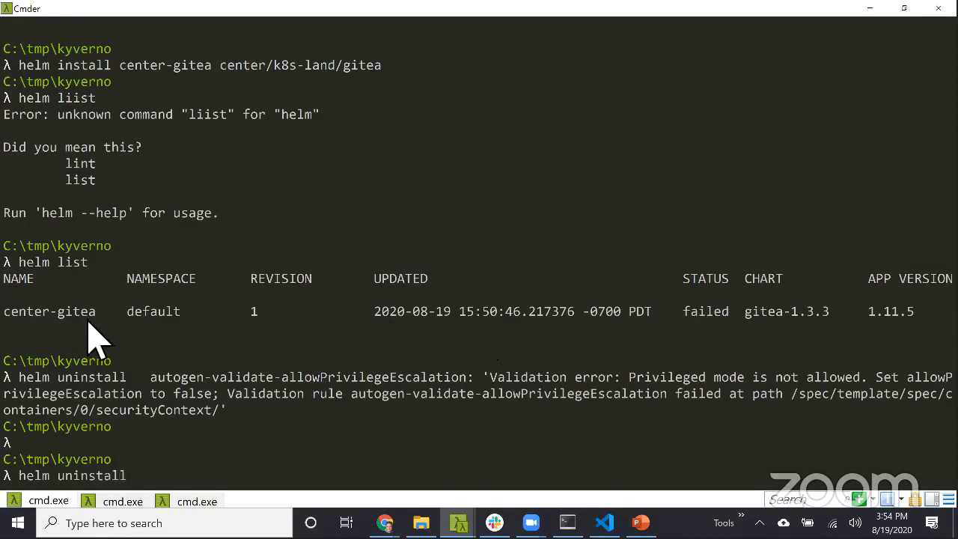
{"action": "type", "text": "center-gitea"}
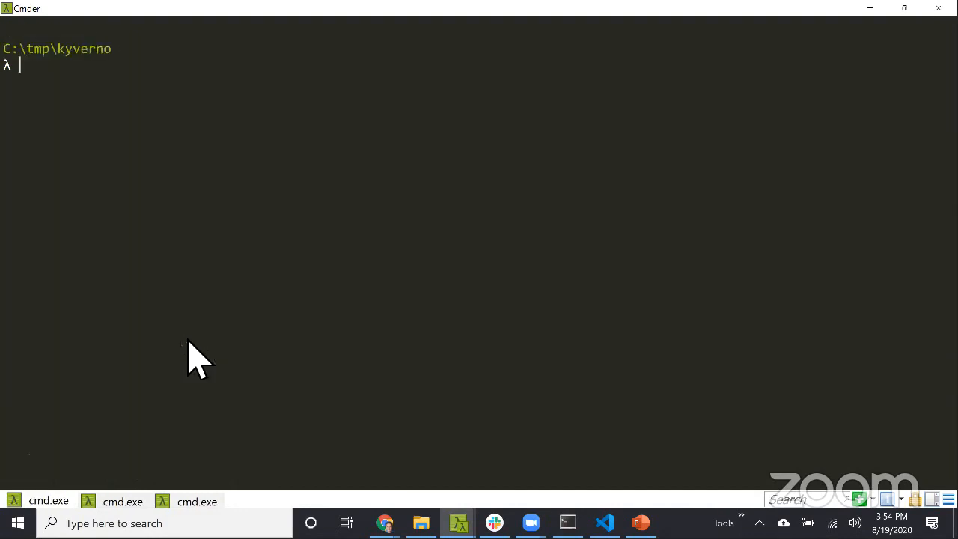
Run helm install center-gitea center/k8s-land/gitea again, now reaching STATUS deployed.
{"action": "type", "text": "helm install center-gitea center/k8s-land/gitea"}
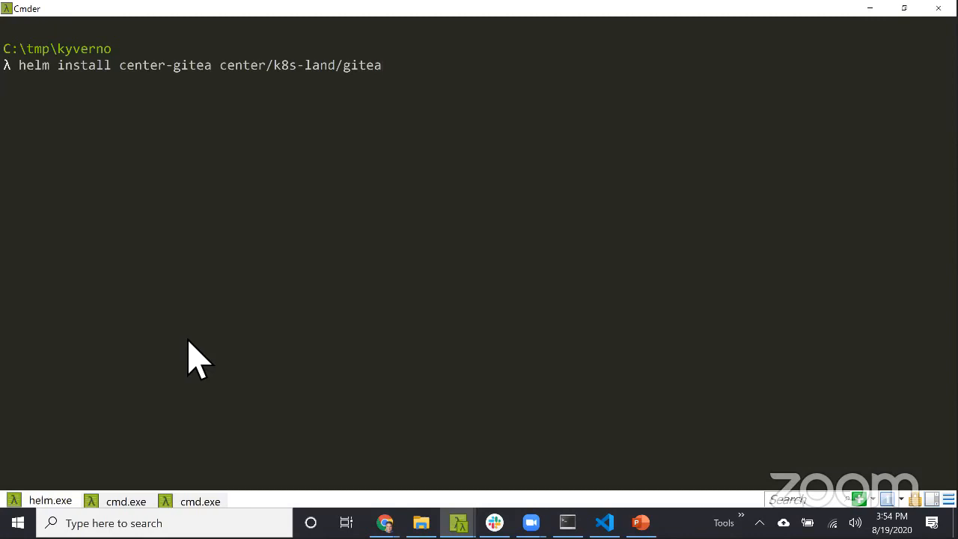
{"action": "key", "text": "Return"}
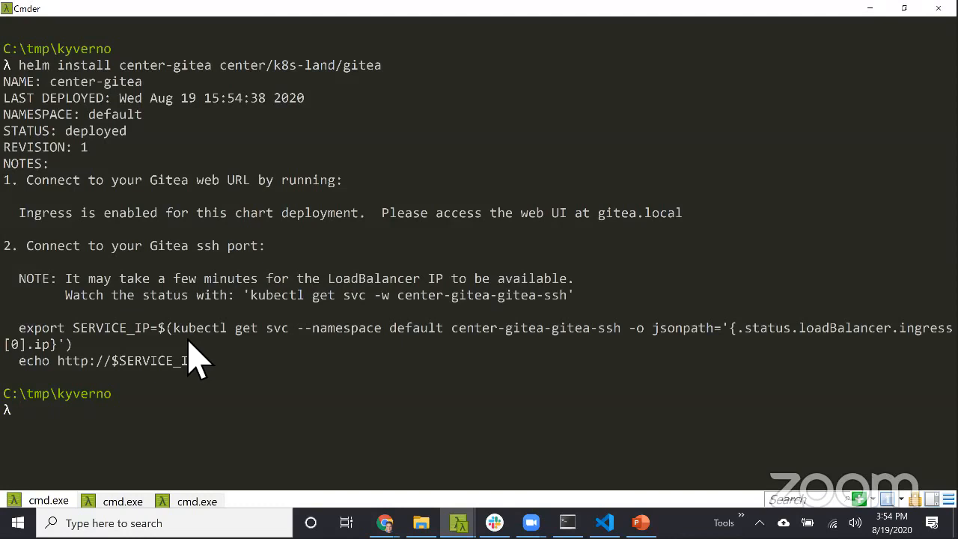
{"action": "mouse_move", "coordinate": [287, 351]}
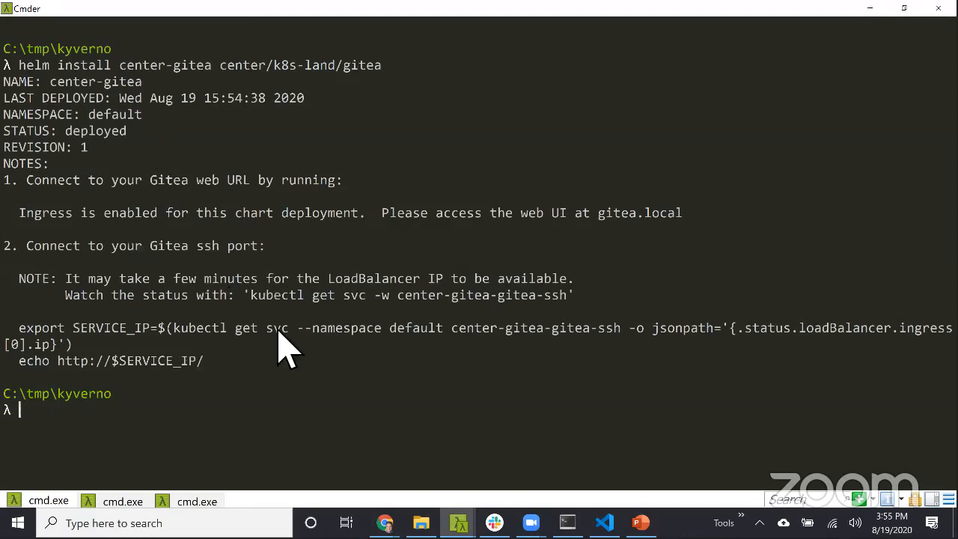
{"action": "mouse_move", "coordinate": [281, 386]}
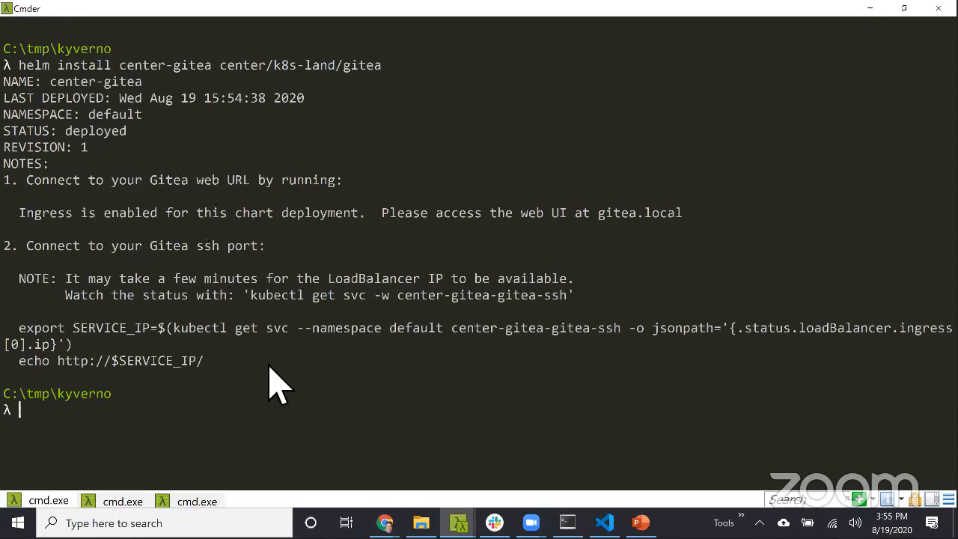
{"action": "mouse_move", "coordinate": [351, 347]}
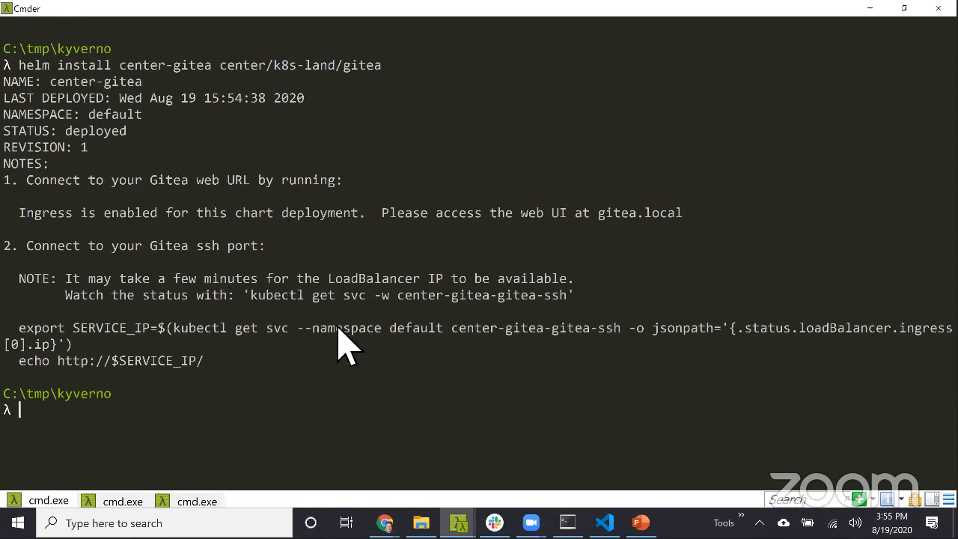
{"action": "mouse_move", "coordinate": [392, 344]}
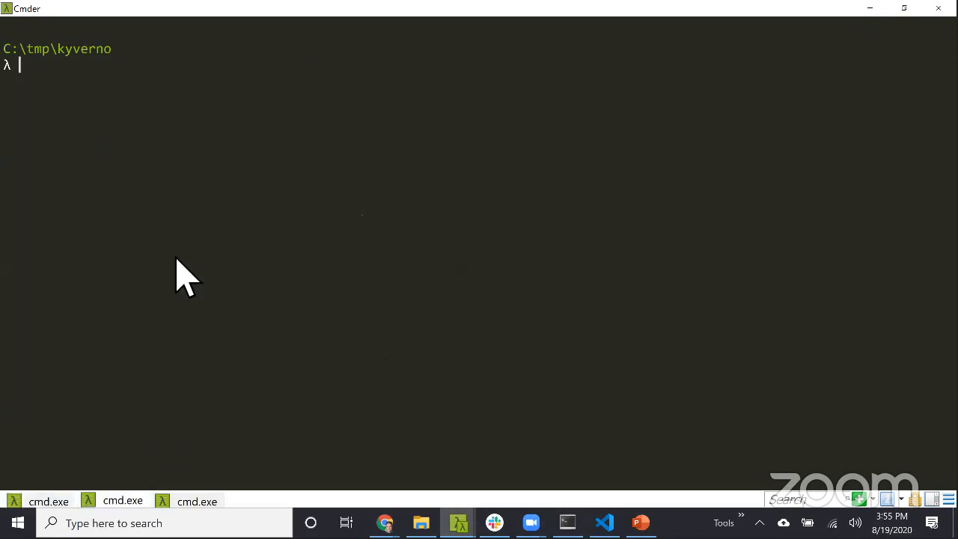
Start a kubectl-kyverno apply of C:\tmp\kyverno\best_practices\ and trim back the mistyped resource path.
{"action": "type", "text": "kubectl-kyverno apply C:\\tmp\\kyverno\\best_practices\\ -r C:\\tmp\\nginx-pod.yaml"}
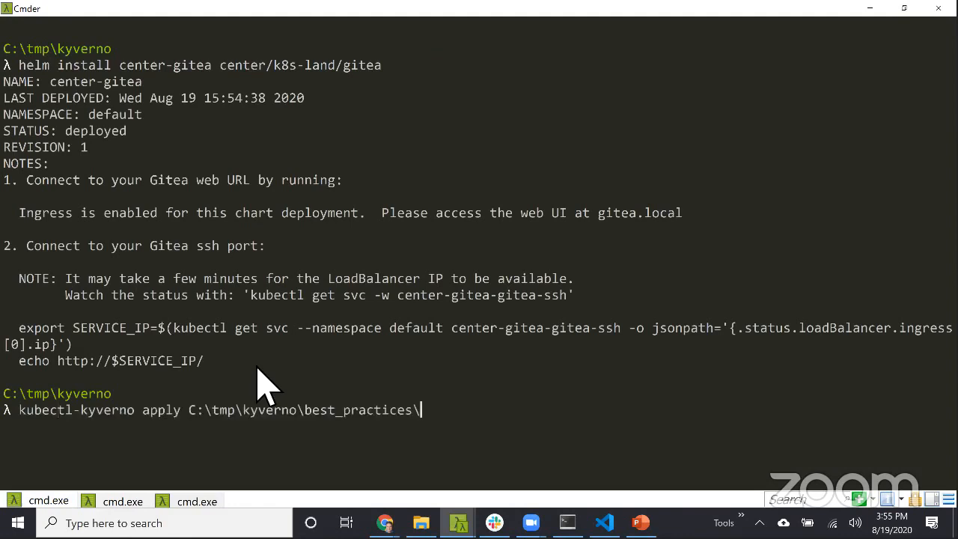
{"action": "type", "text": "git"}
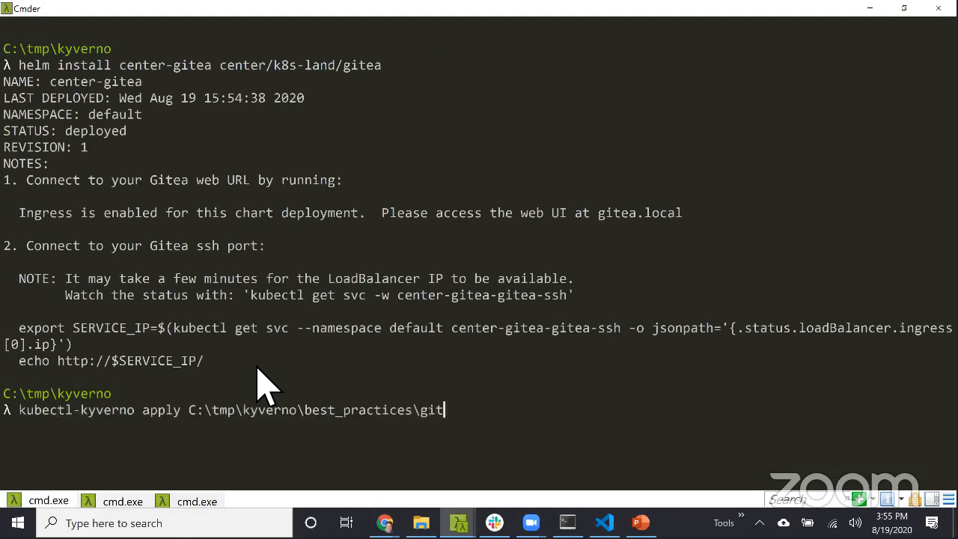
{"action": "type", "text": "e"}
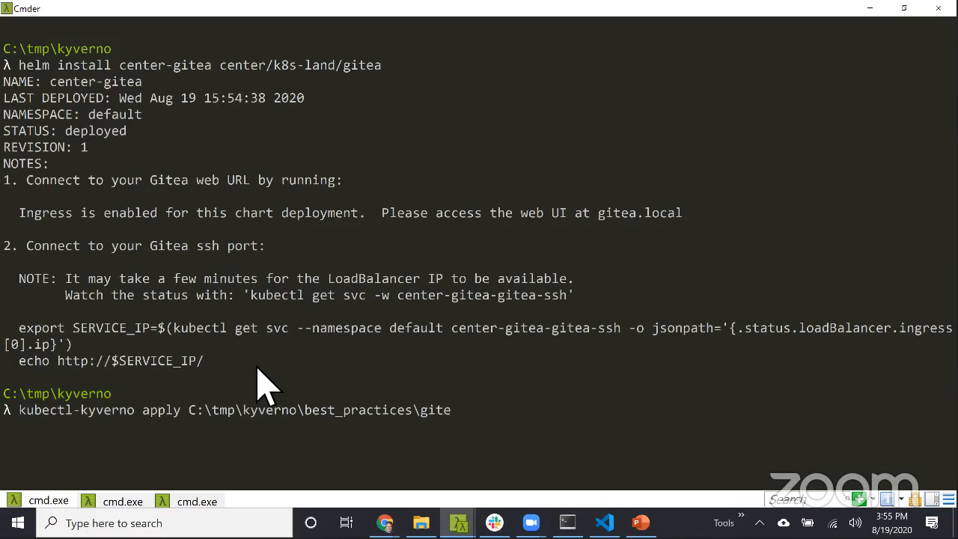
{"action": "key", "text": "BackSpace"}
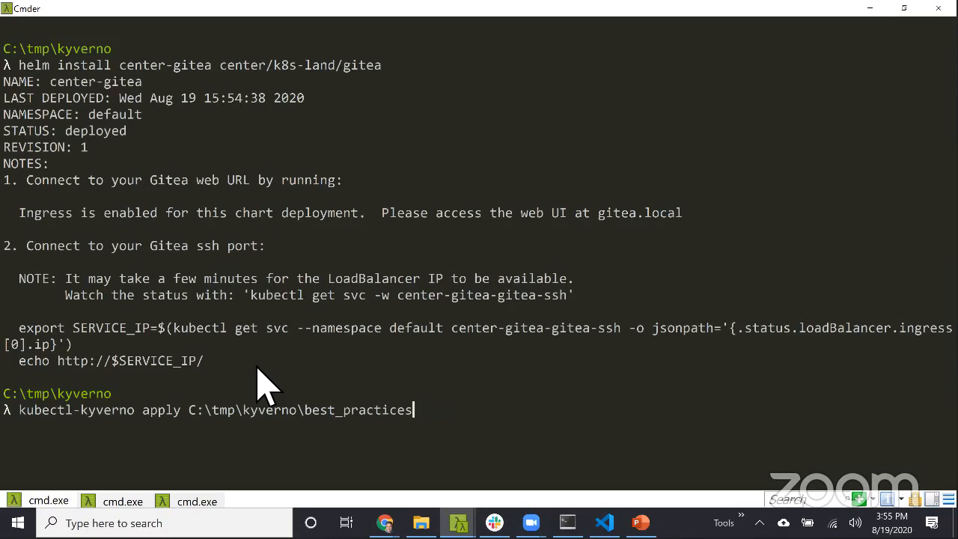
{"action": "key", "text": "BackSpace"}
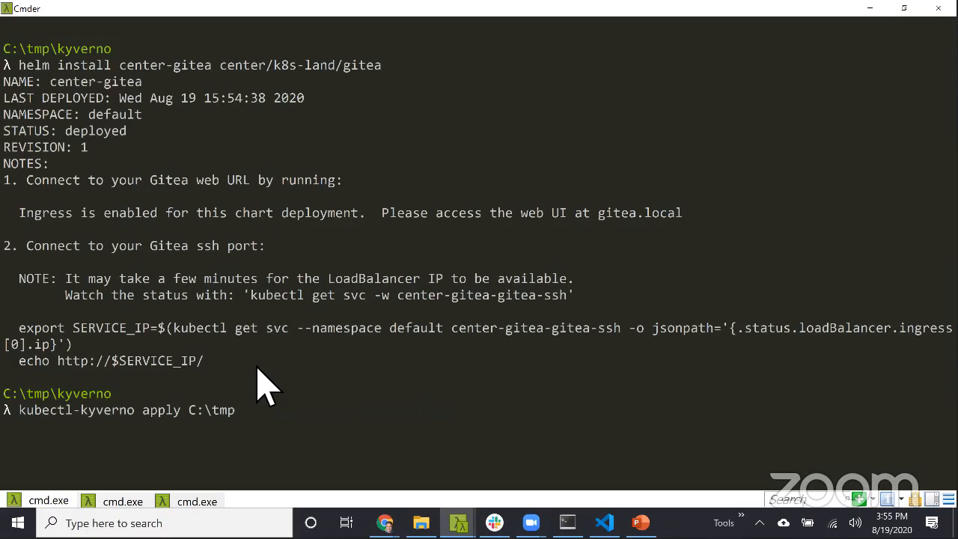
{"action": "key", "text": "backspace"}
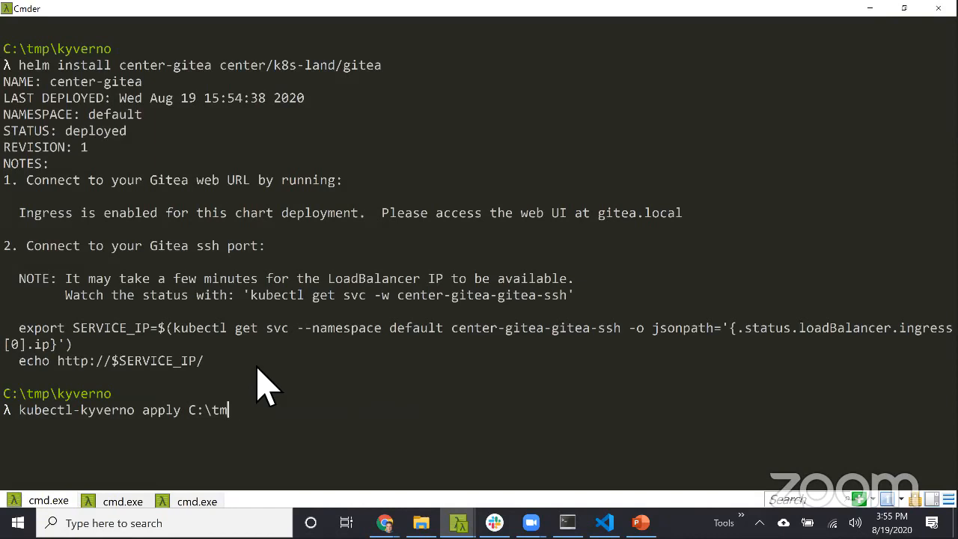
Complete the command with -r C:\tmp\gitea.yaml and run the policy check.
{"action": "type", "text": "p\\kyverno\\best_practices\\"}
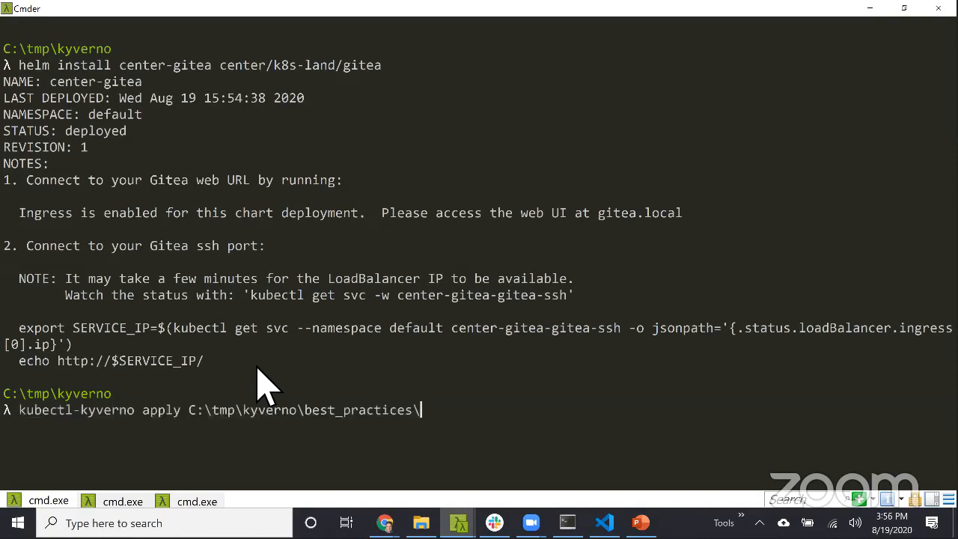
{"action": "type", "text": "-"}
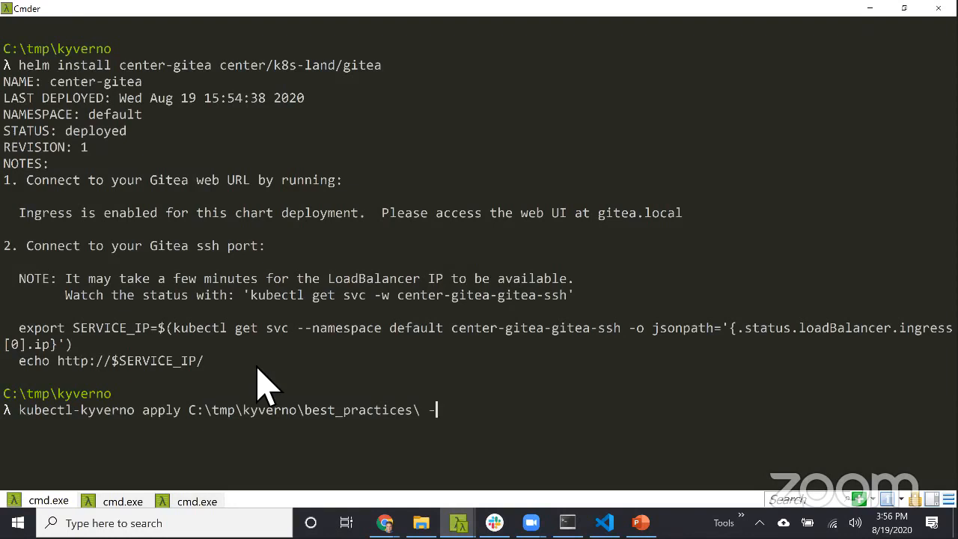
{"action": "type", "text": "r"}
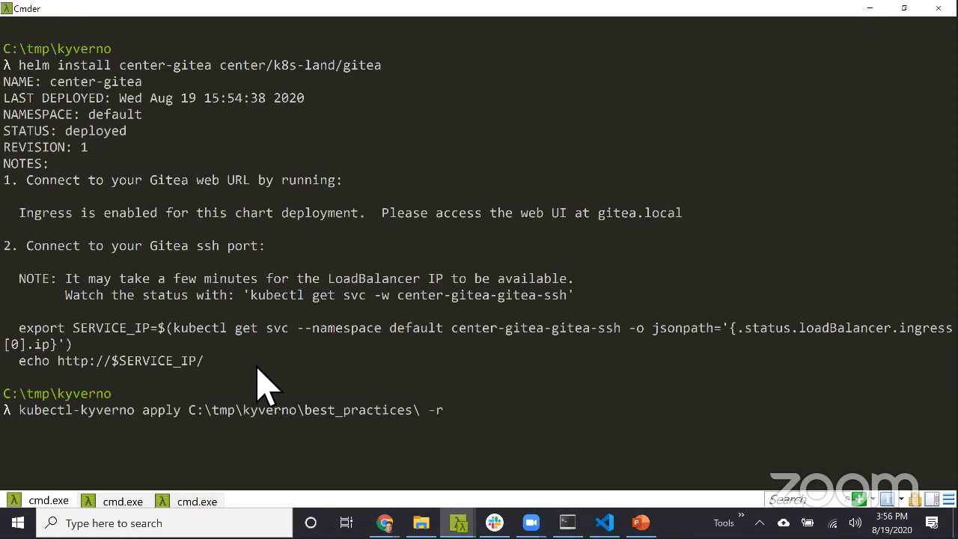
{"action": "type", "text": "C:\\tmp\\"}
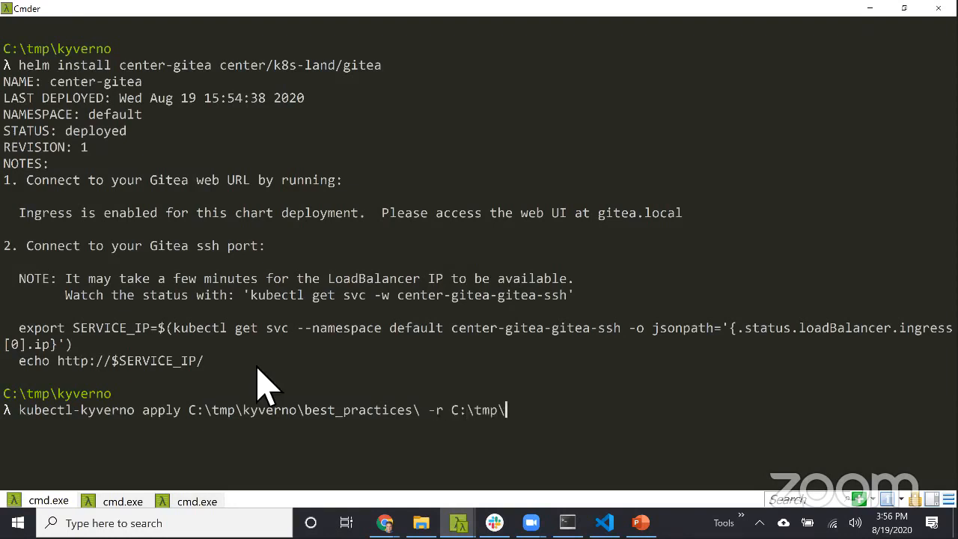
{"action": "type", "text": "gitea.yaml"}
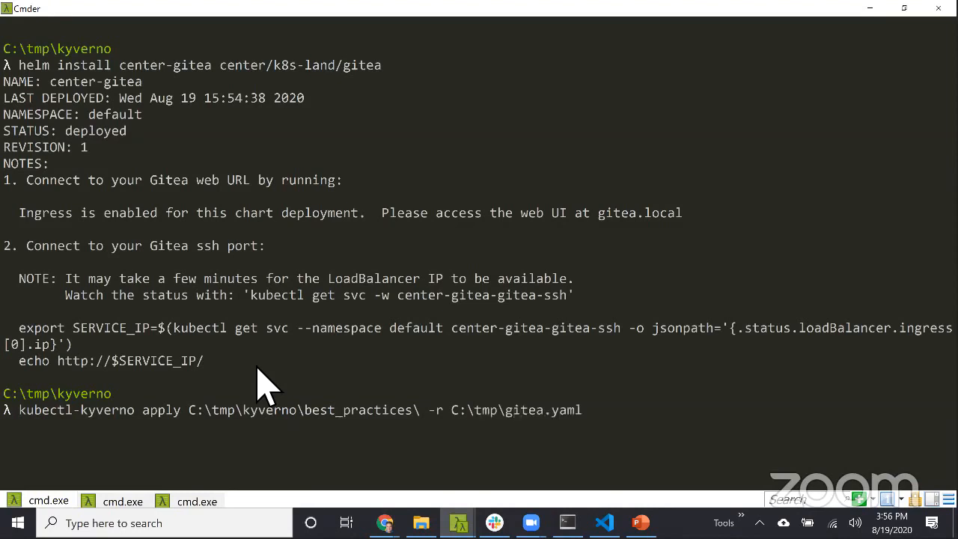
{"action": "key", "text": "Return"}
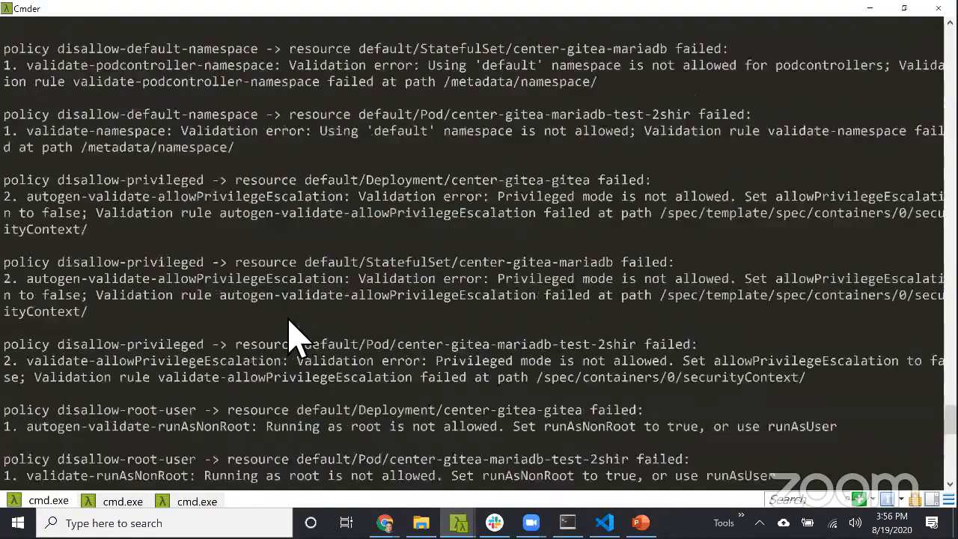
Scroll through the 17-policies-on-11-resources apply output and return to its beginning.
{"action": "scroll", "scroll_direction": "down", "scroll_amount": 3}
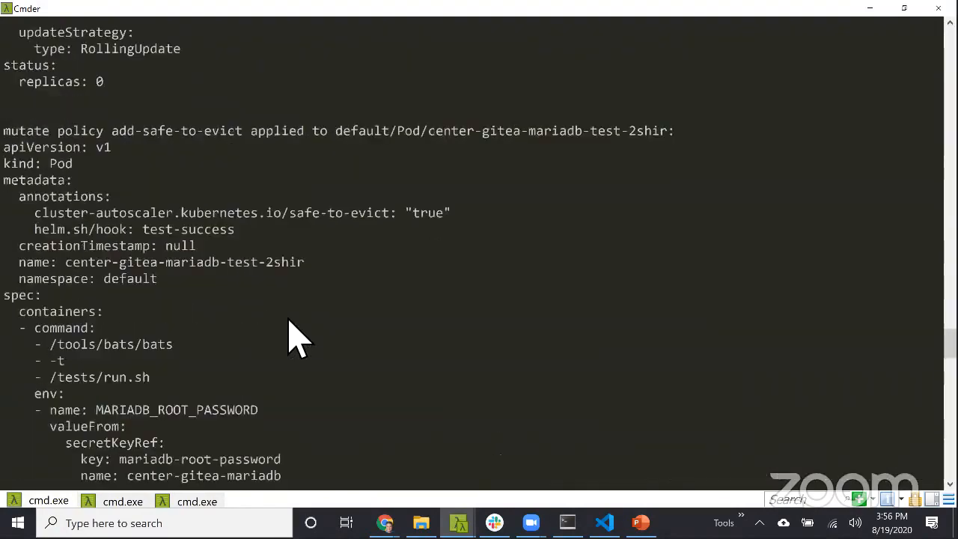
{"action": "scroll", "scroll_direction": "down", "scroll_amount": 3}
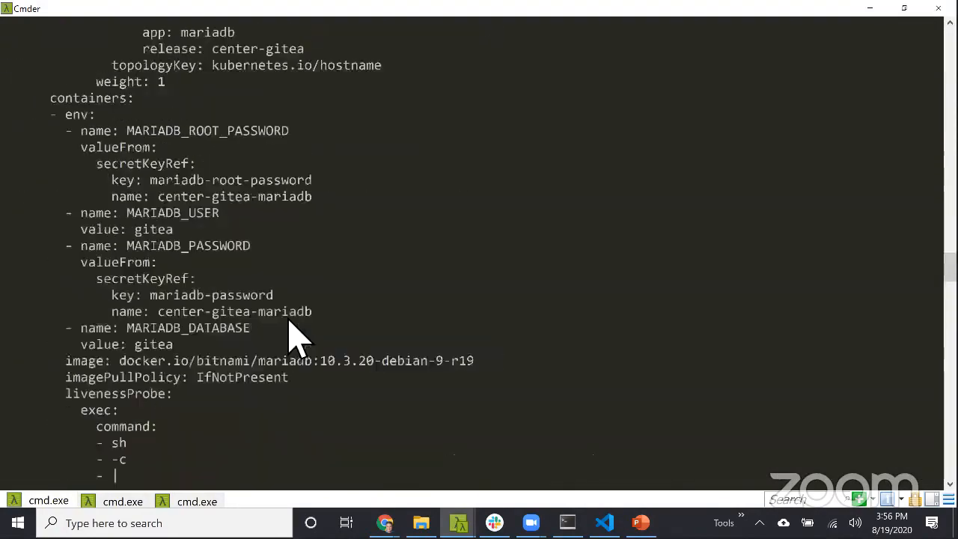
{"action": "scroll", "scroll_direction": "down", "scroll_amount": 3}
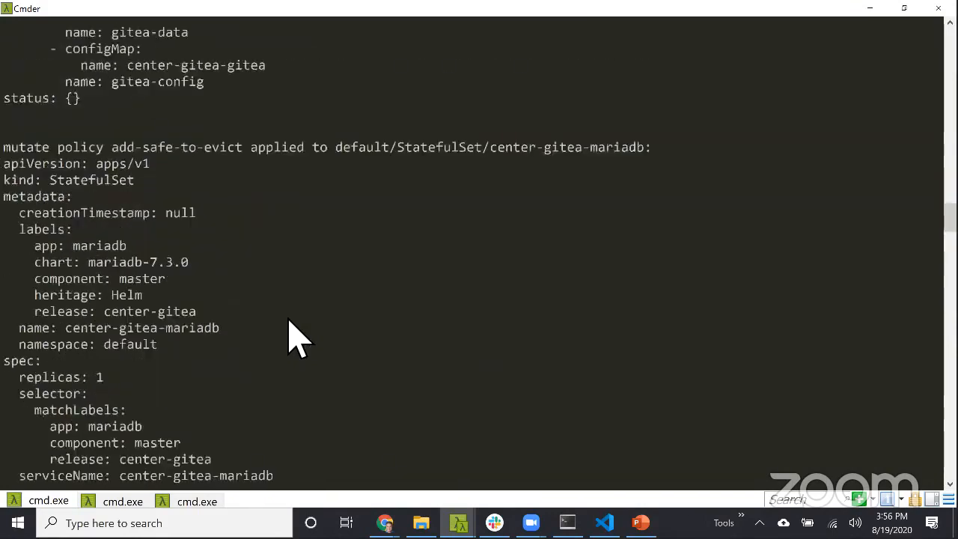
{"action": "scroll", "scroll_direction": "down", "scroll_amount": 3}
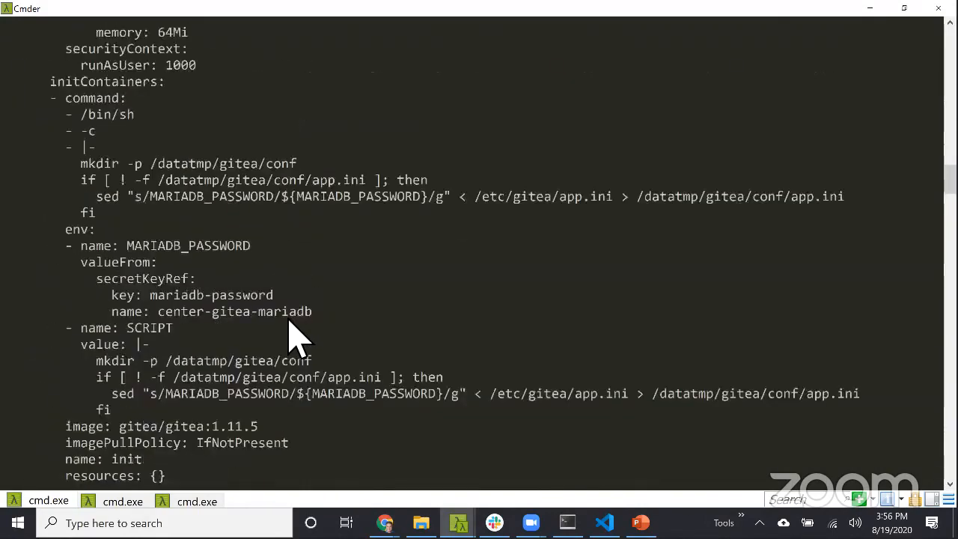
{"action": "scroll", "scroll_direction": "down", "scroll_amount": 3}
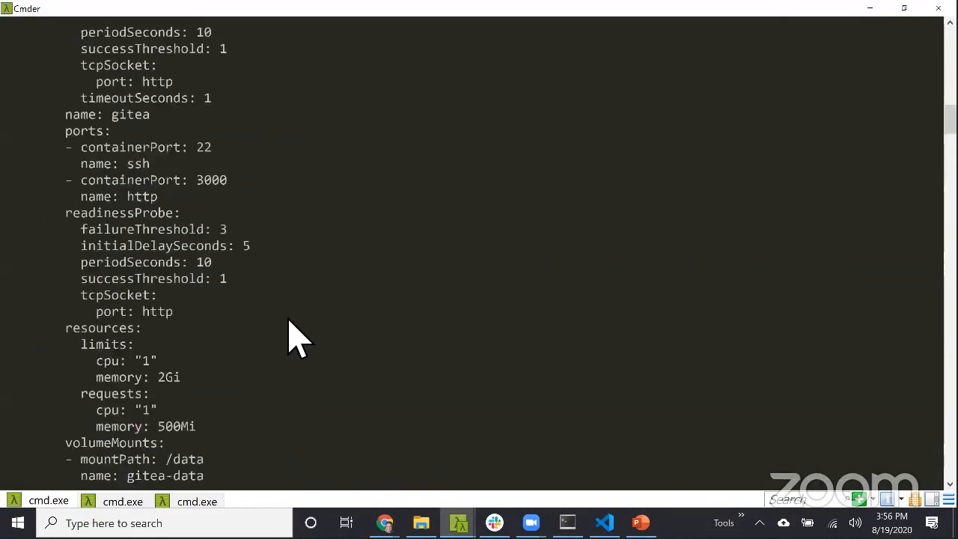
{"action": "key", "text": "Return"}
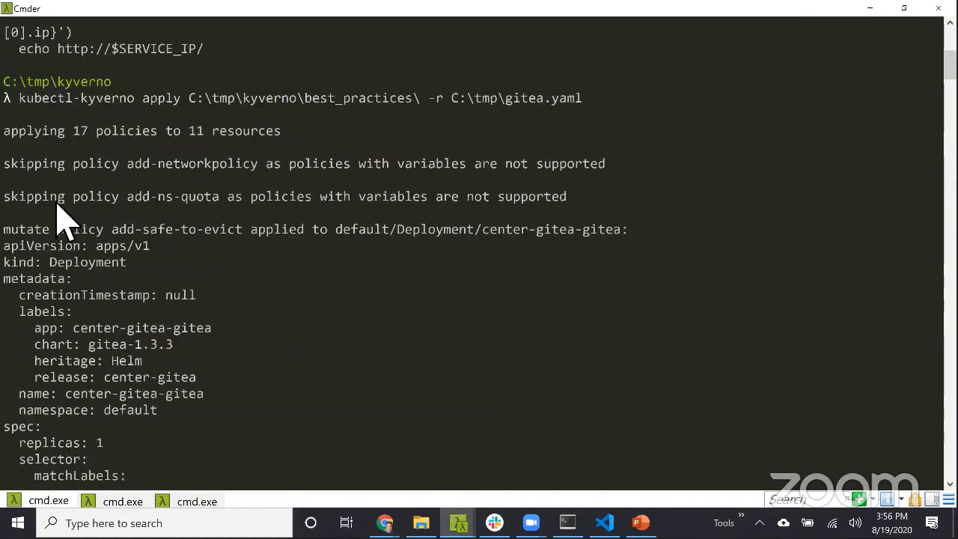
Highlight the add-safe-to-evict policy and scroll through the mutated center-gitea Deployment YAML with its annotation.
{"action": "double_click", "coordinate": [177, 229]}
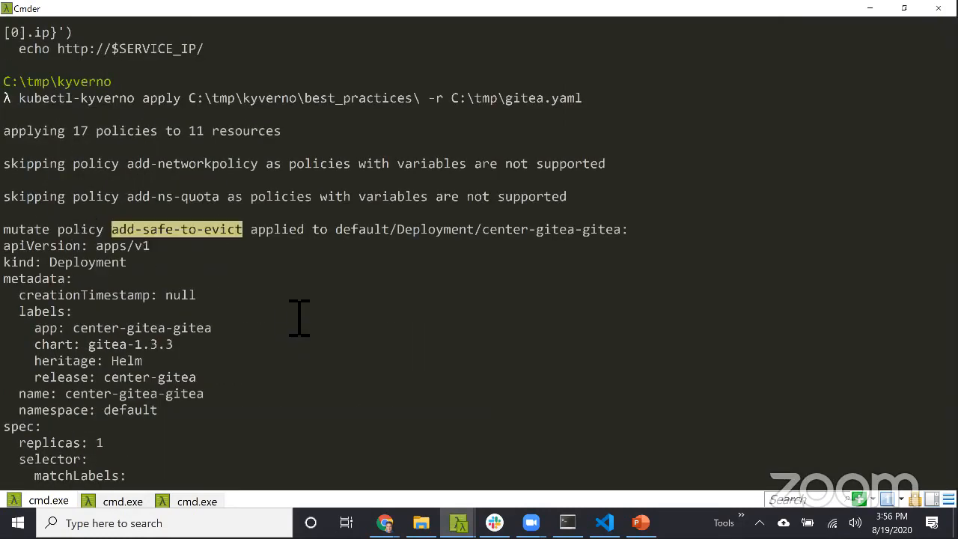
{"action": "mouse_move", "coordinate": [247, 255]}
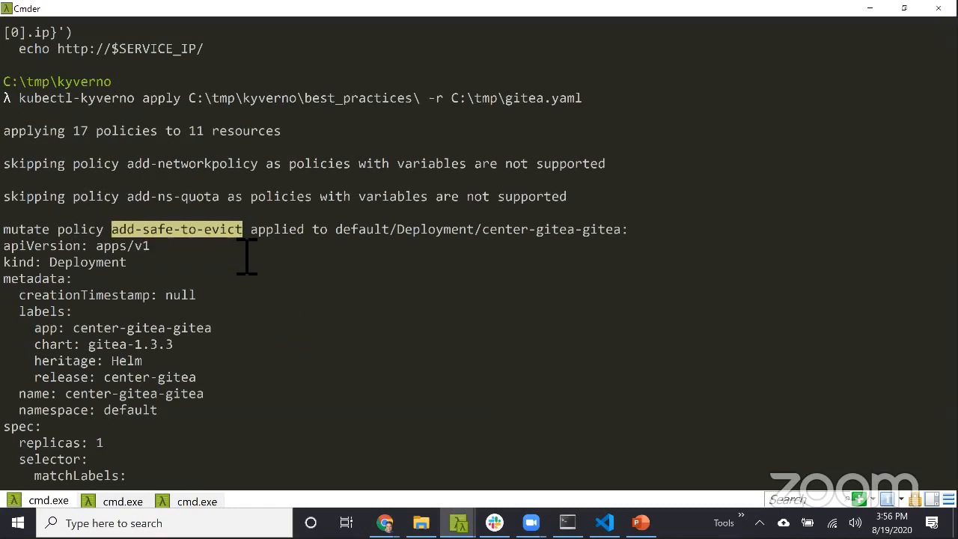
{"action": "mouse_move", "coordinate": [482, 256]}
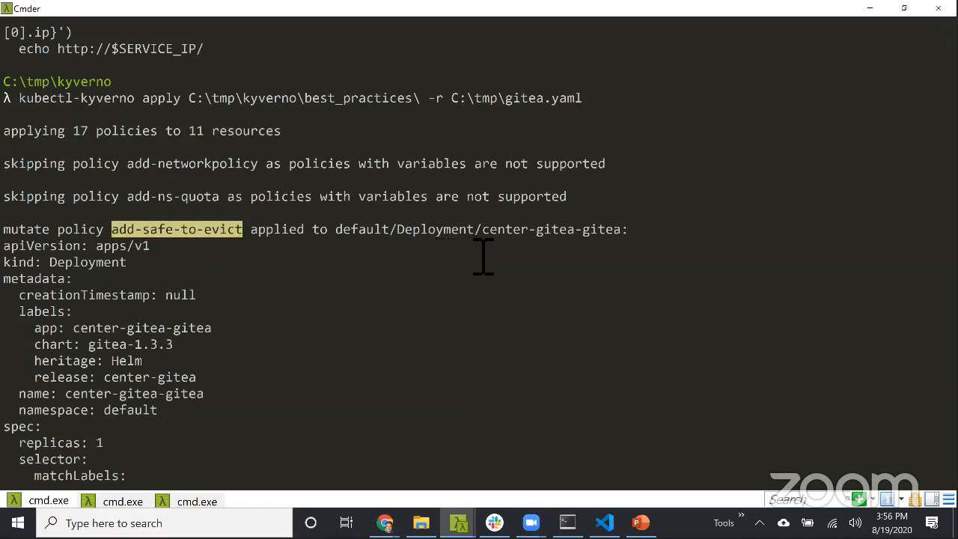
{"action": "mouse_move", "coordinate": [382, 300]}
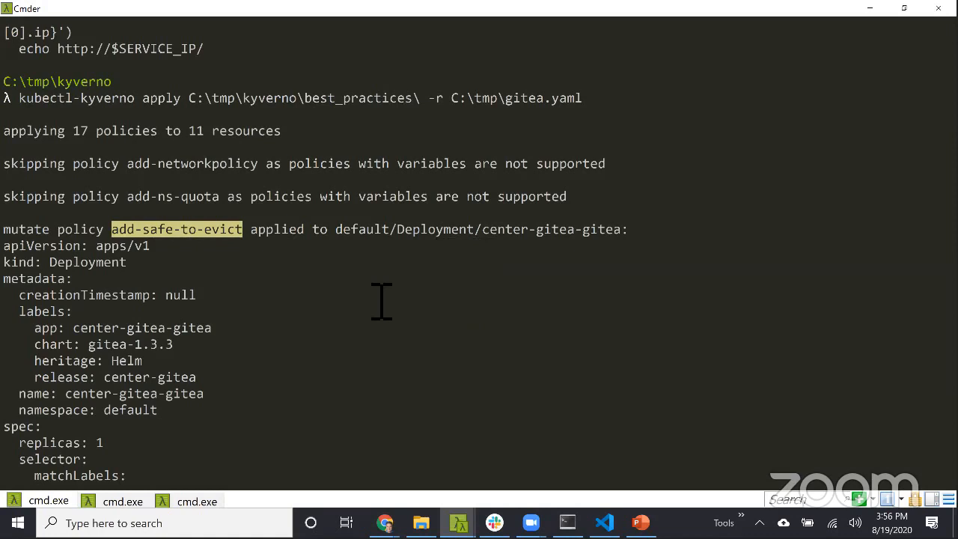
{"action": "scroll", "scroll_direction": "down", "scroll_amount": 3}
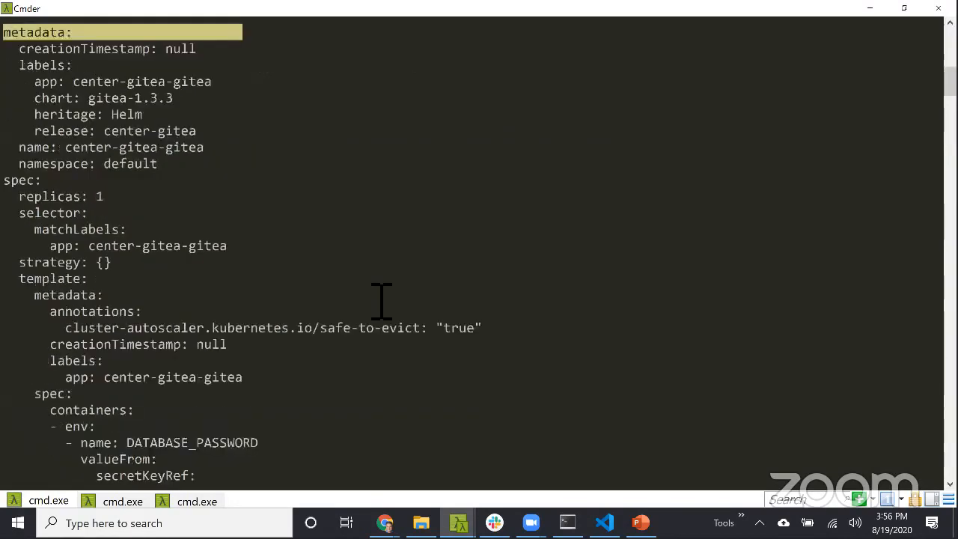
{"action": "scroll", "scroll_direction": "down", "scroll_amount": 3}
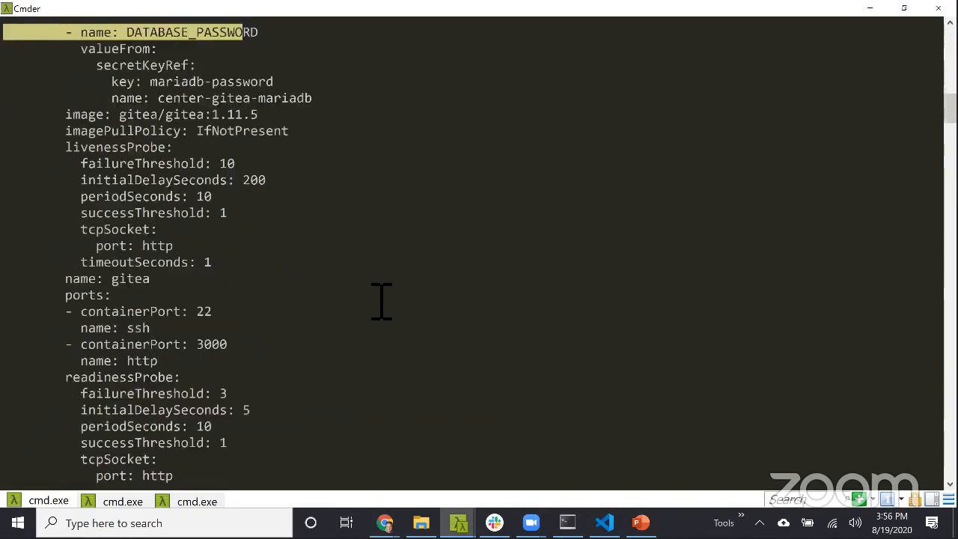
{"action": "scroll", "scroll_direction": "down", "scroll_amount": 3}
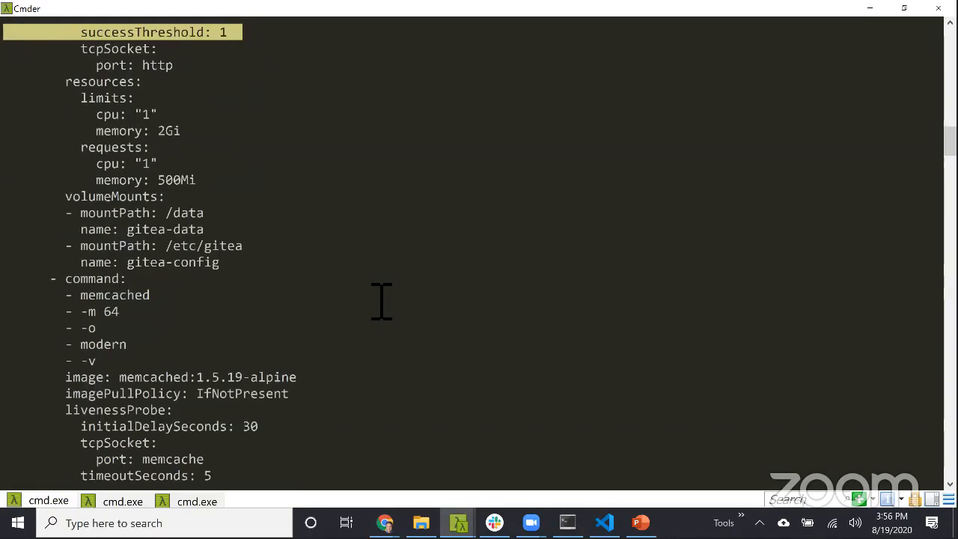
{"action": "scroll", "scroll_direction": "down", "scroll_amount": 3}
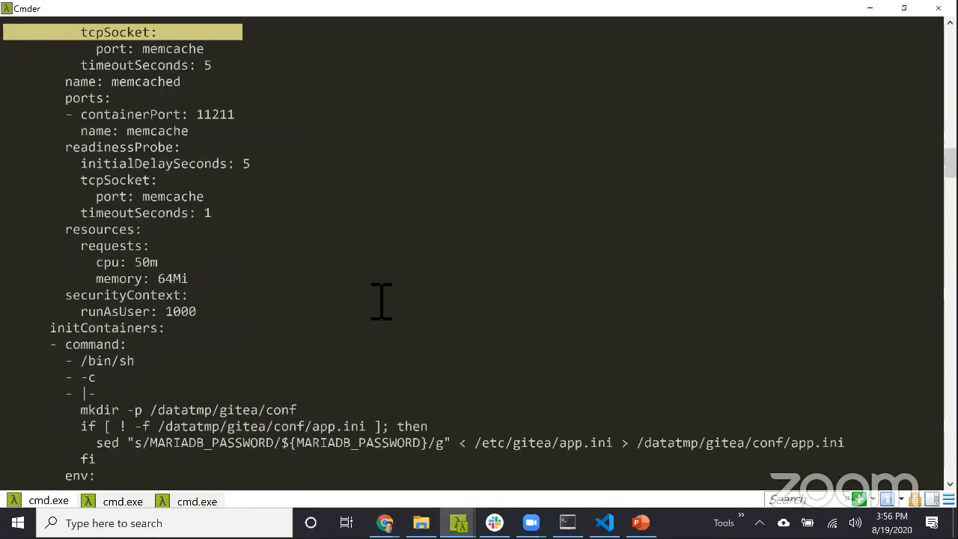
{"action": "scroll", "scroll_direction": "down", "scroll_amount": 3}
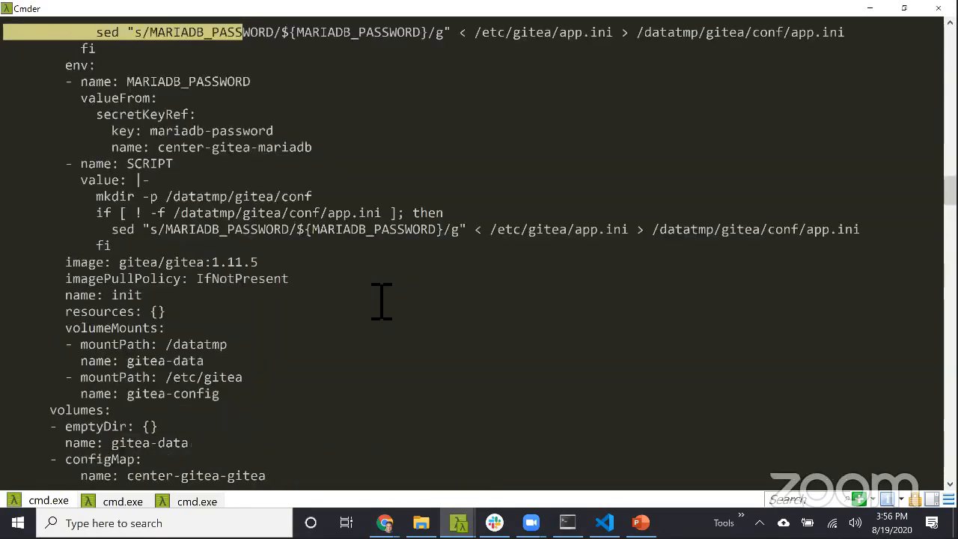
{"action": "scroll", "scroll_direction": "down", "scroll_amount": 3}
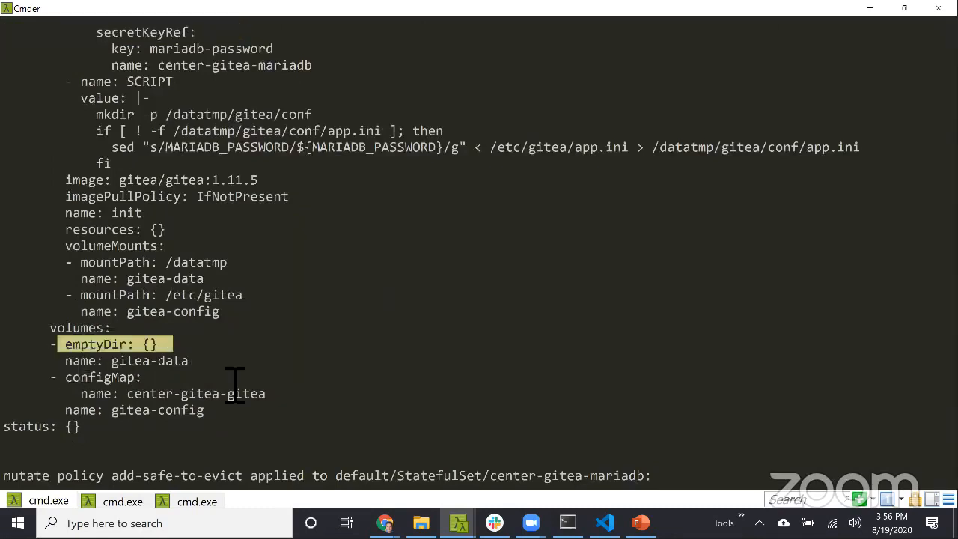
{"action": "mouse_move", "coordinate": [372, 382]}
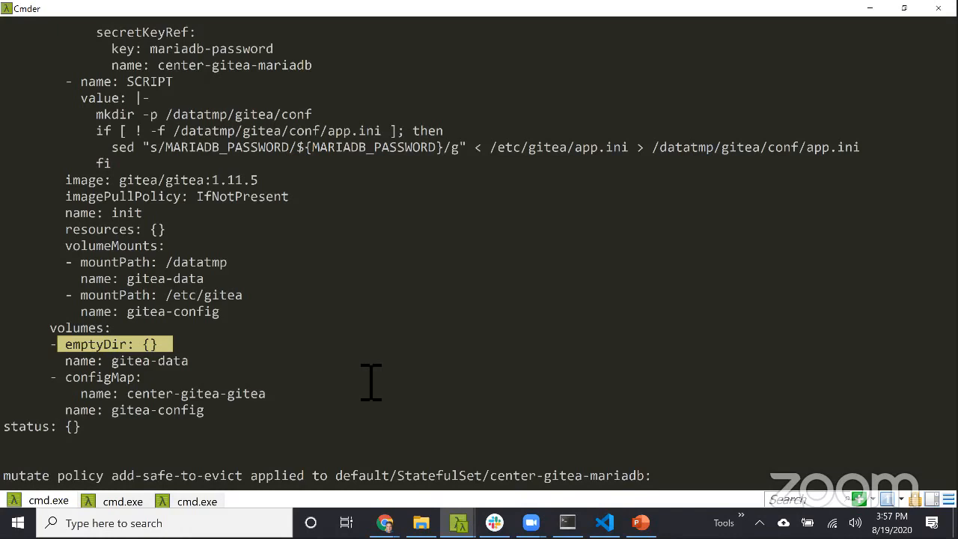
{"action": "scroll", "scroll_direction": "up", "scroll_amount": 3}
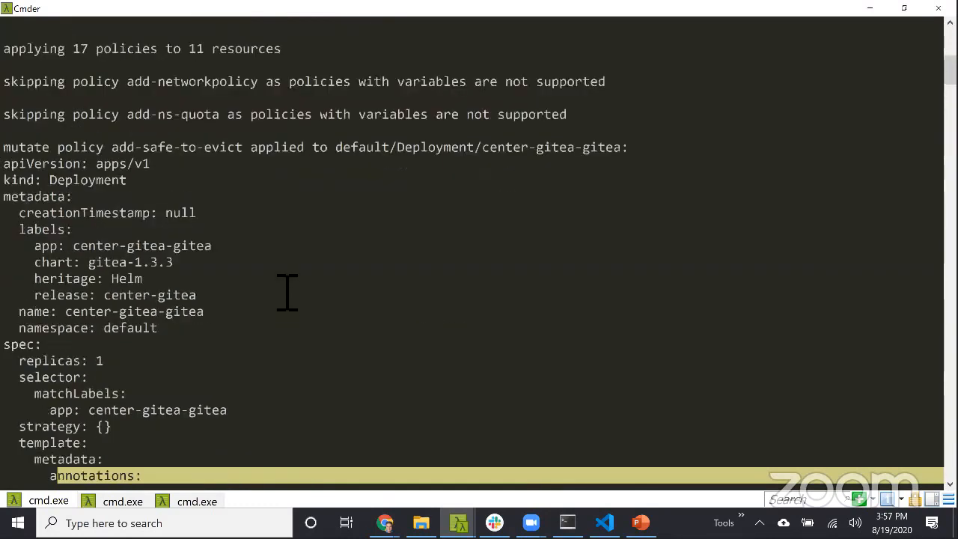
{"action": "mouse_move", "coordinate": [131, 165]}
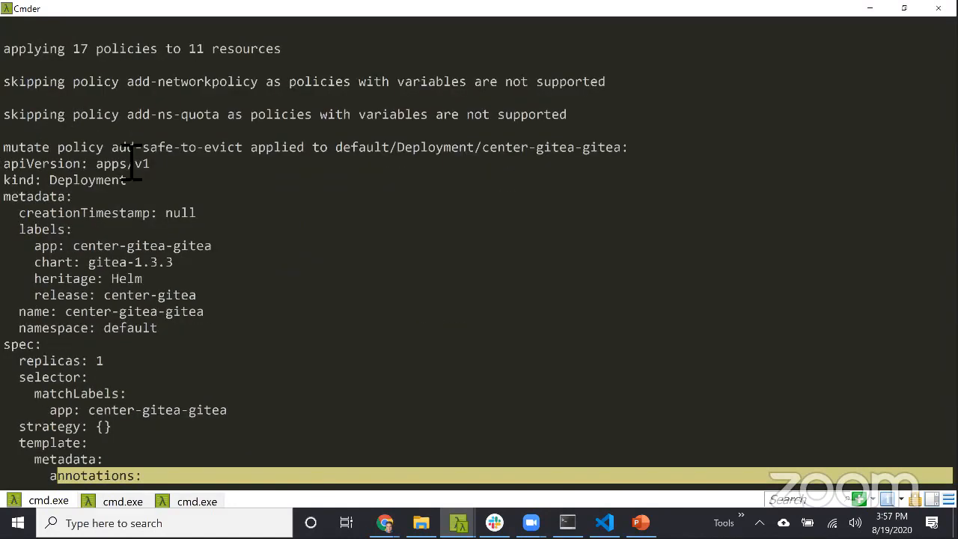
Highlight the add-safe-to-evict policy name and scroll to the mutated gitea Deployment and mariadb StatefulSet output.
{"action": "double_click", "coordinate": [182, 146]}
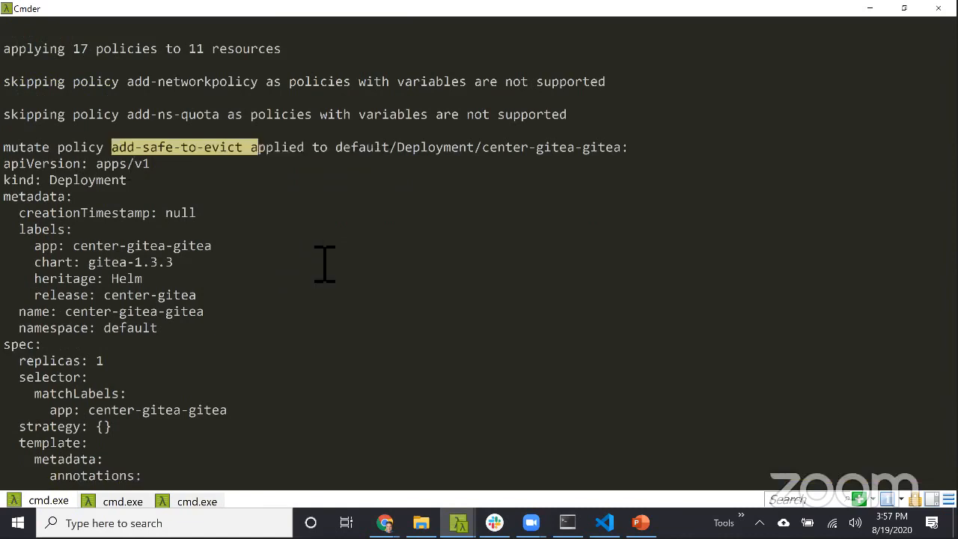
{"action": "scroll", "scroll_direction": "down", "scroll_amount": 3}
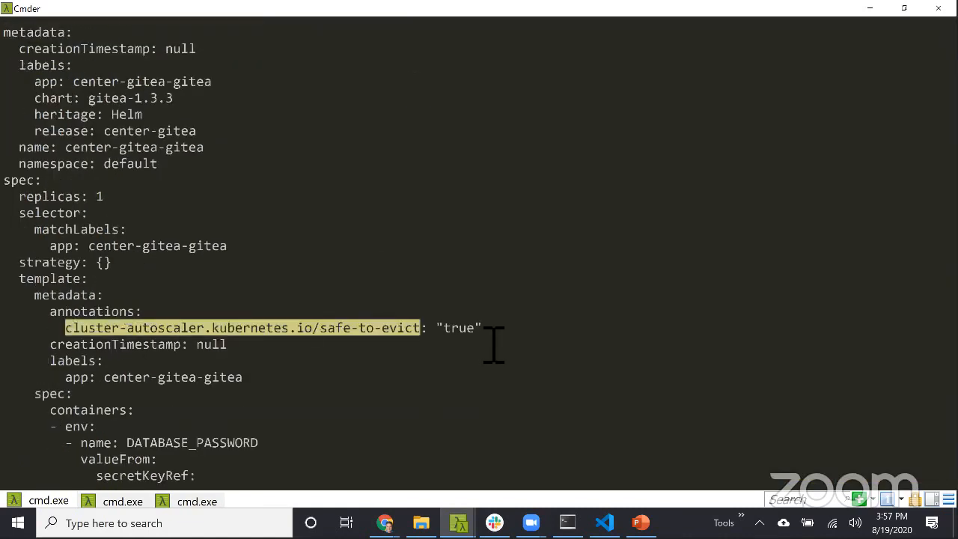
{"action": "mouse_move", "coordinate": [269, 366]}
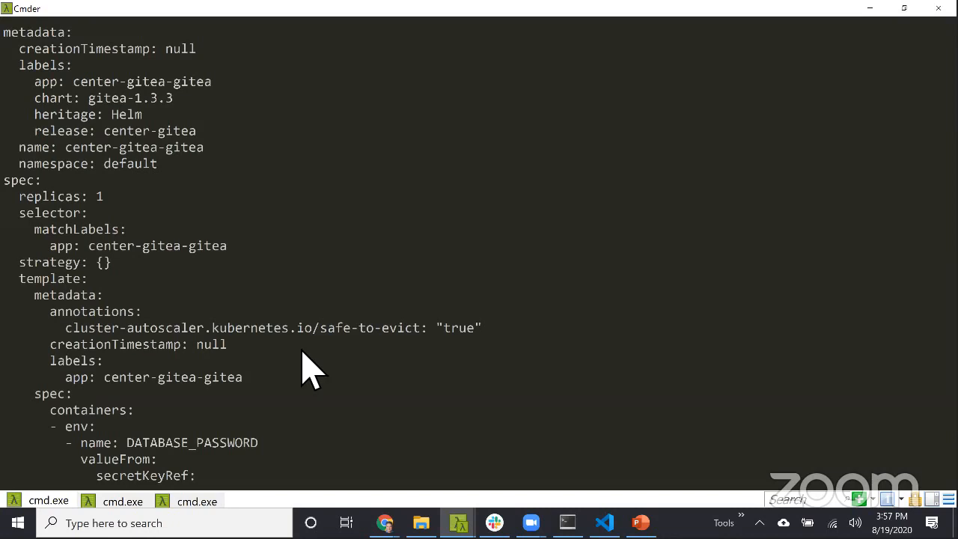
{"action": "mouse_move", "coordinate": [182, 345]}
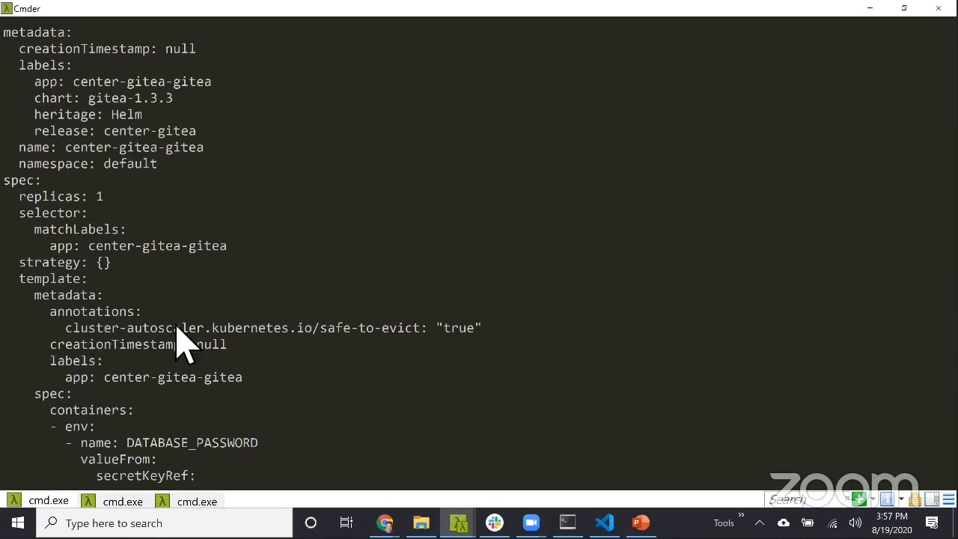
{"action": "mouse_move", "coordinate": [312, 377]}
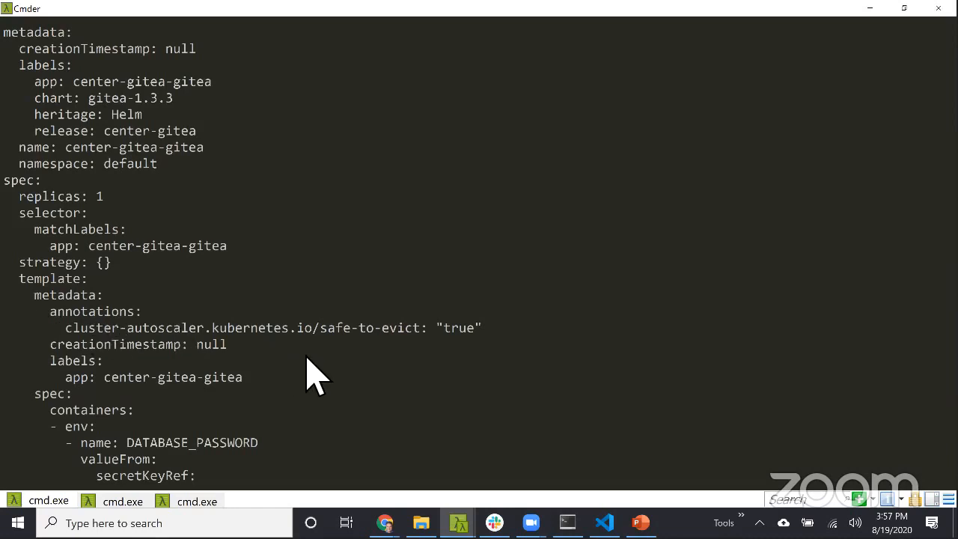
{"action": "mouse_move", "coordinate": [329, 378]}
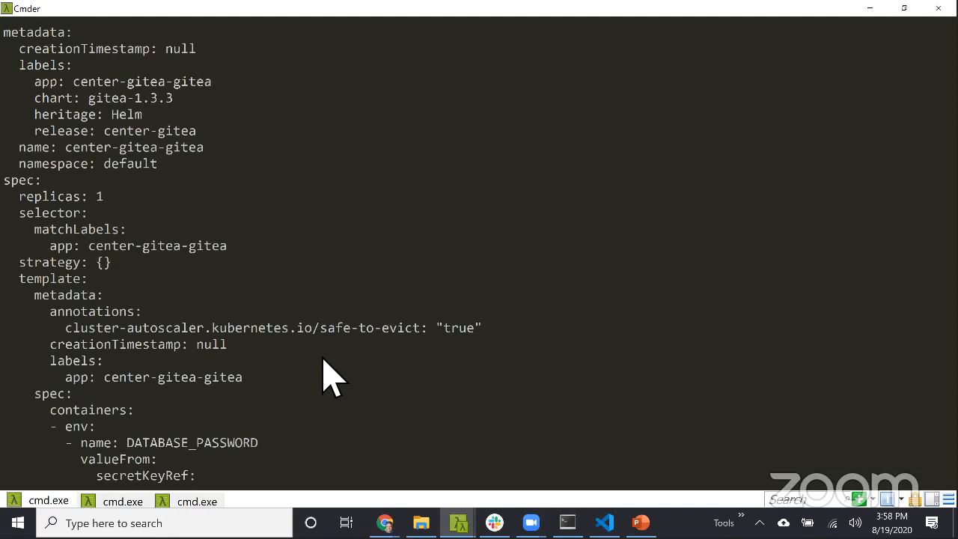
{"action": "scroll", "scroll_direction": "down", "scroll_amount": 3}
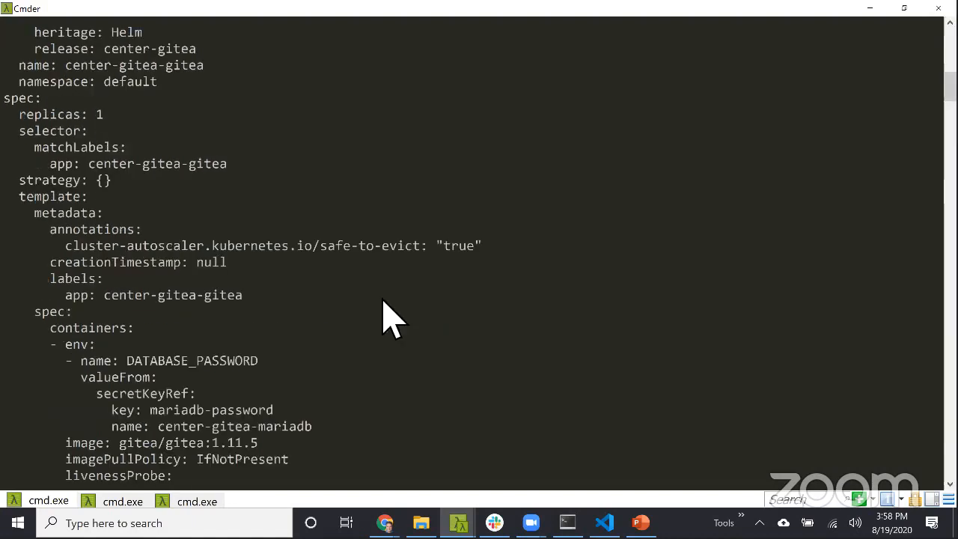
{"action": "scroll", "scroll_direction": "down", "scroll_amount": 3}
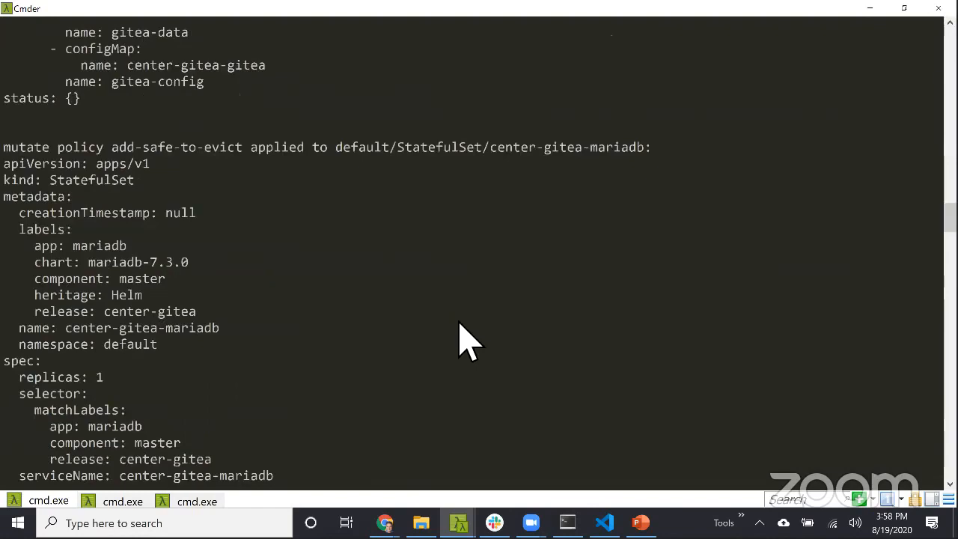
Scroll the kyverno apply output down to the disallow-default-namespace failures for the gitea resources.
{"action": "scroll", "scroll_direction": "down", "scroll_amount": 3}
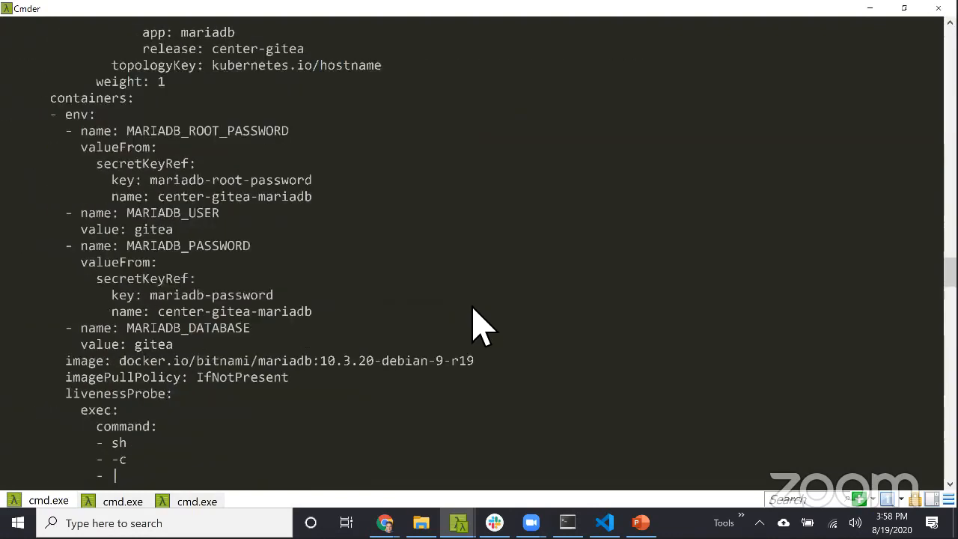
{"action": "scroll", "scroll_direction": "down", "scroll_amount": 3}
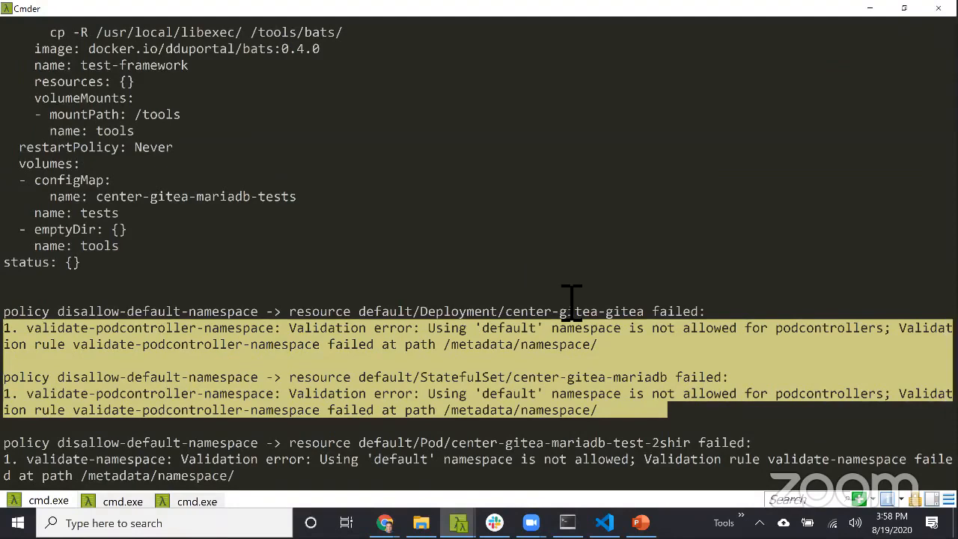
{"action": "mouse_move", "coordinate": [572, 332]}
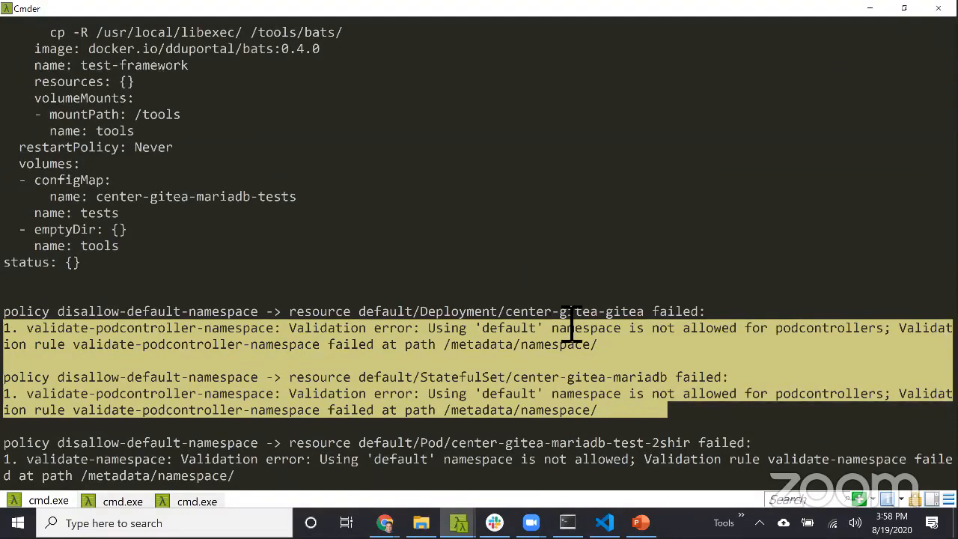
{"action": "scroll", "scroll_direction": "down", "scroll_amount": 3}
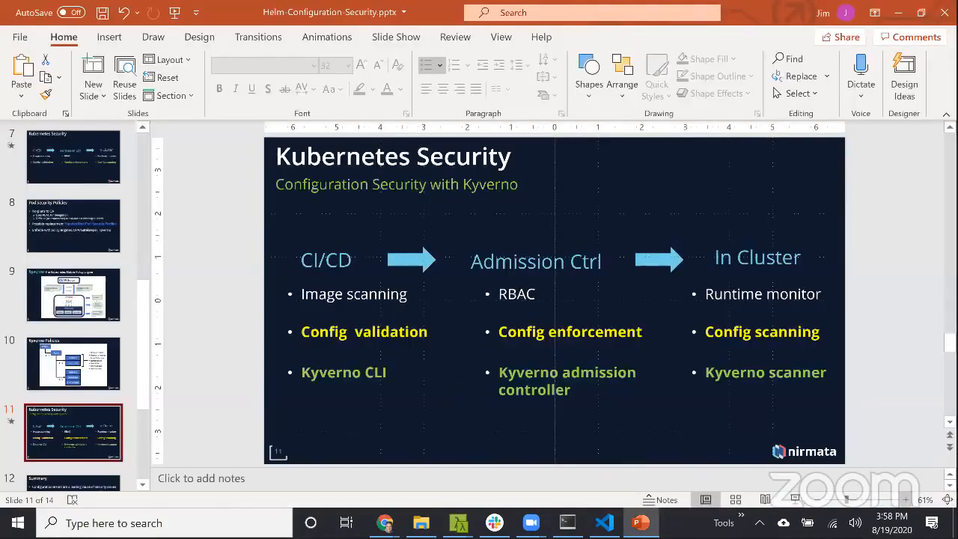
Start the slideshow full screen to present the Summary slide on Kyverno and Nirmata.
{"action": "key", "text": "F5"}
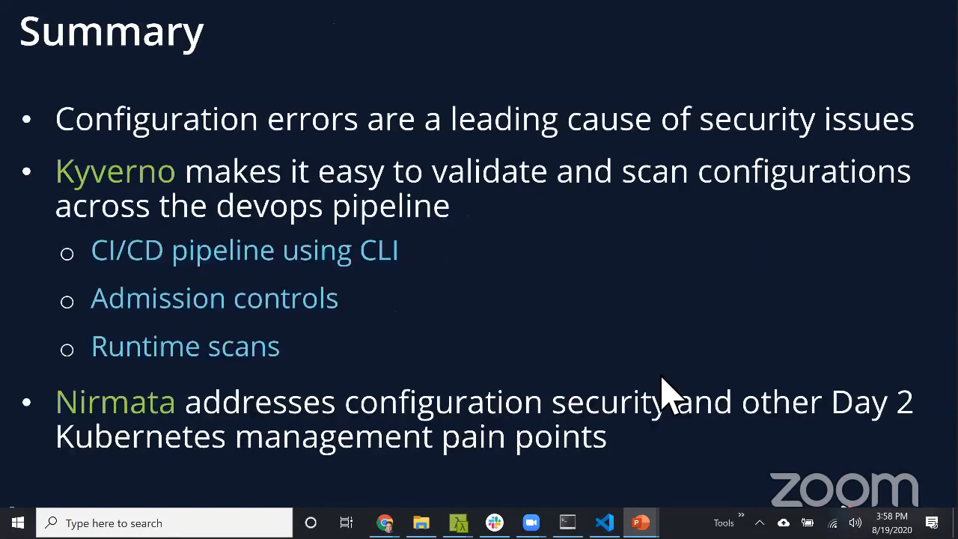
{"action": "mouse_move", "coordinate": [389, 356]}
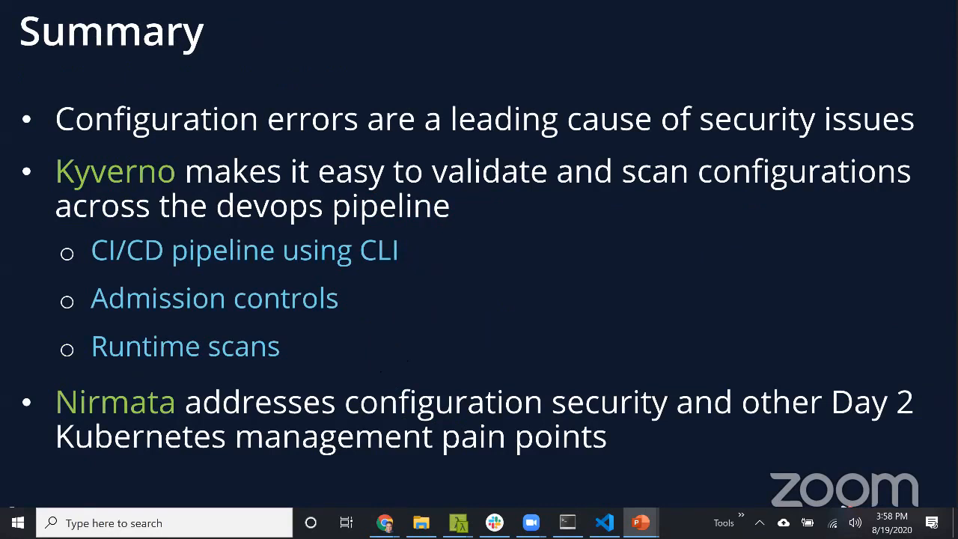
{"action": "mouse_move", "coordinate": [322, 367]}
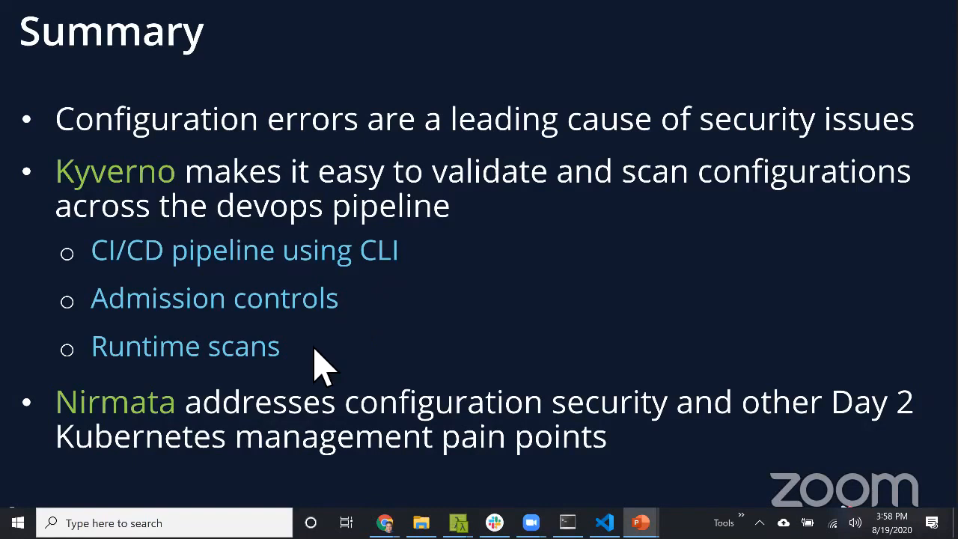
{"action": "mouse_move", "coordinate": [427, 364]}
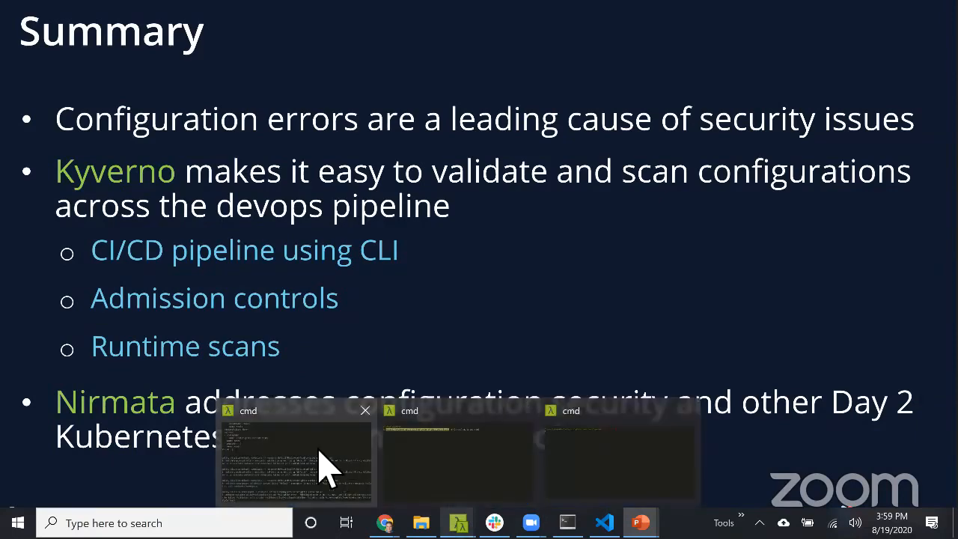
Switch to Cmder and enter kubectl get polv to list policy violations.
{"action": "left_click", "coordinate": [292, 461]}
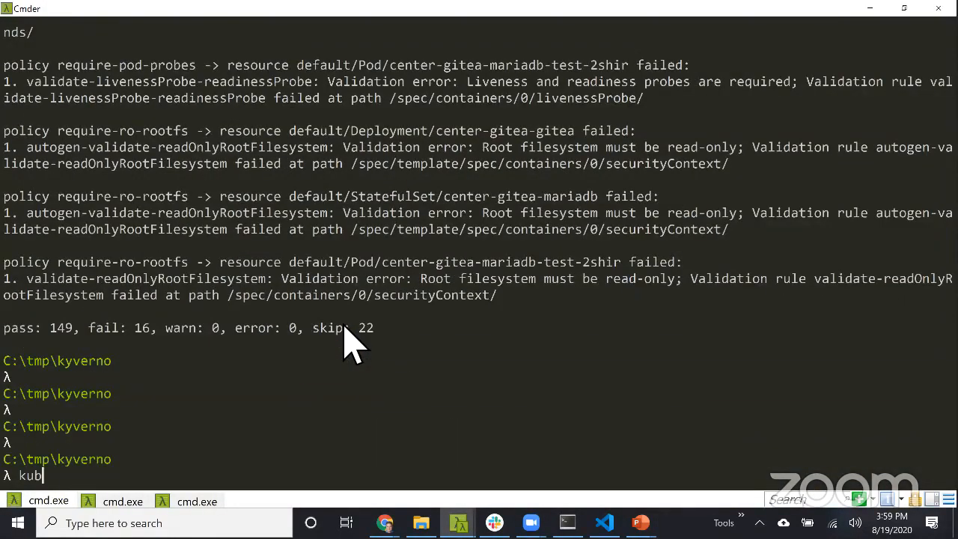
{"action": "type", "text": "ectl get p"}
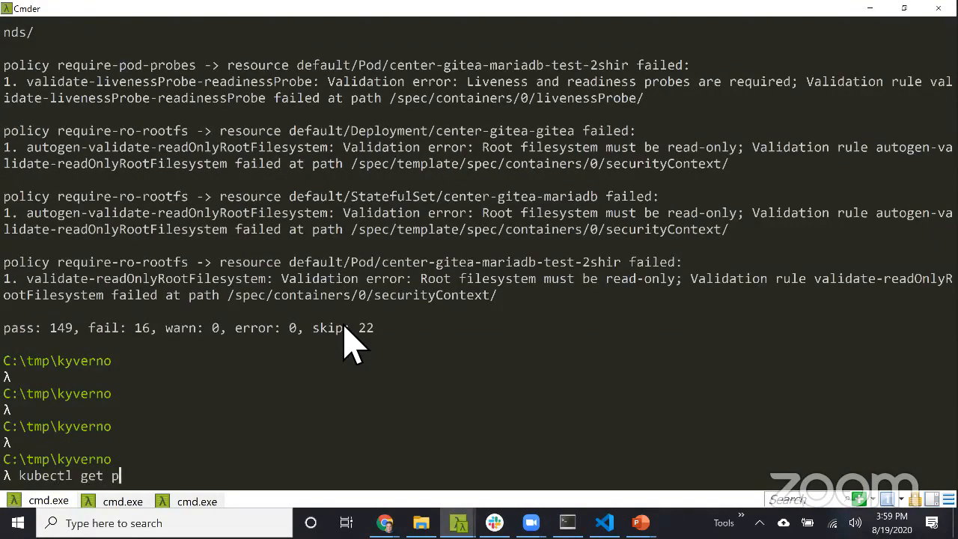
{"action": "type", "text": "olv"}
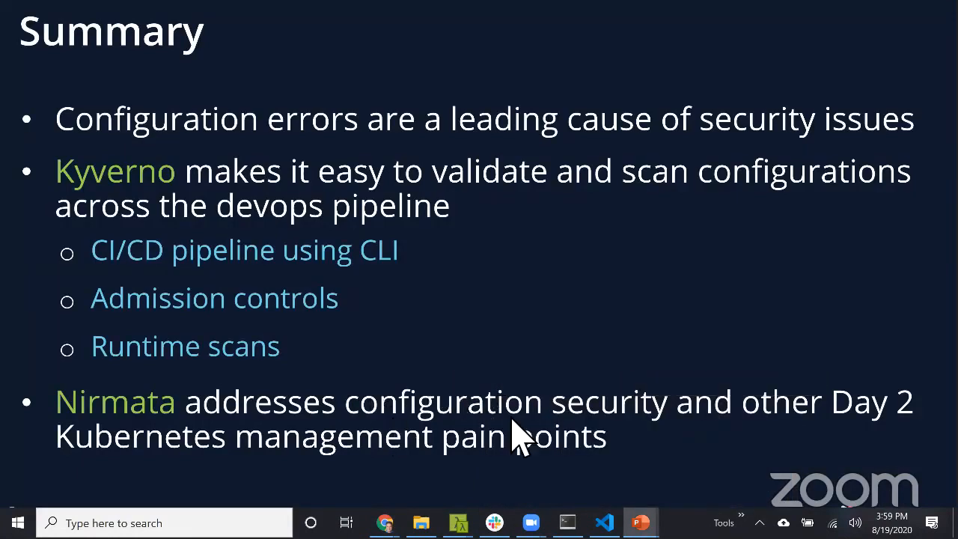
{"action": "mouse_move", "coordinate": [516, 435]}
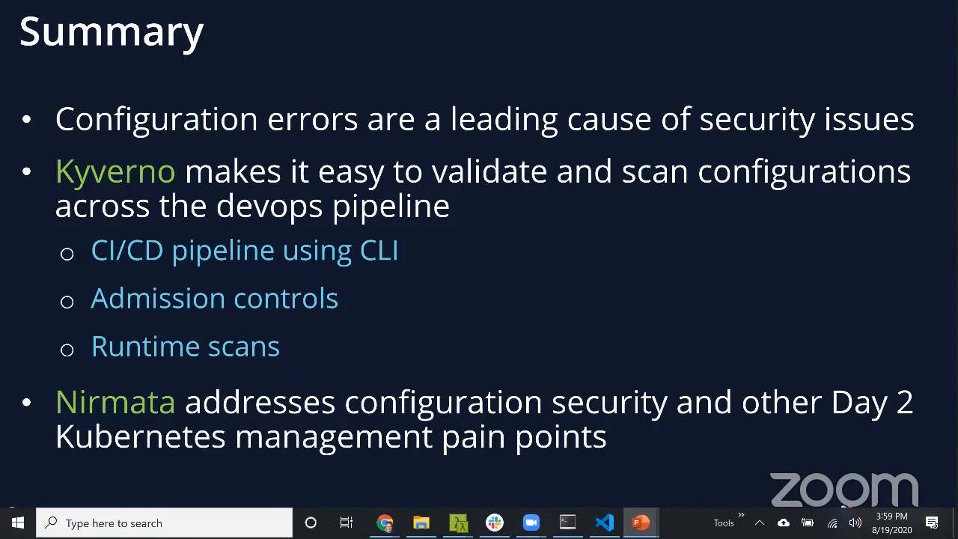
{"action": "mouse_move", "coordinate": [526, 416]}
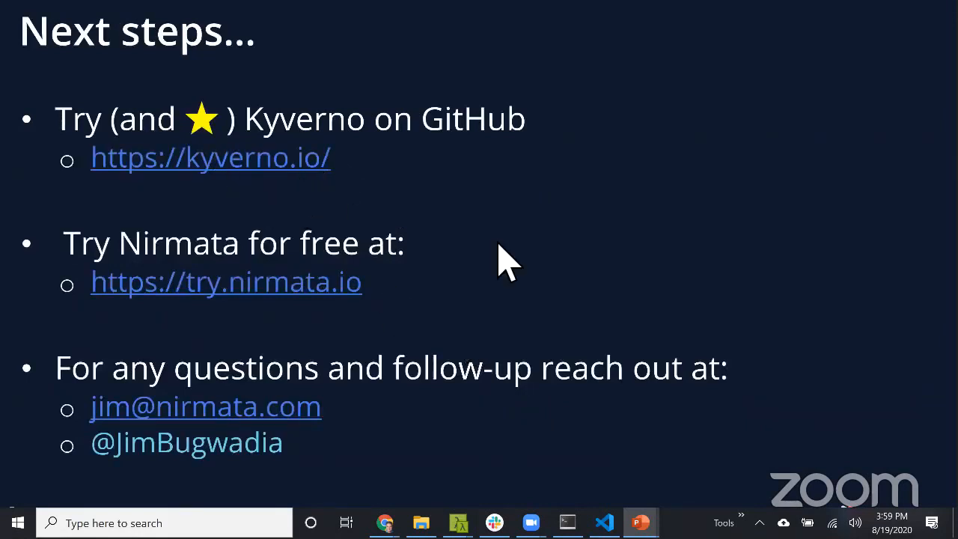
{"action": "mouse_move", "coordinate": [479, 327]}
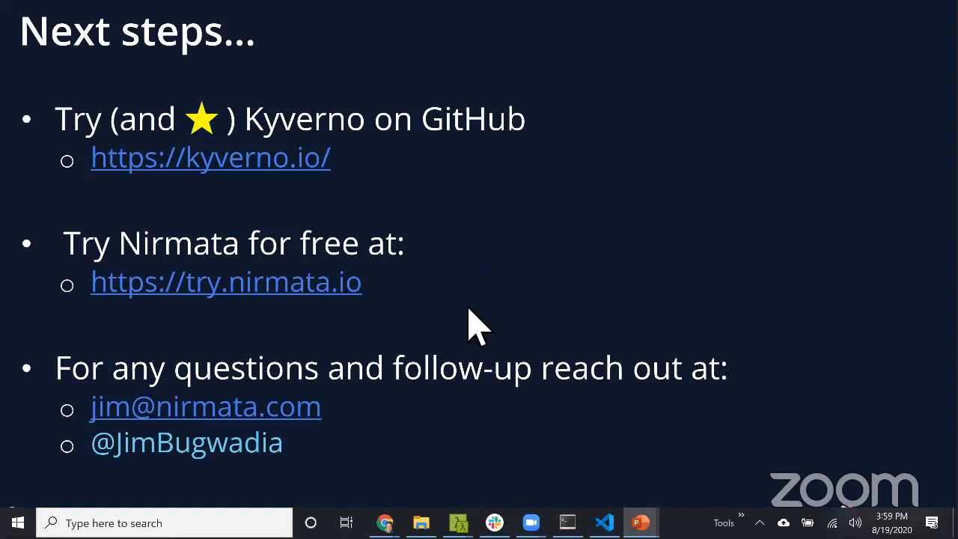
{"action": "mouse_move", "coordinate": [446, 347]}
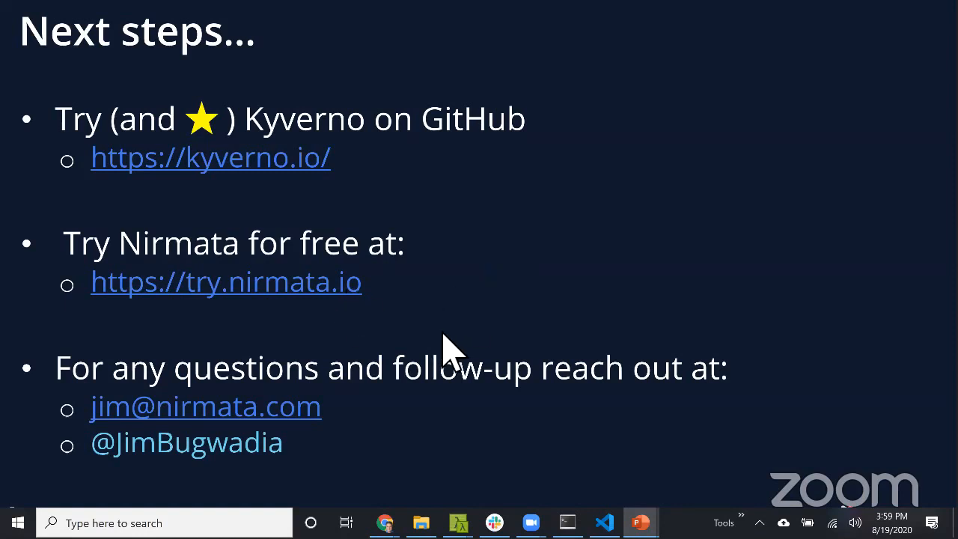
{"action": "mouse_move", "coordinate": [512, 417]}
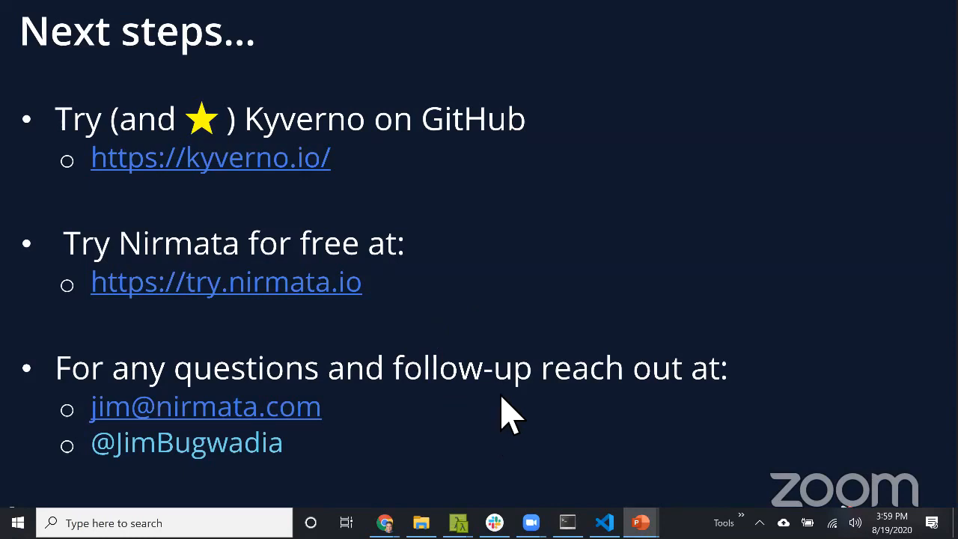
{"action": "mouse_move", "coordinate": [472, 411]}
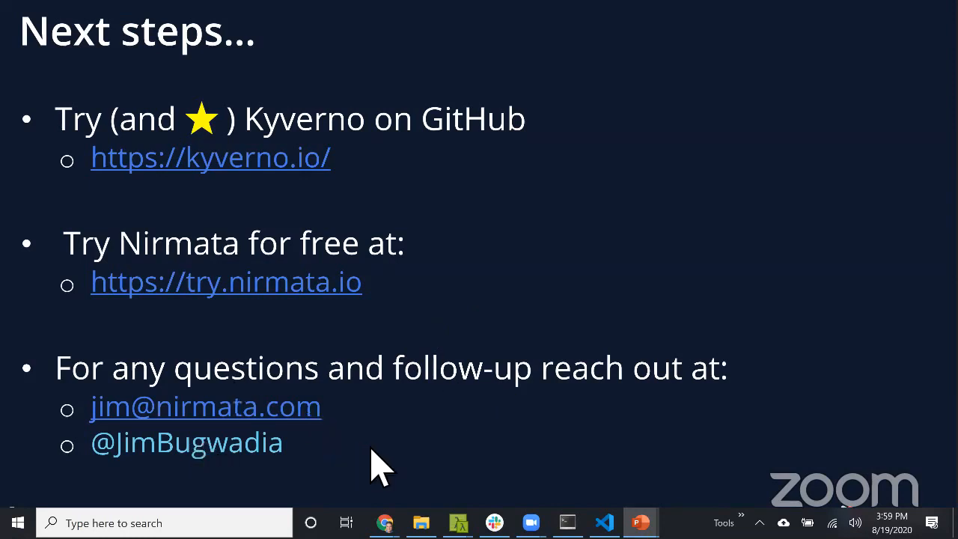
{"action": "mouse_move", "coordinate": [449, 426]}
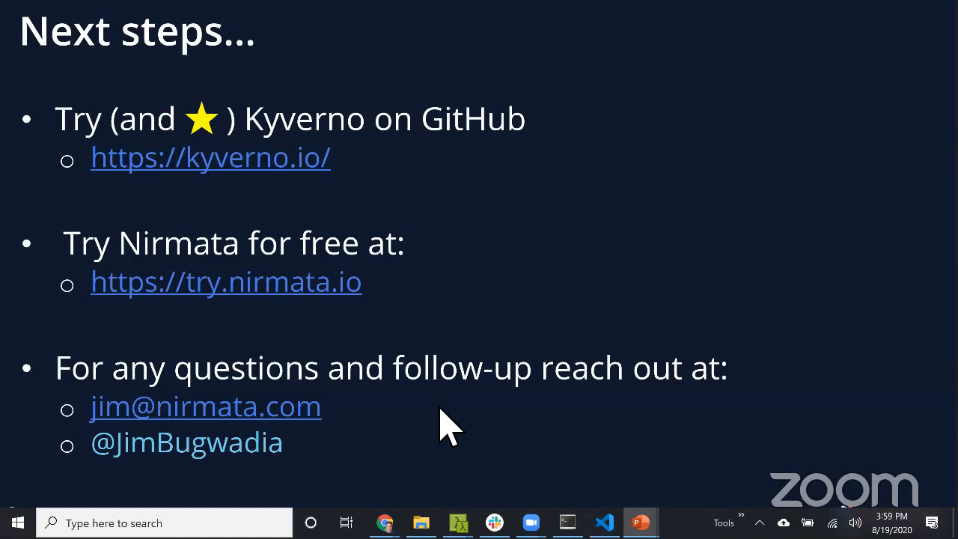
{"action": "mouse_move", "coordinate": [470, 352]}
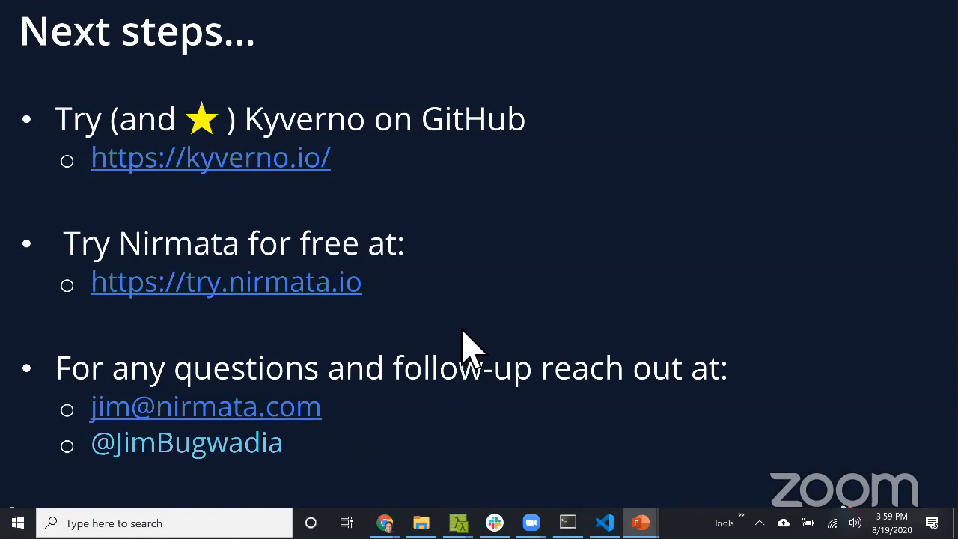
{"action": "mouse_move", "coordinate": [538, 303]}
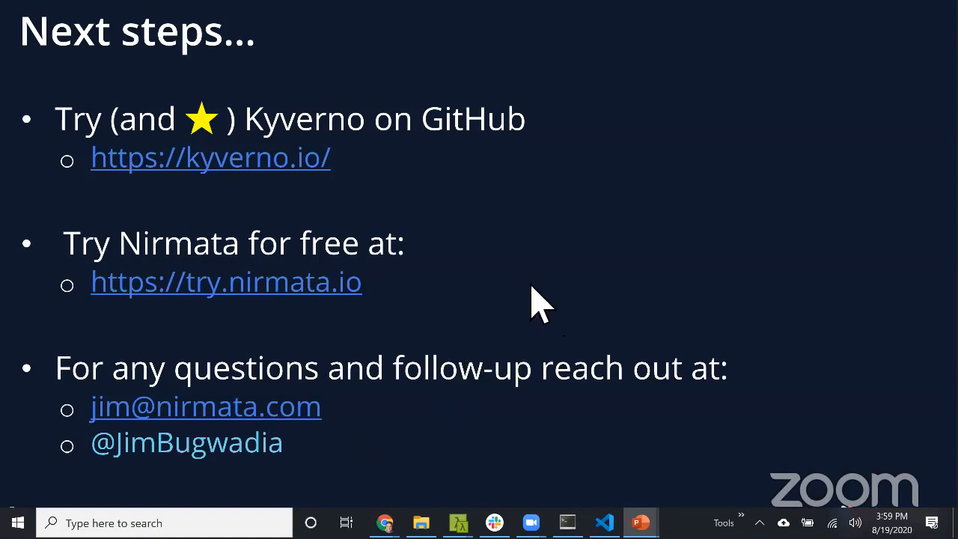
{"action": "mouse_move", "coordinate": [464, 165]}
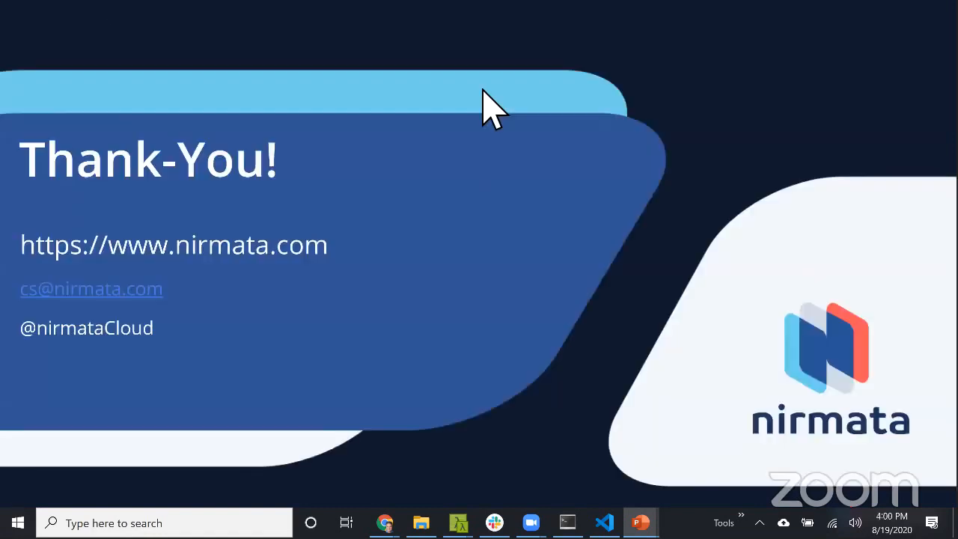
{"action": "mouse_move", "coordinate": [501, 105]}
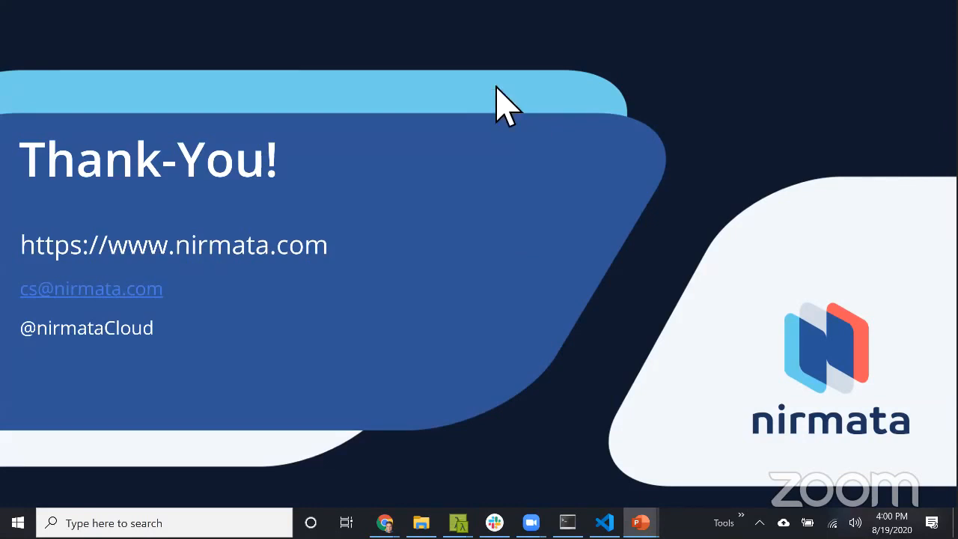
{"action": "mouse_move", "coordinate": [572, 292]}
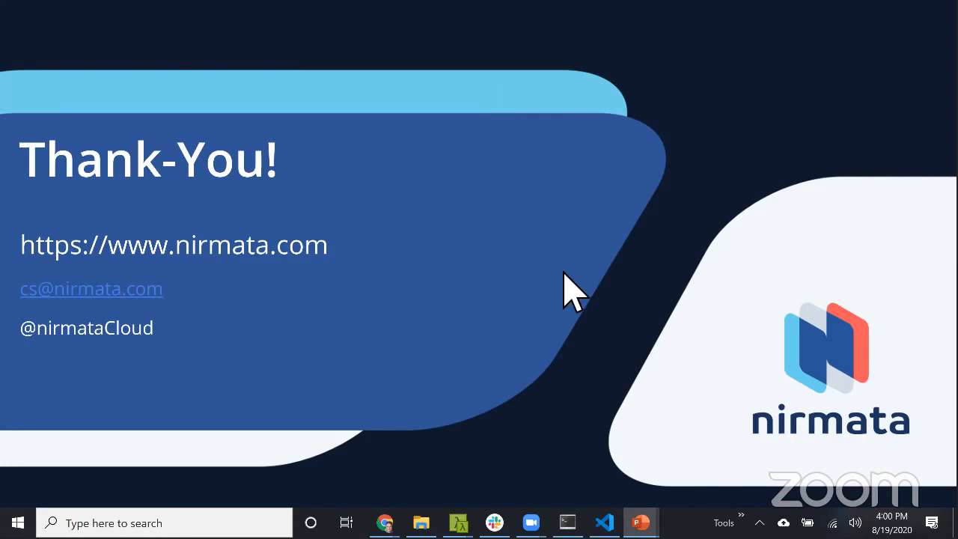
{"action": "mouse_move", "coordinate": [571, 297]}
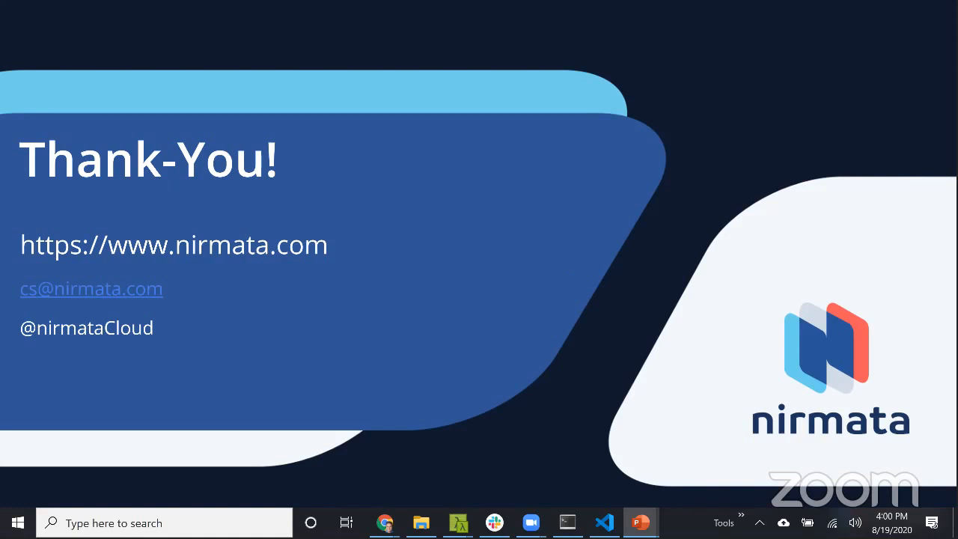
{"action": "mouse_move", "coordinate": [383, 523]}
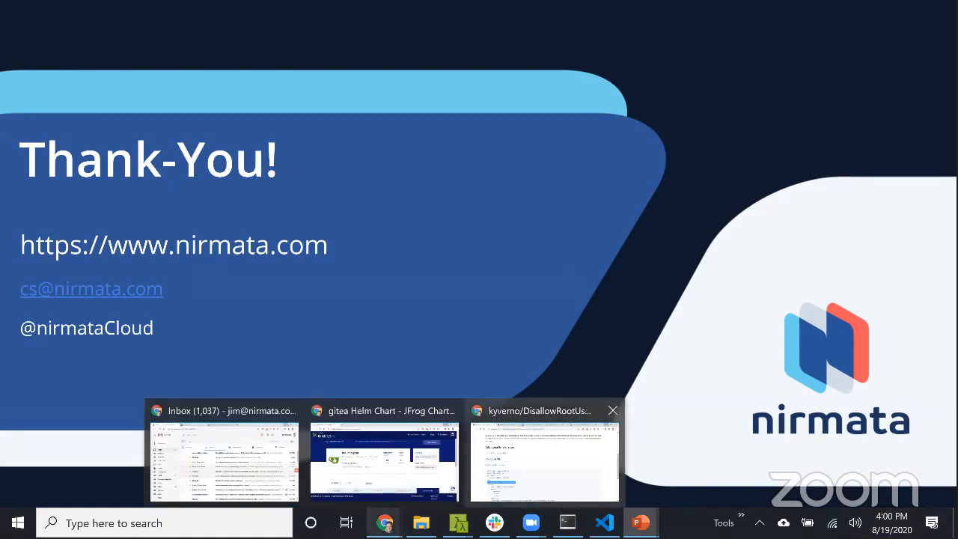
Bring Chrome forward and show the Nirmata console tab full screen.
{"action": "left_click", "coordinate": [545, 456]}
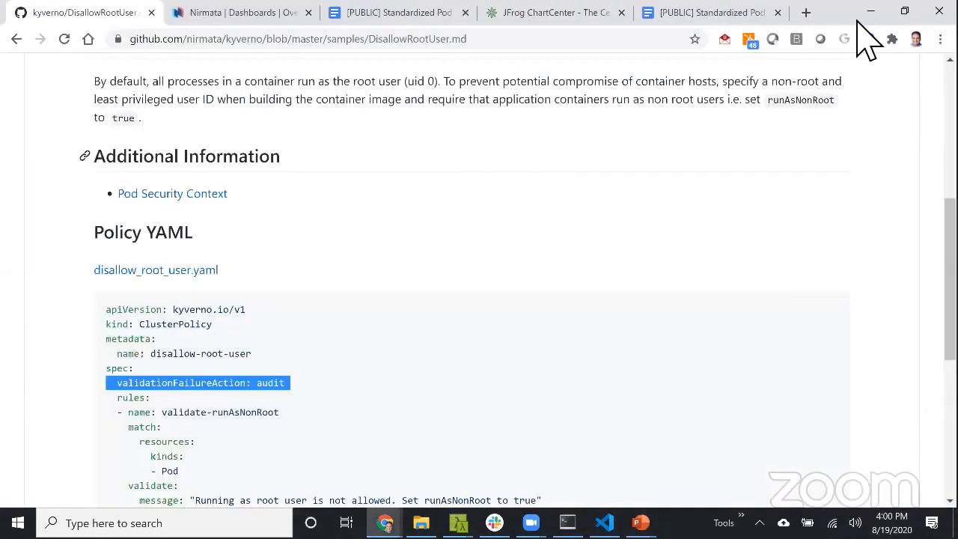
{"action": "left_click", "coordinate": [904, 11]}
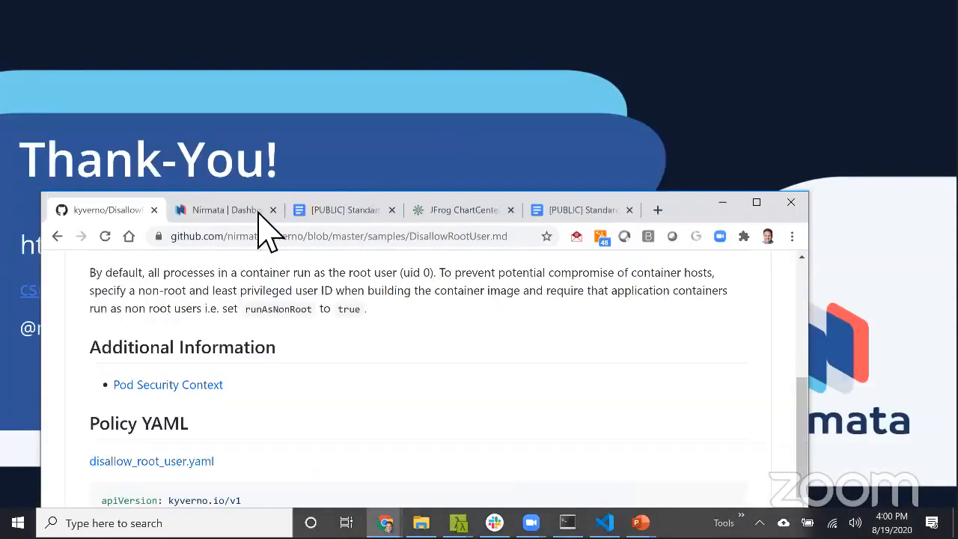
{"action": "left_click", "coordinate": [217, 210]}
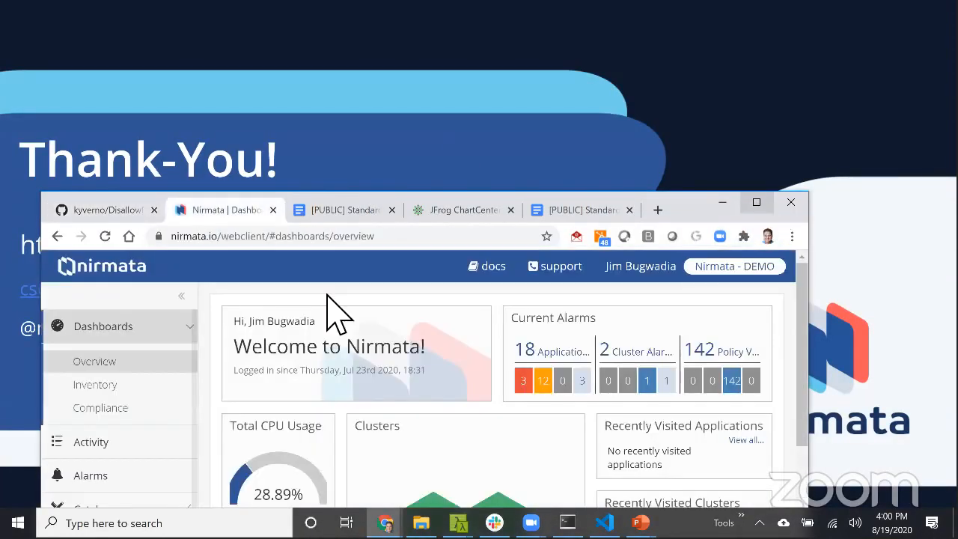
{"action": "left_click", "coordinate": [757, 202]}
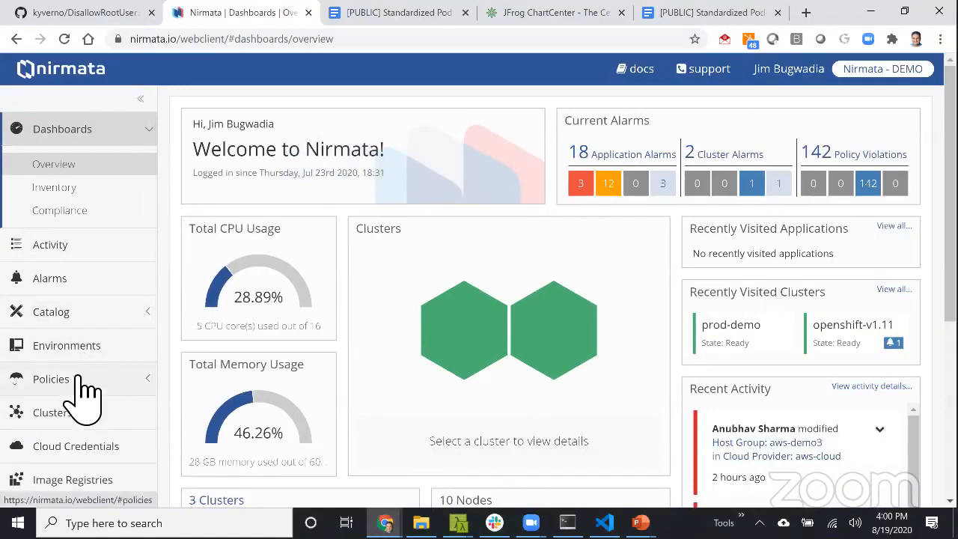
Review the Workload Policies violation charts, then return to the Nirmata dashboards overview.
{"action": "left_click", "coordinate": [51, 379]}
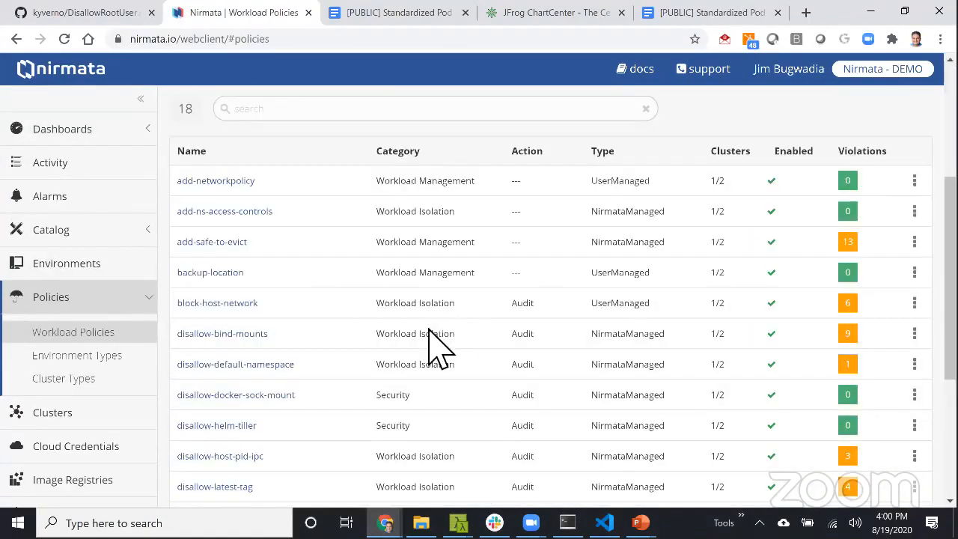
{"action": "scroll", "scroll_direction": "up", "scroll_amount": 3}
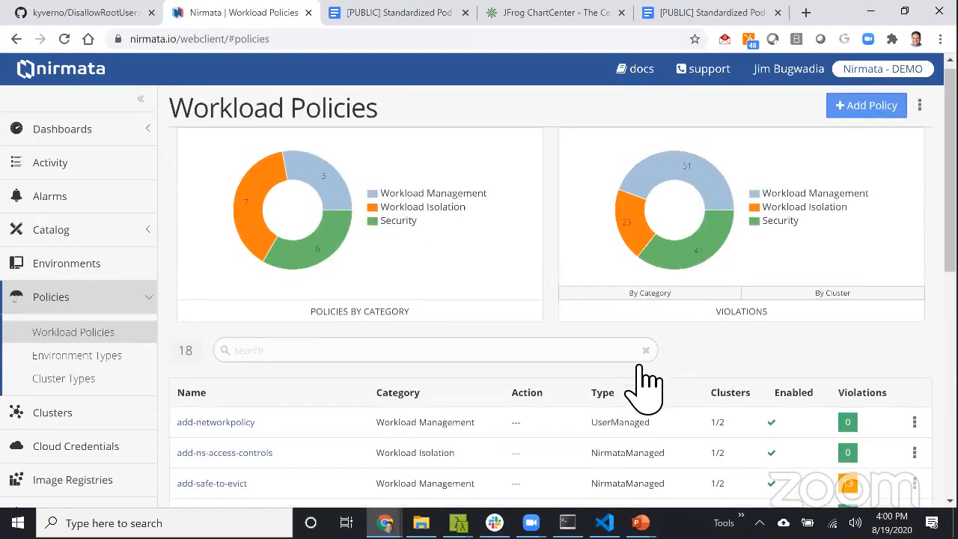
{"action": "scroll", "scroll_direction": "down", "scroll_amount": 3}
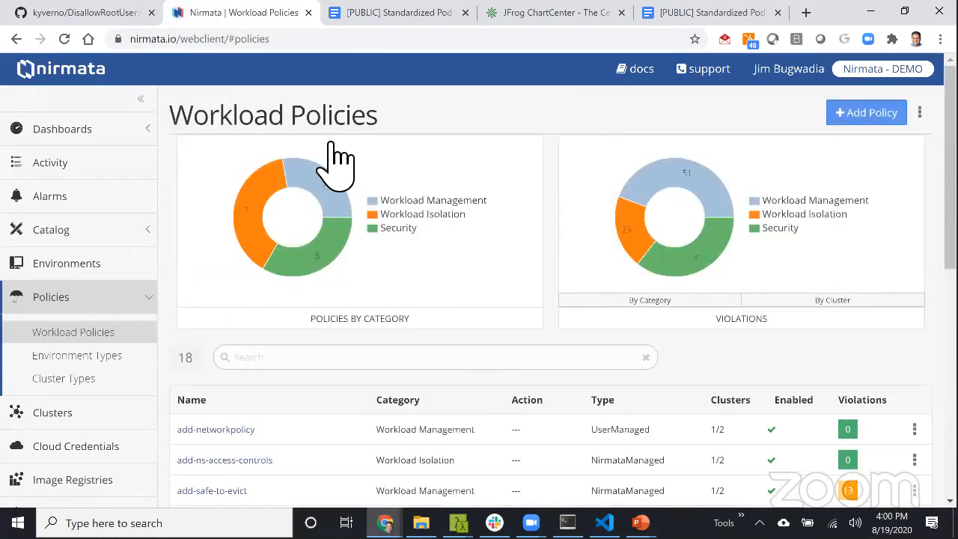
{"action": "left_click", "coordinate": [63, 129]}
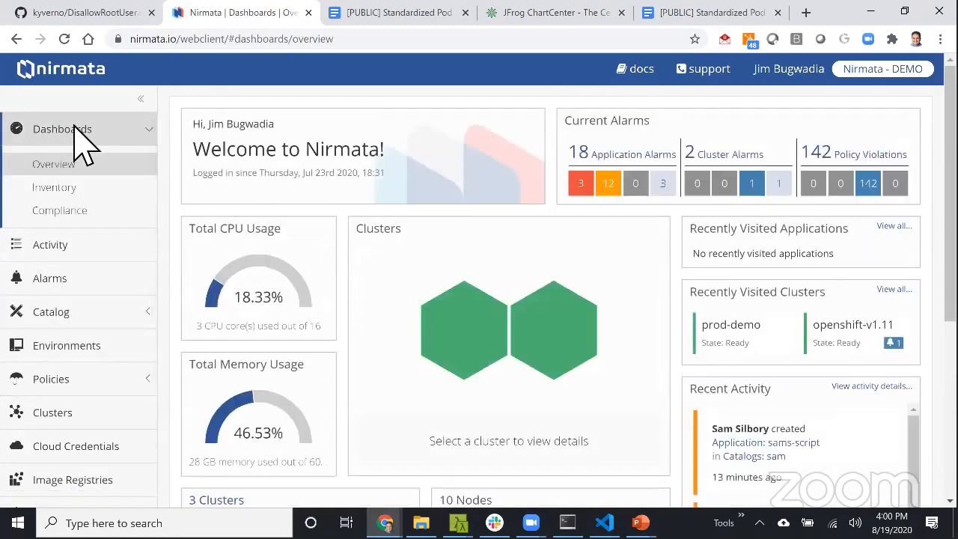
{"action": "mouse_move", "coordinate": [591, 258]}
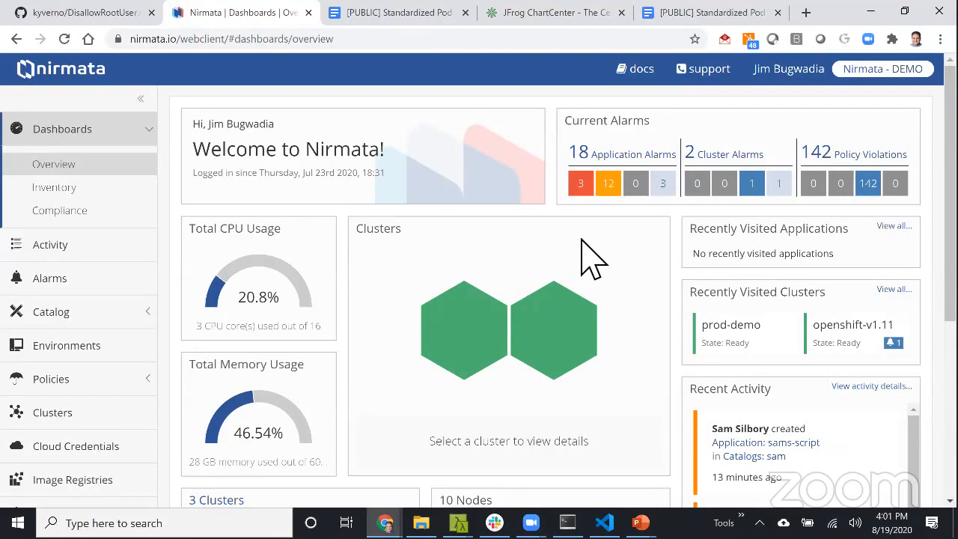
{"action": "mouse_move", "coordinate": [626, 146]}
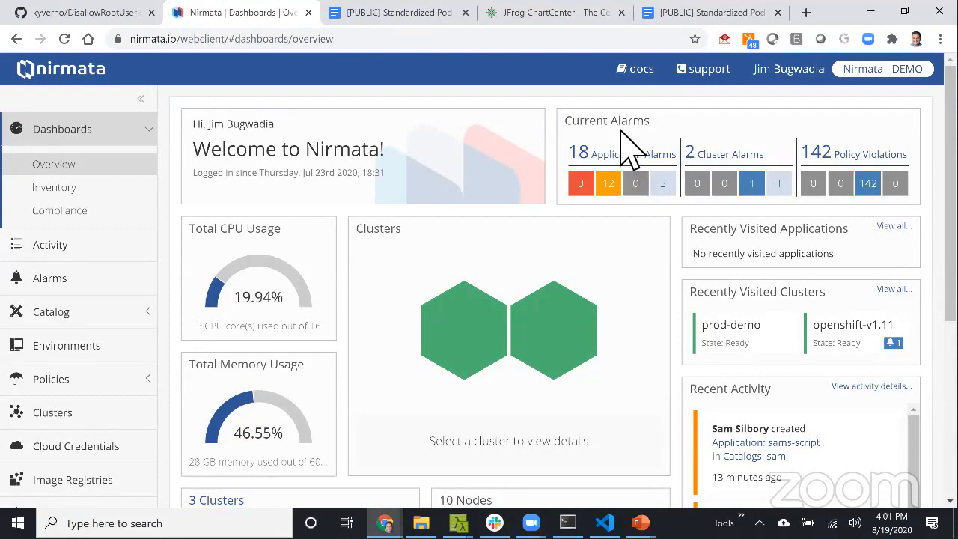
{"action": "mouse_move", "coordinate": [486, 117]}
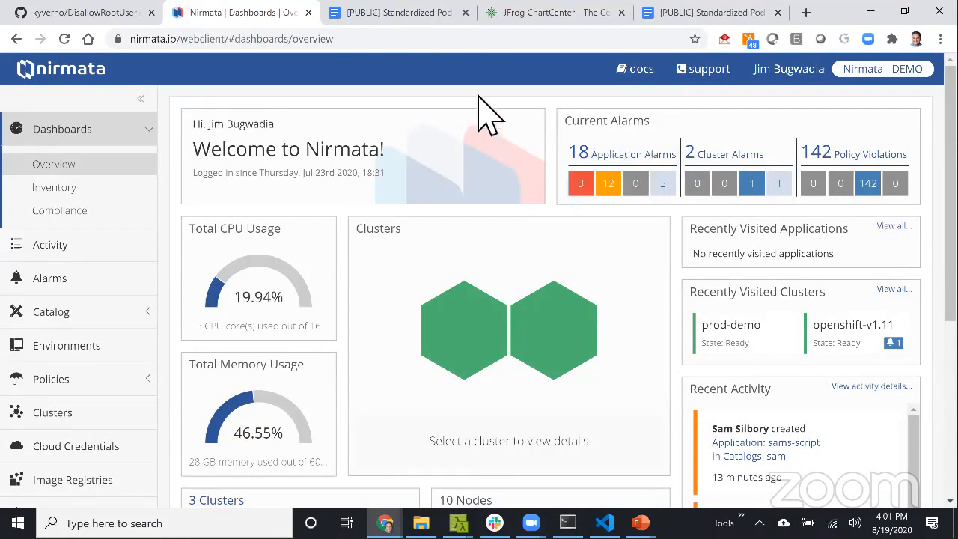
{"action": "mouse_move", "coordinate": [641, 523]}
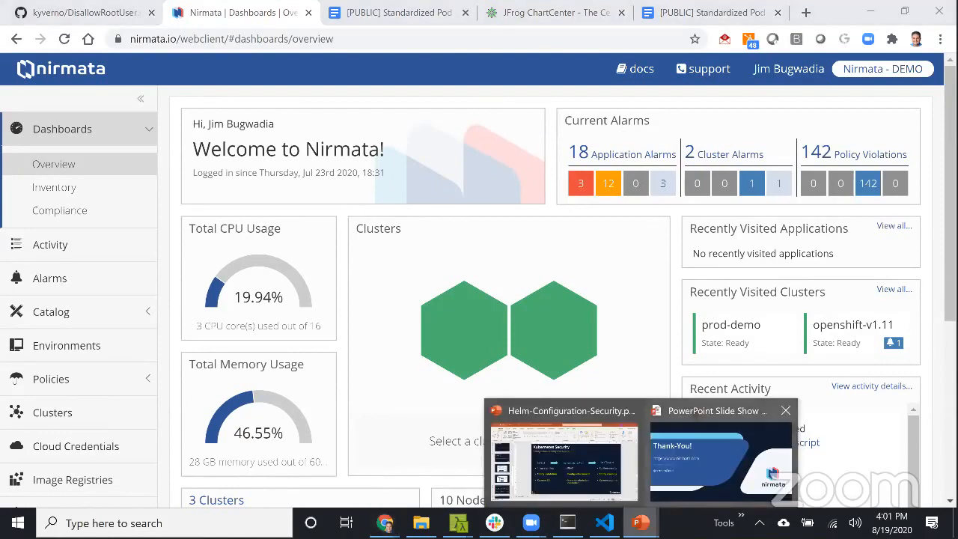
Bring the PowerPoint slideshow back to present the closing Thank-You slide.
{"action": "left_click", "coordinate": [720, 456]}
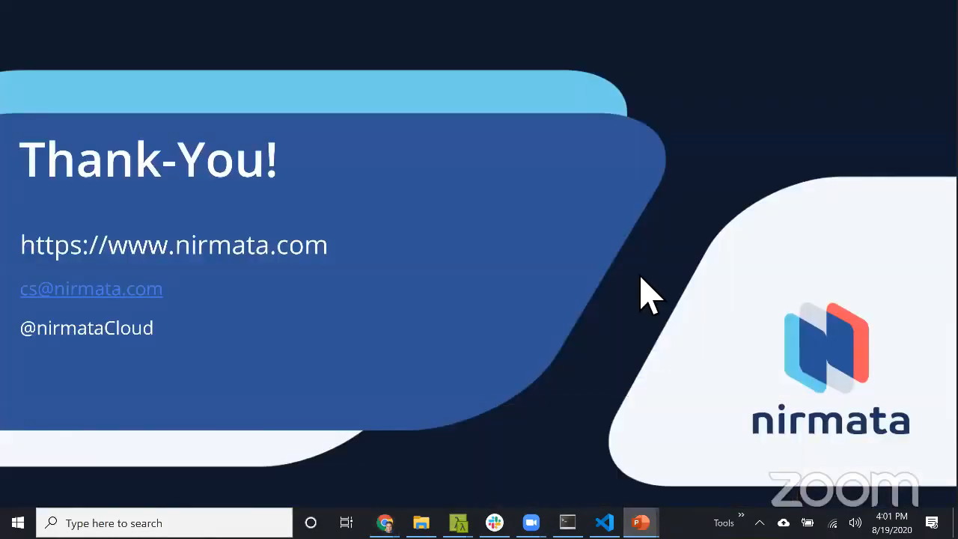
{"action": "mouse_move", "coordinate": [659, 347]}
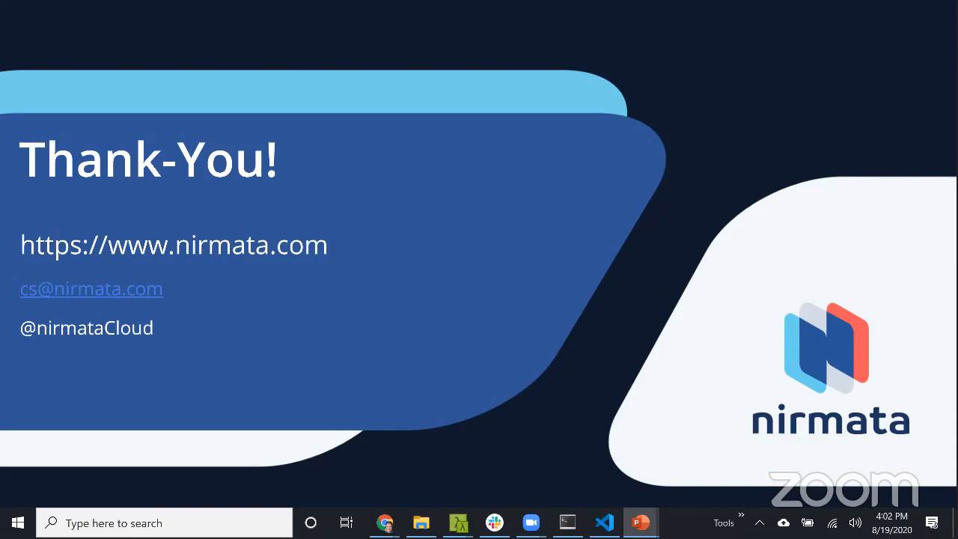
{"action": "mouse_move", "coordinate": [446, 105]}
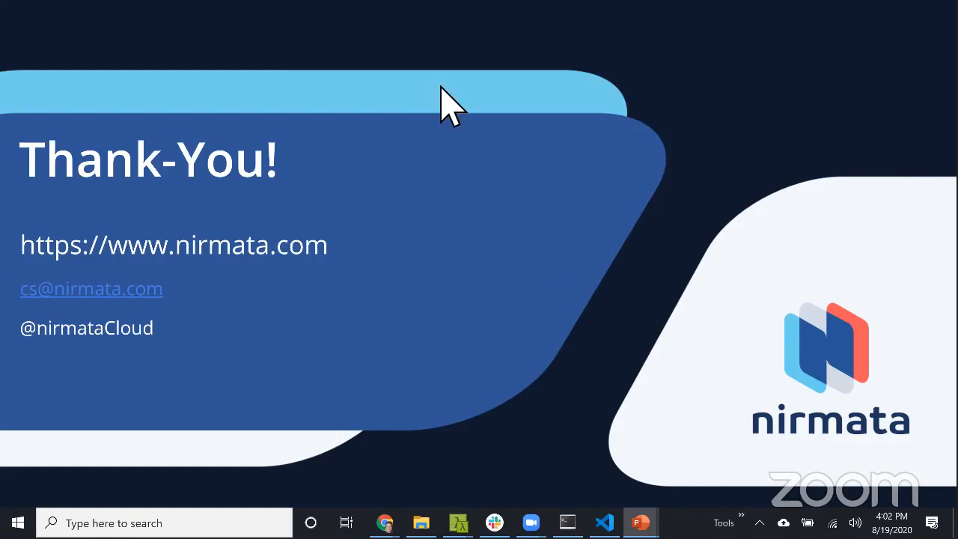